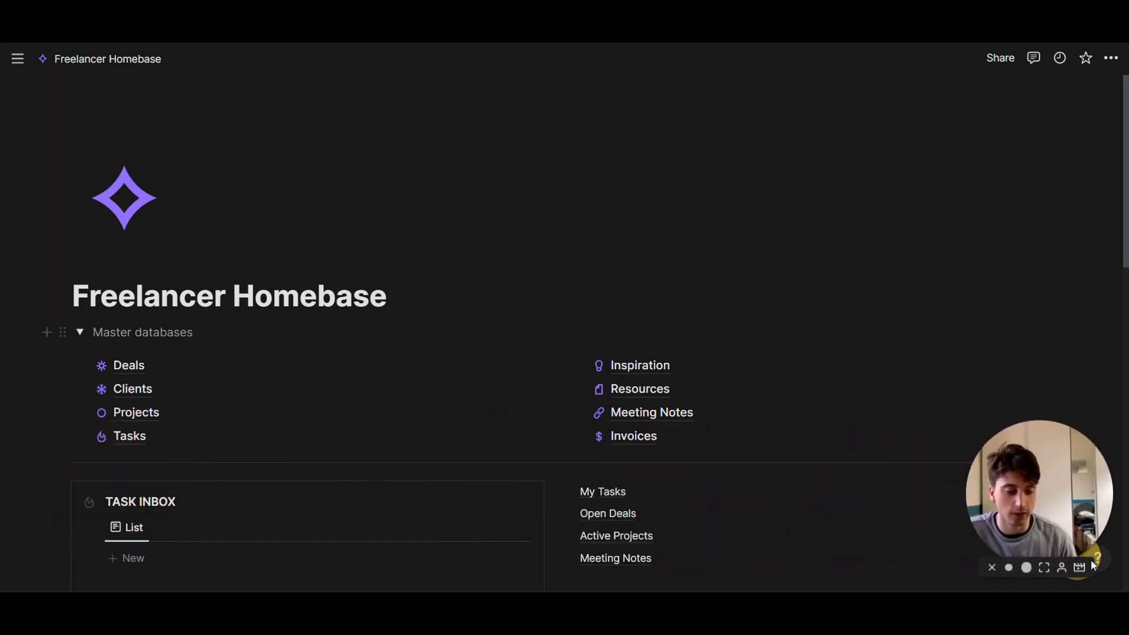
mouse_move(825, 413)
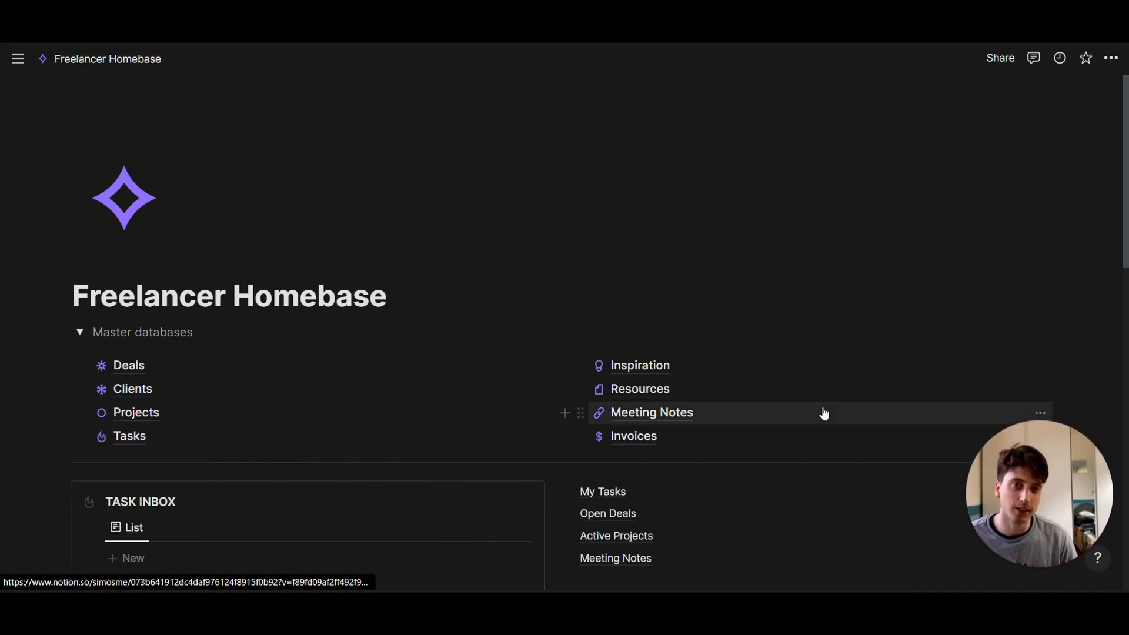
Step: Scroll through the Freelancer Homebase dashboard sections
scroll(down, 3)
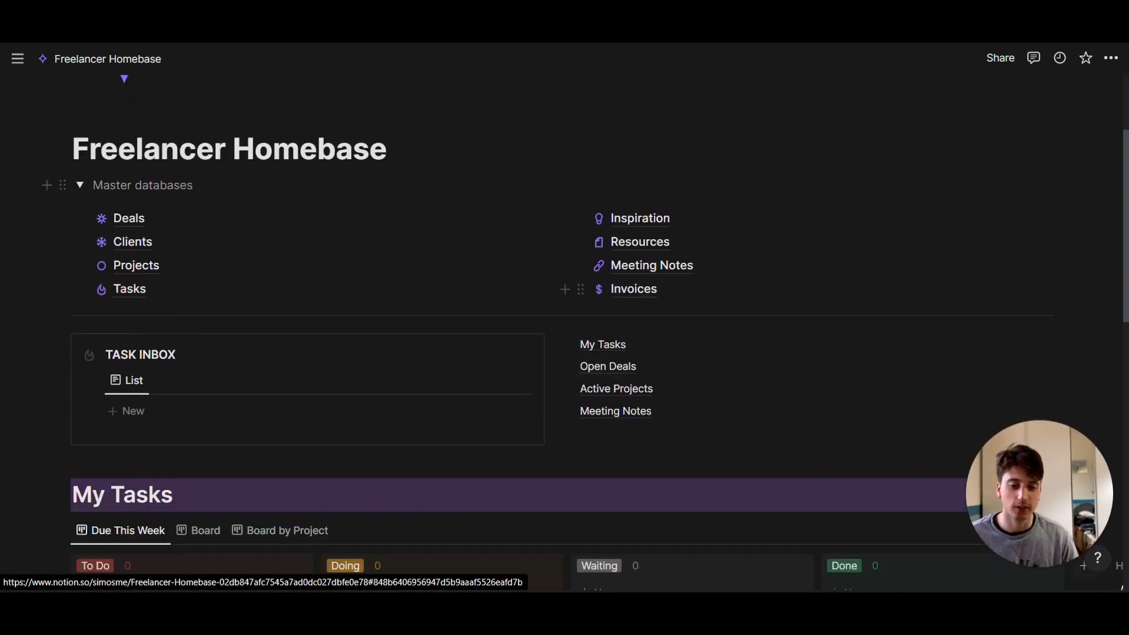
mouse_move(288, 263)
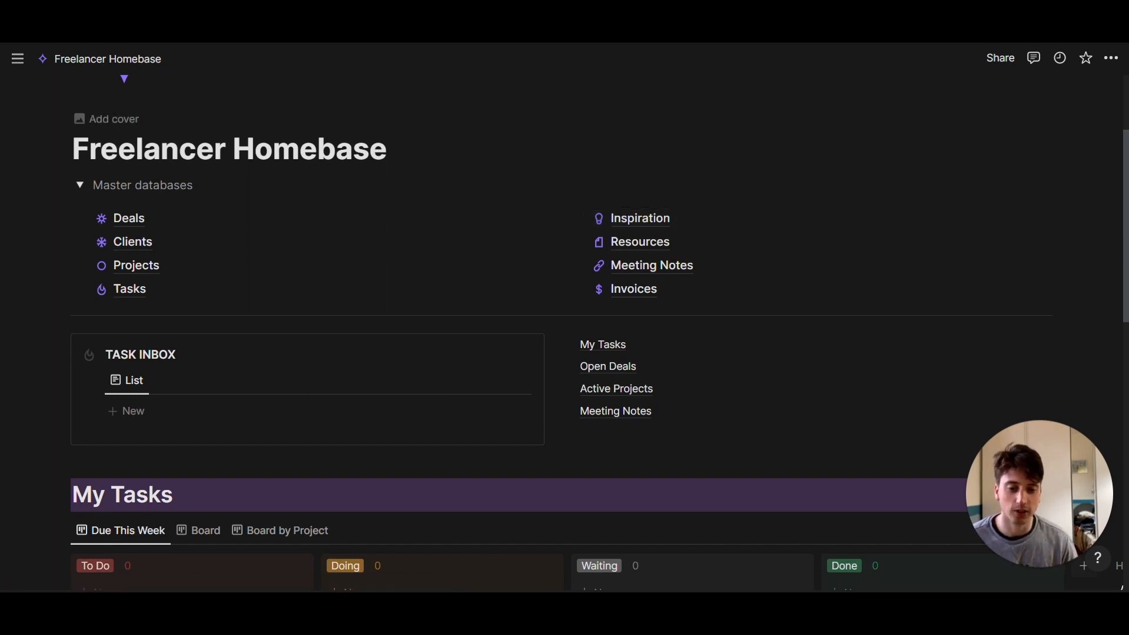
scroll(down, 3)
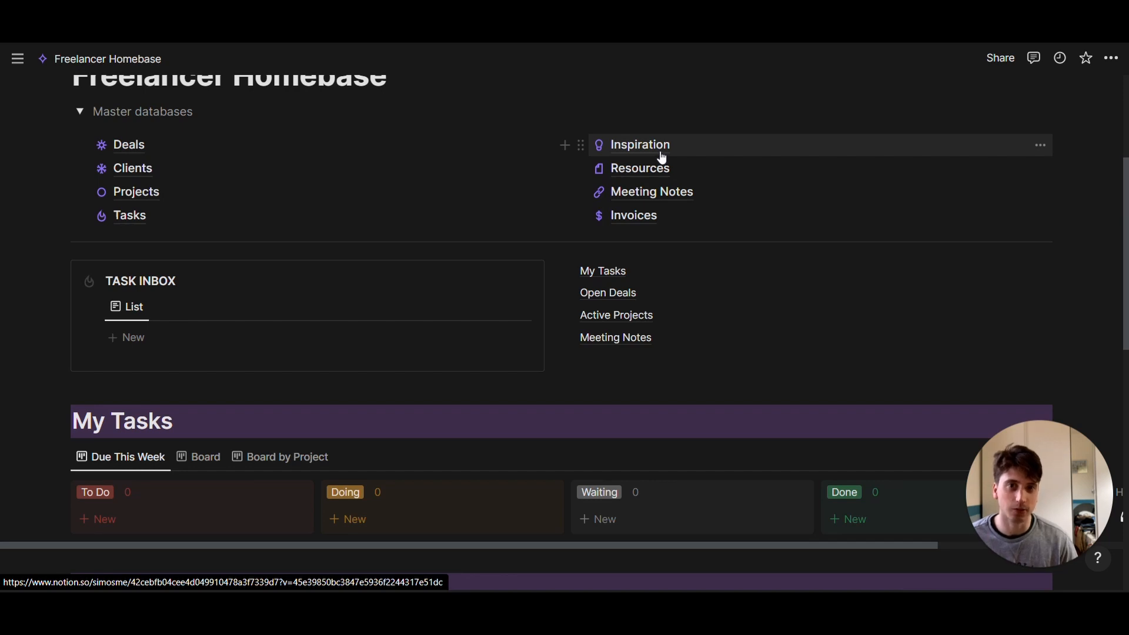
mouse_move(641, 167)
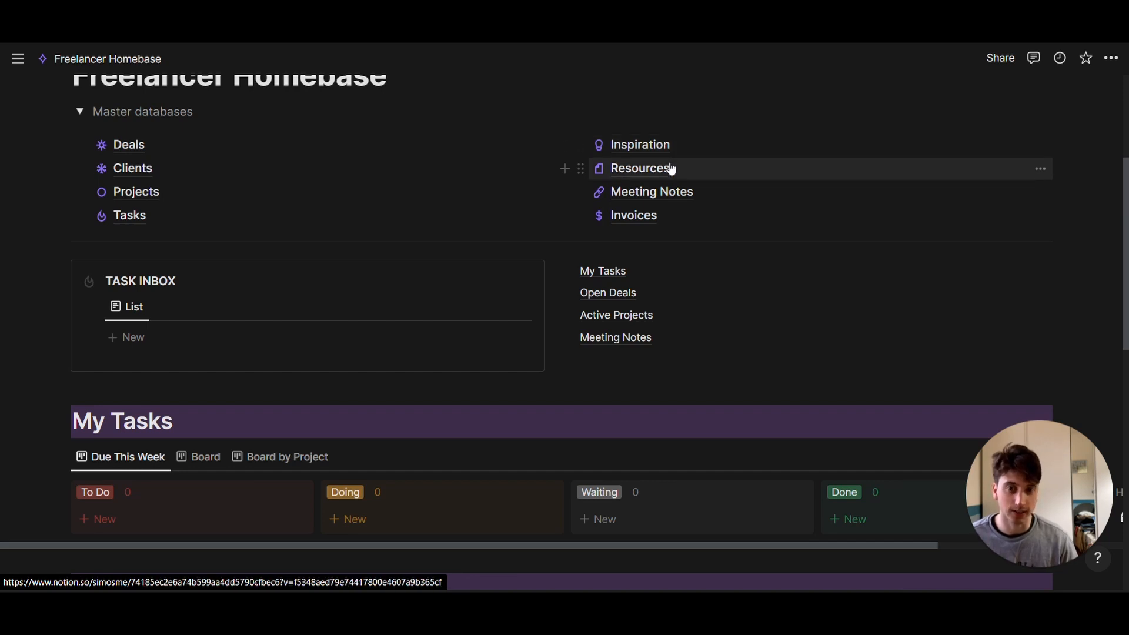
scroll(down, 3)
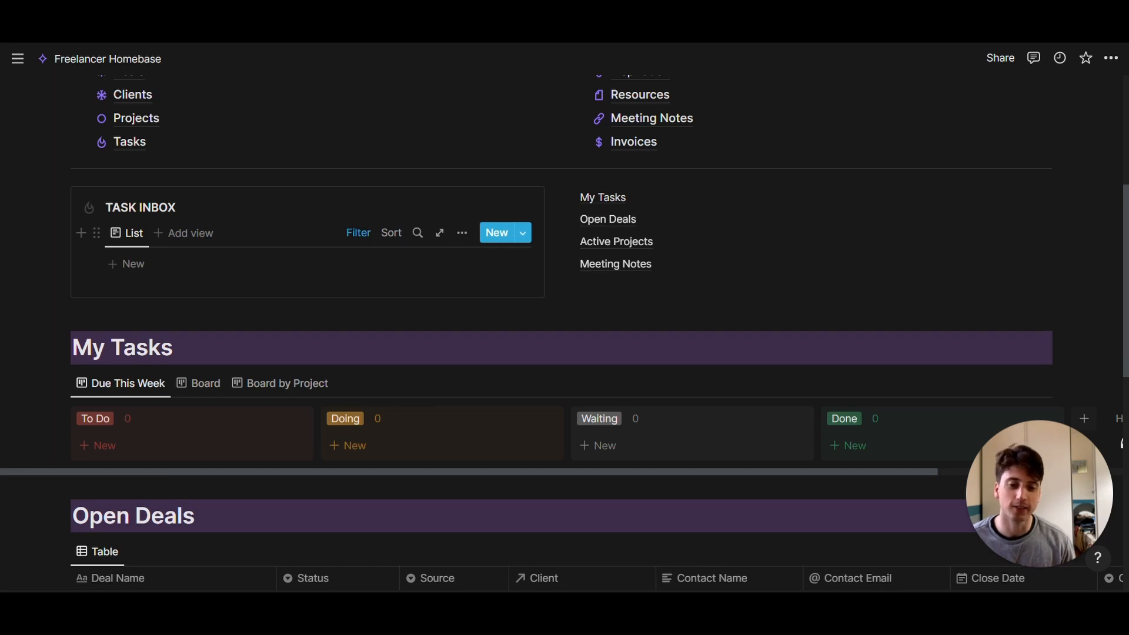
mouse_move(603, 198)
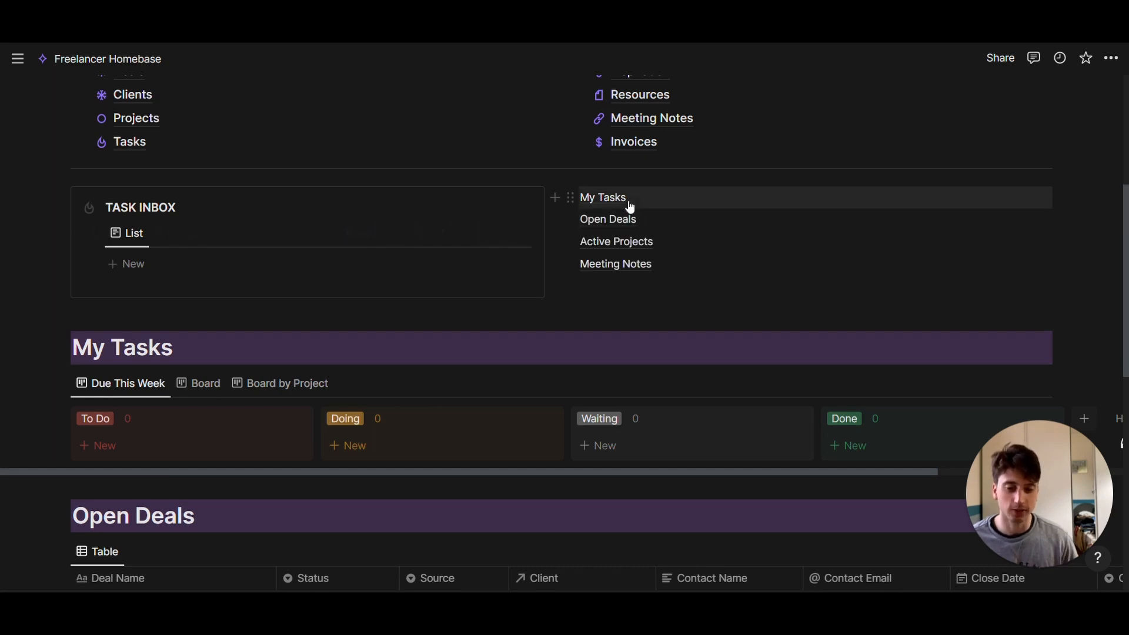
scroll(down, 3)
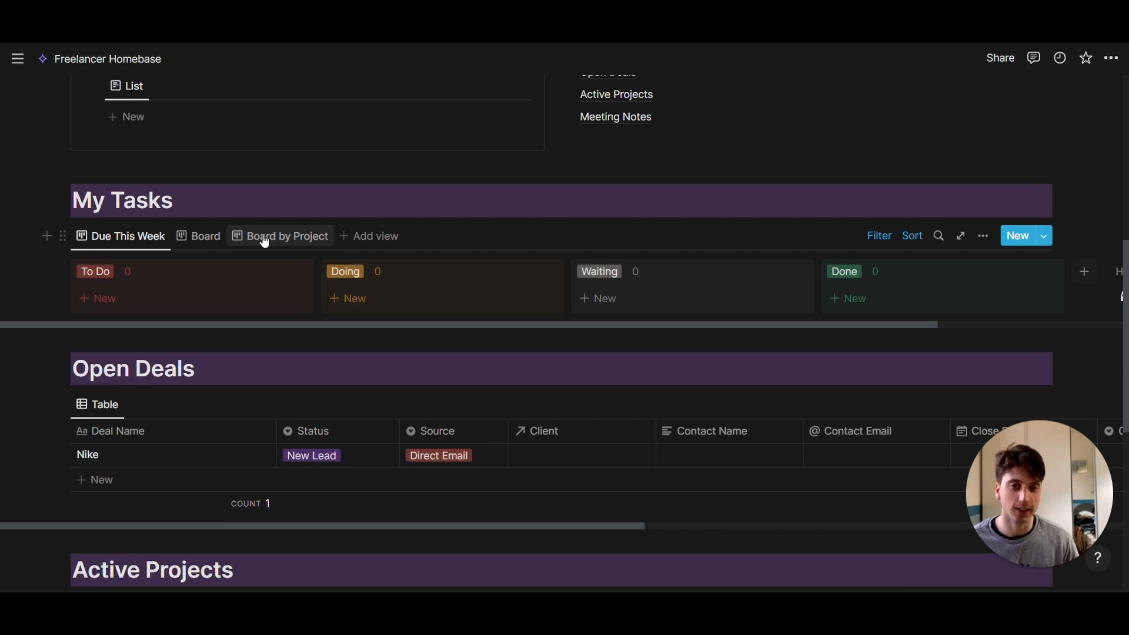
scroll(down, 3)
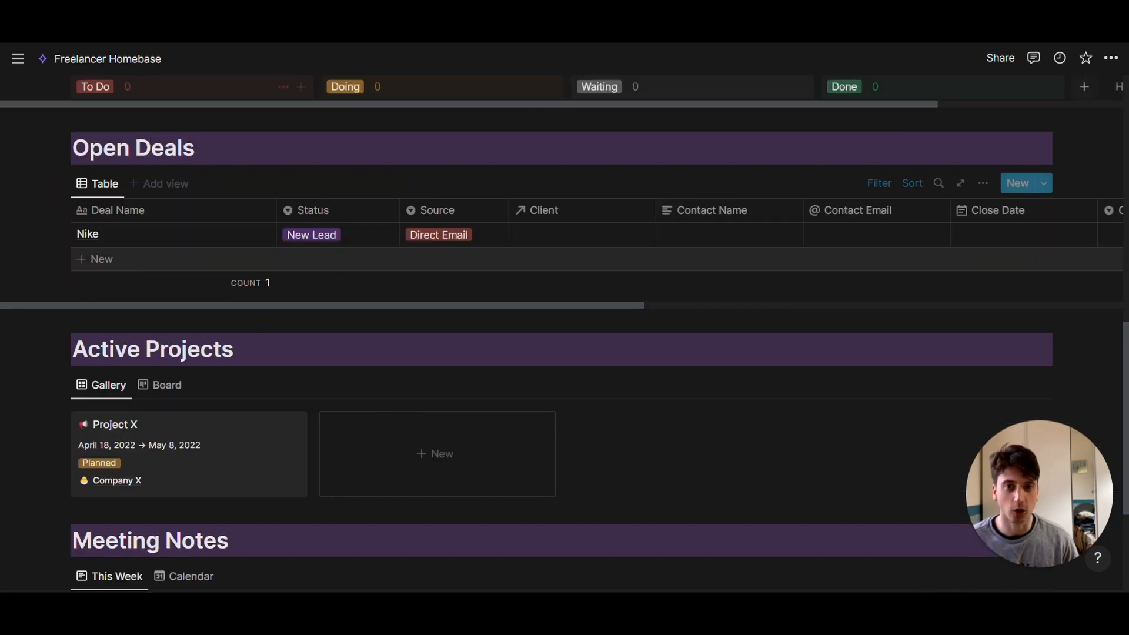
mouse_move(411, 272)
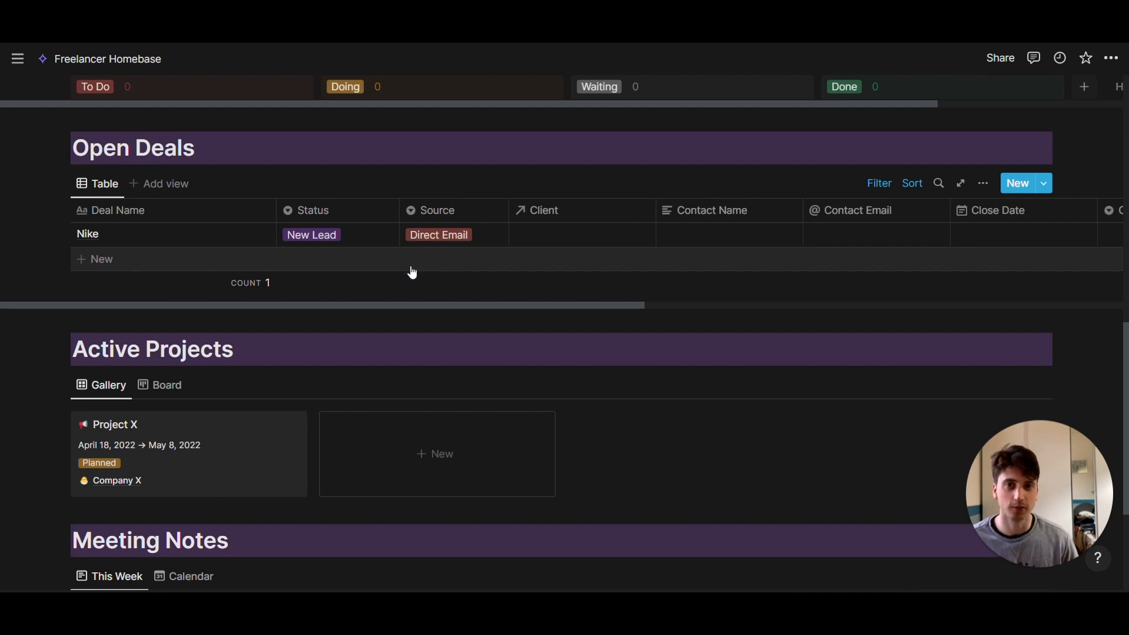
scroll(down, 3)
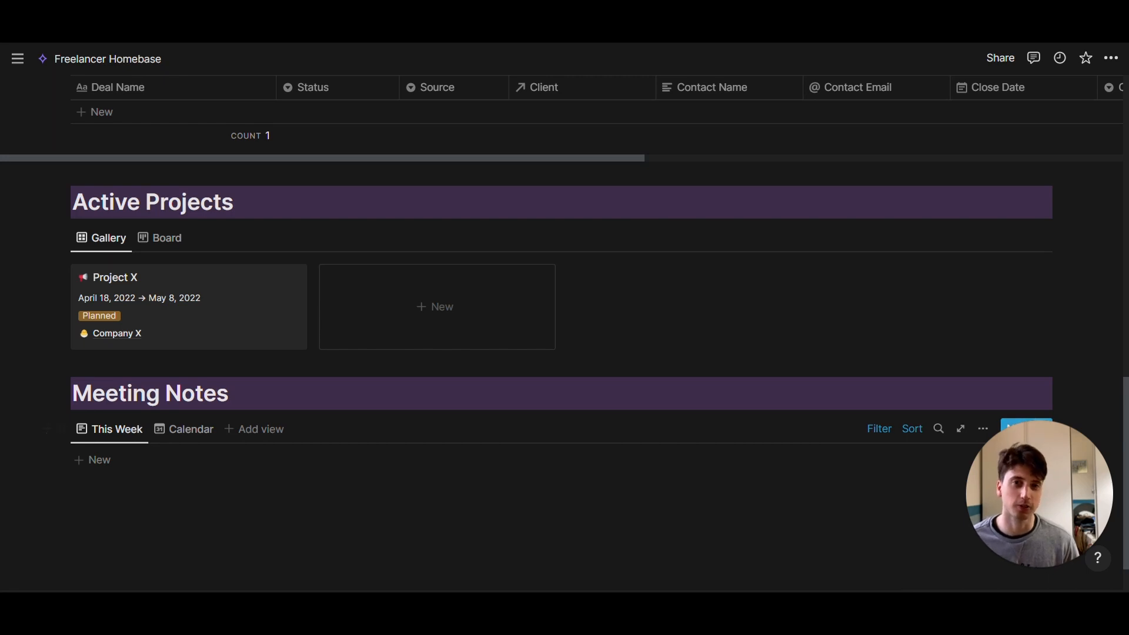
scroll(up, 3)
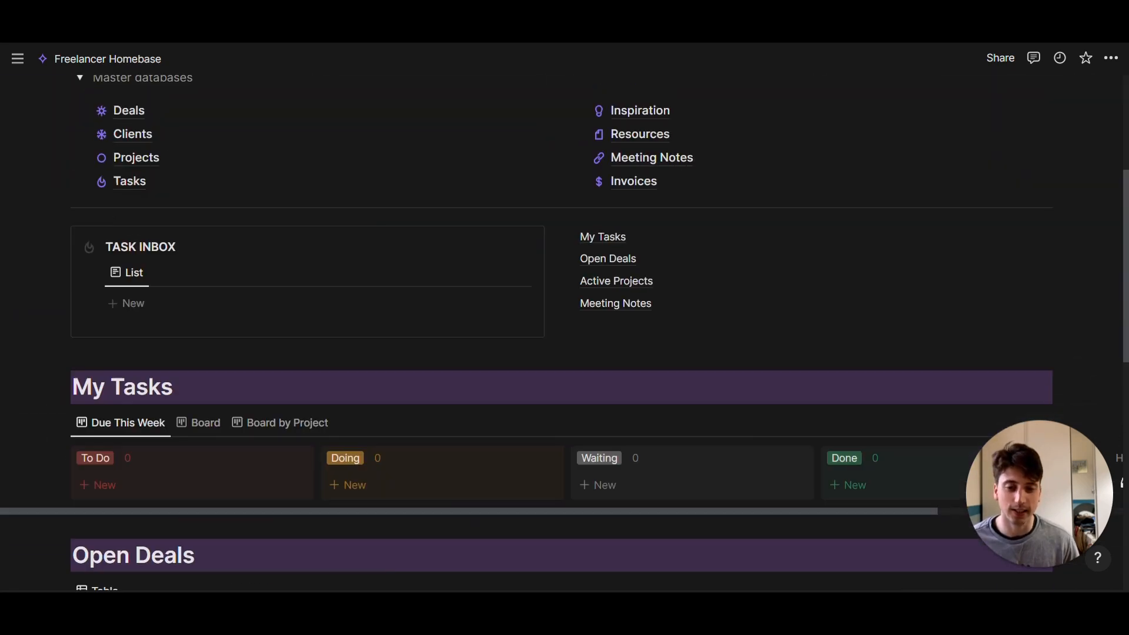
scroll(up, 3)
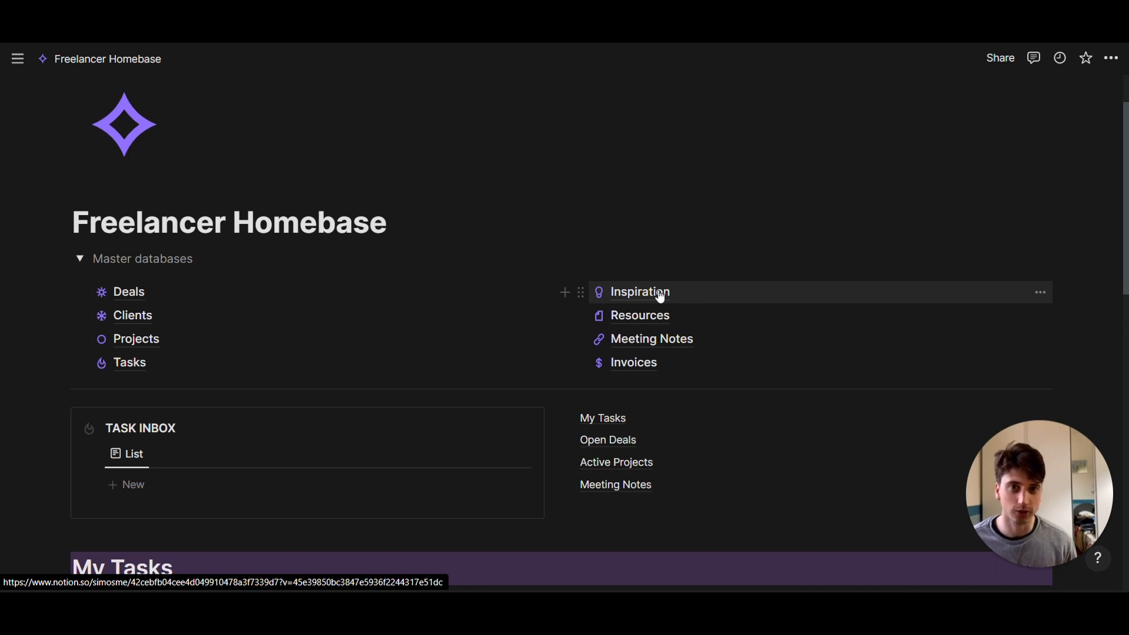
mouse_move(454, 291)
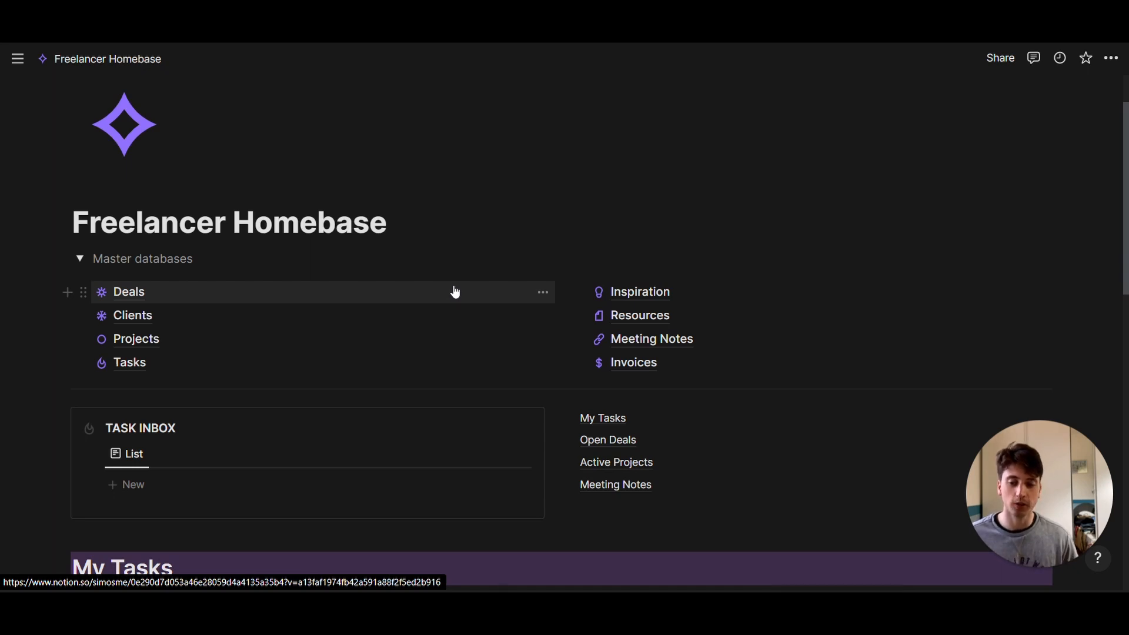
mouse_move(456, 332)
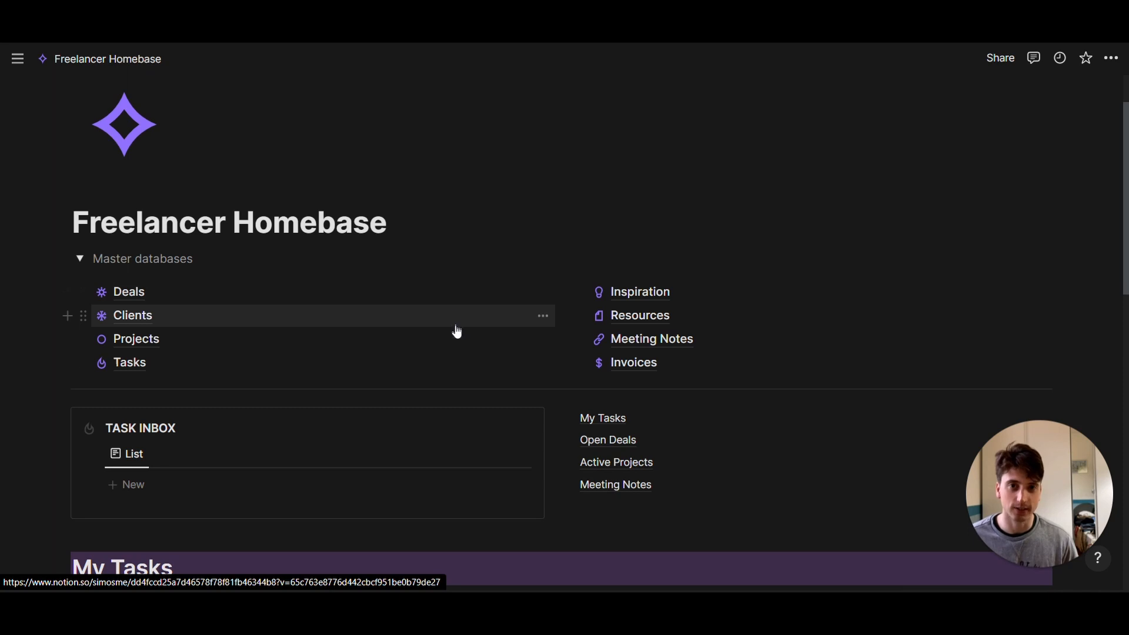
mouse_move(459, 356)
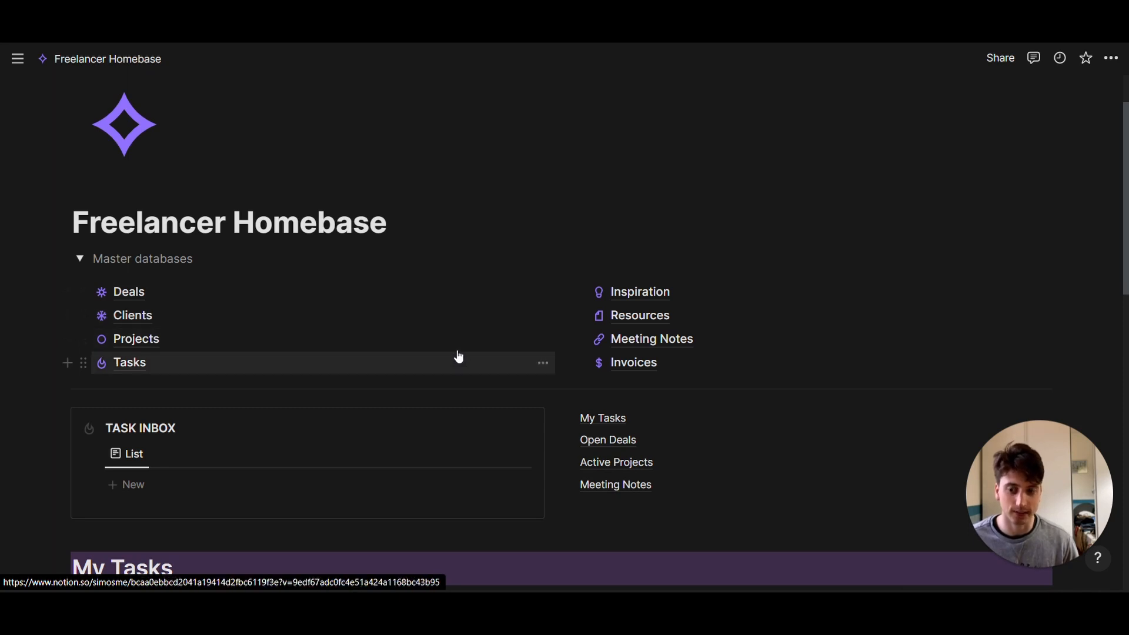
mouse_move(434, 292)
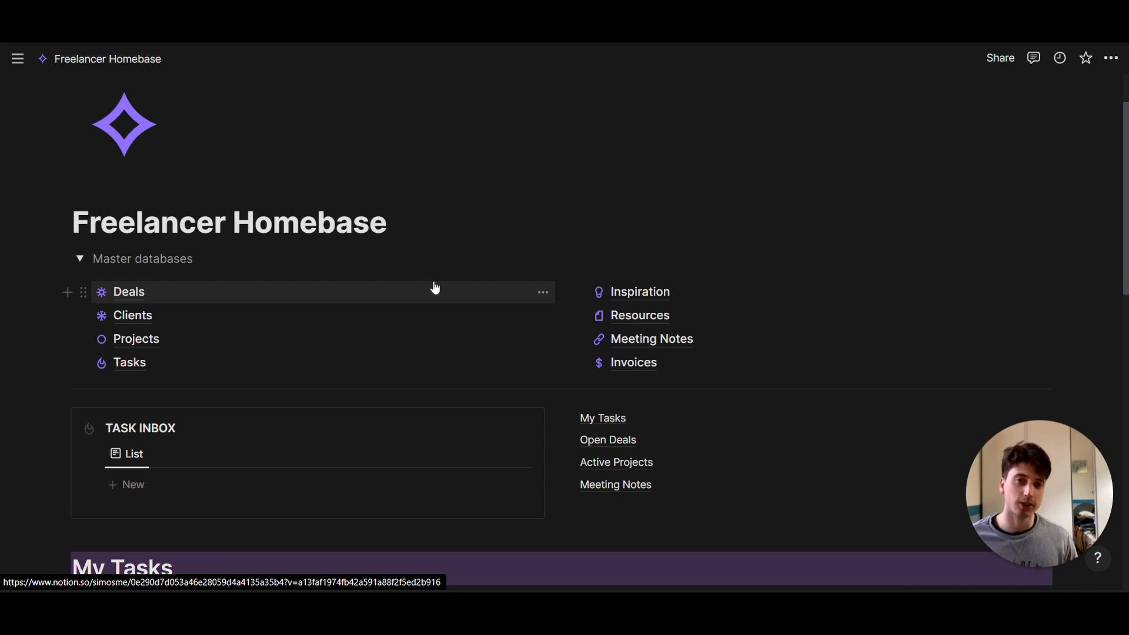
mouse_move(395, 295)
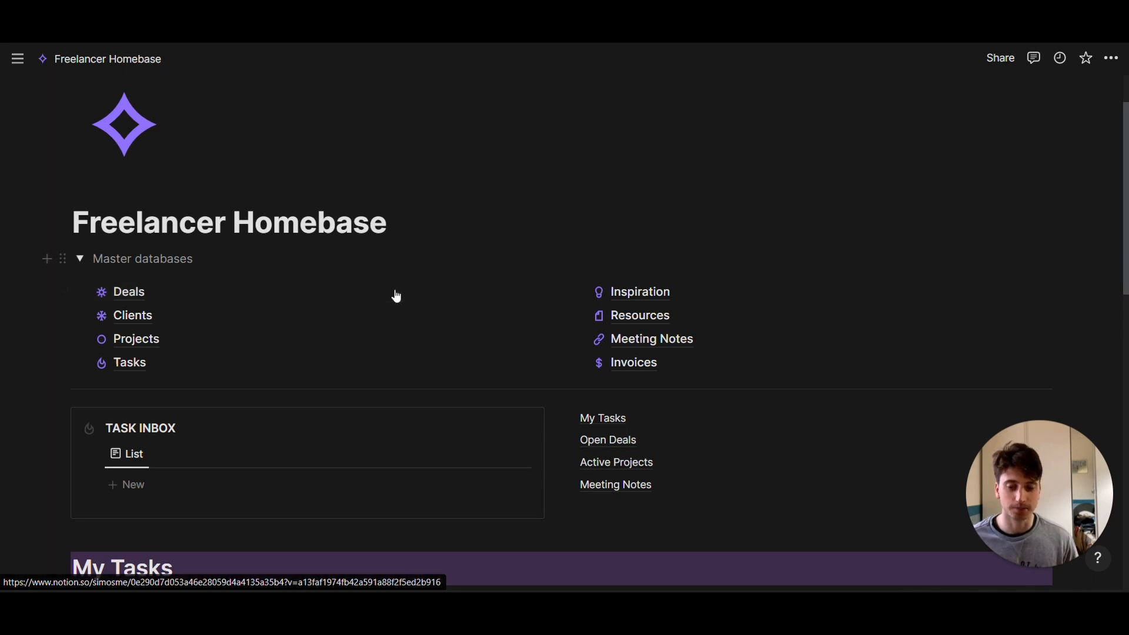
mouse_move(395, 320)
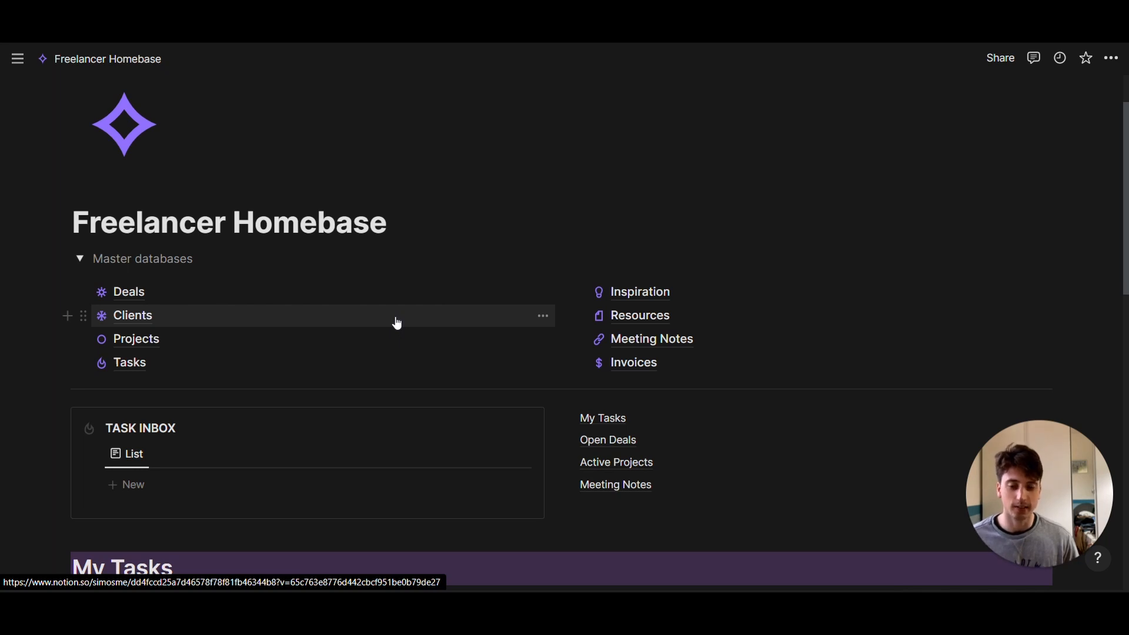
mouse_move(395, 339)
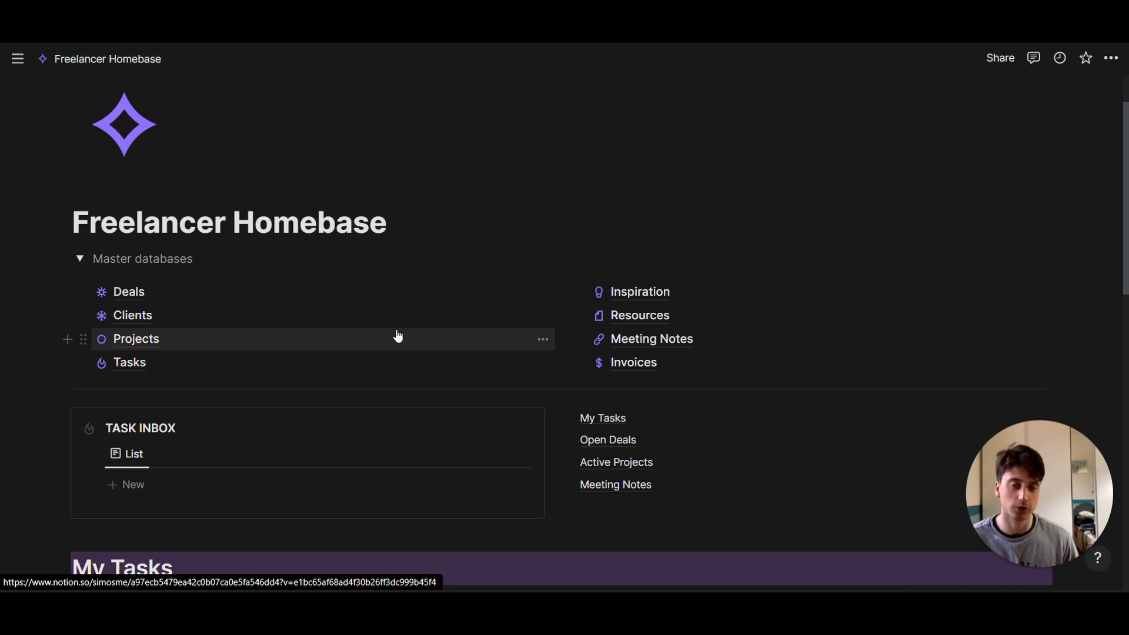
mouse_move(391, 363)
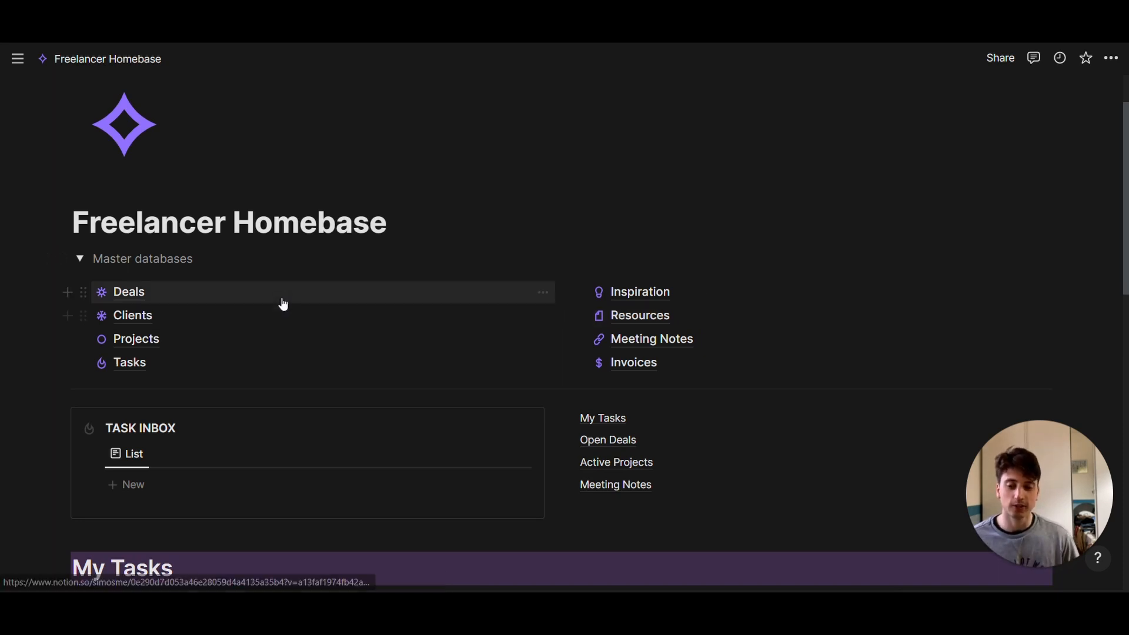
Step: Open the Deals database and inspect the Closed Won status group
click(128, 292)
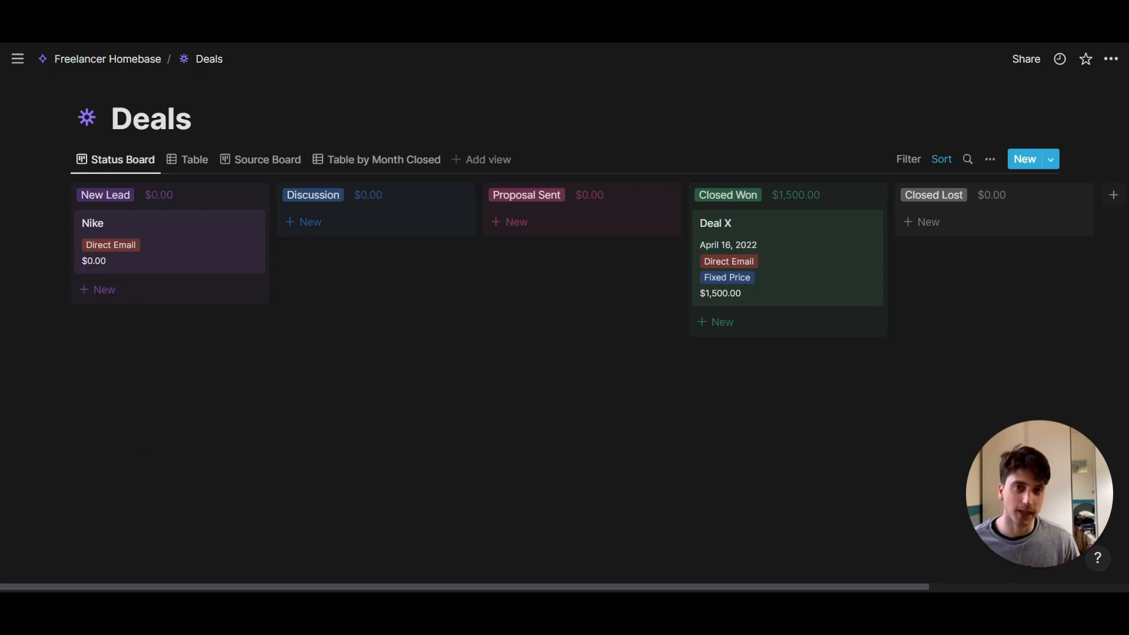
mouse_move(176, 221)
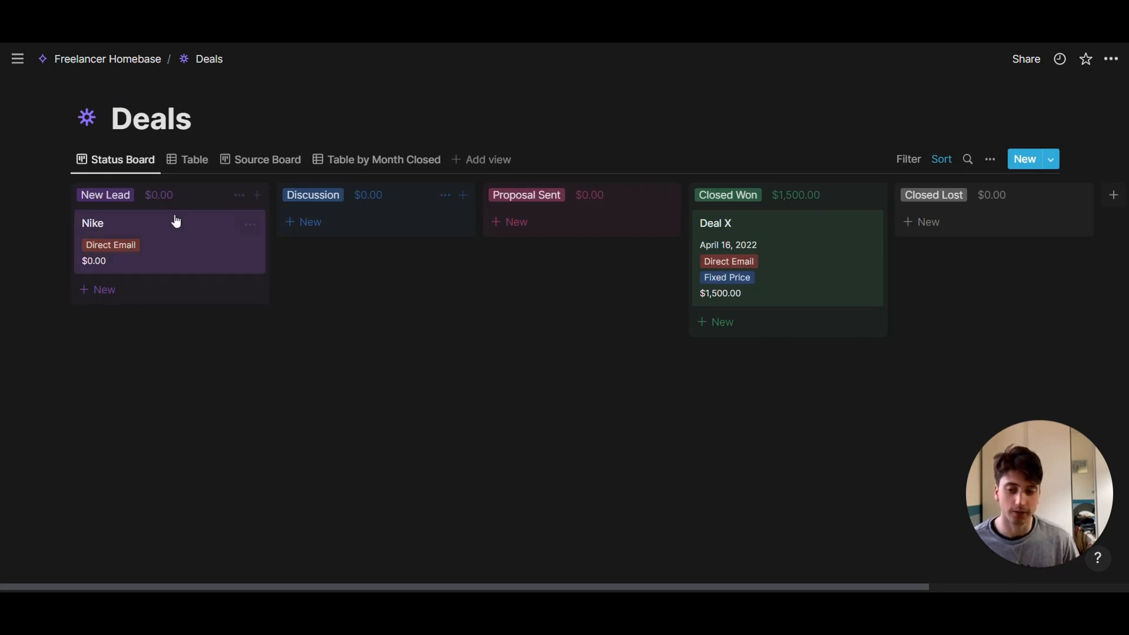
mouse_move(582, 229)
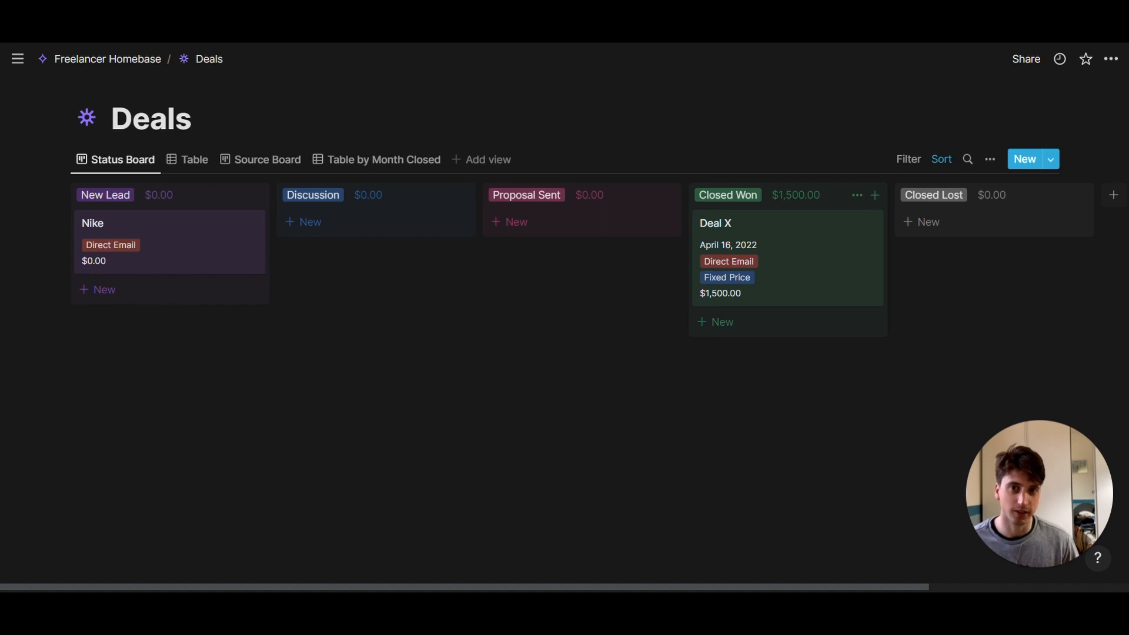
click(715, 222)
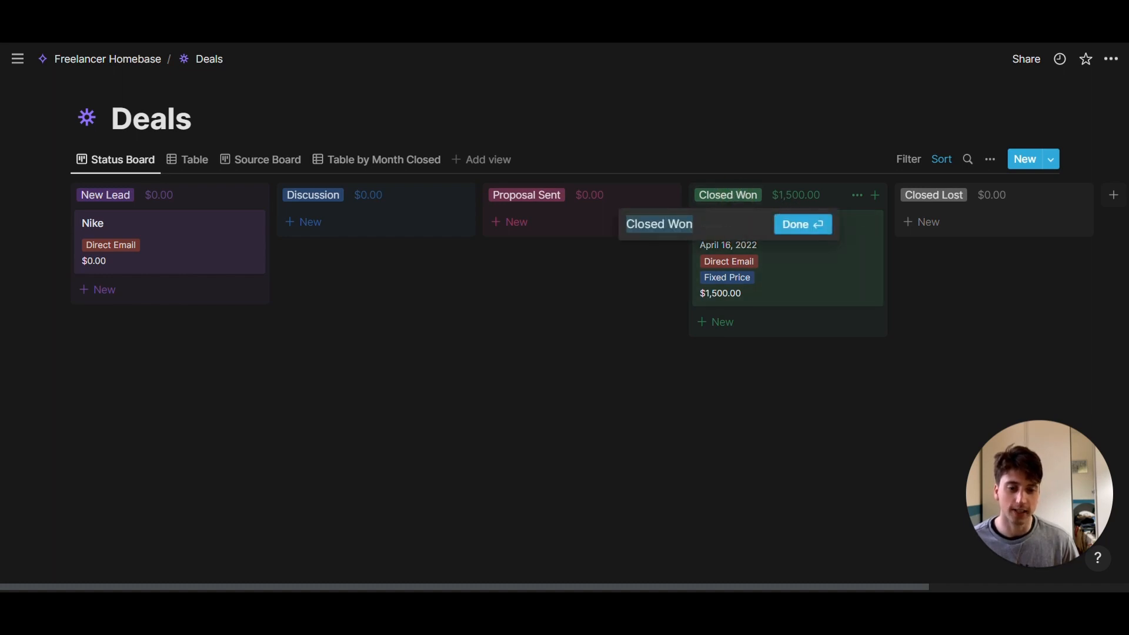
click(796, 225)
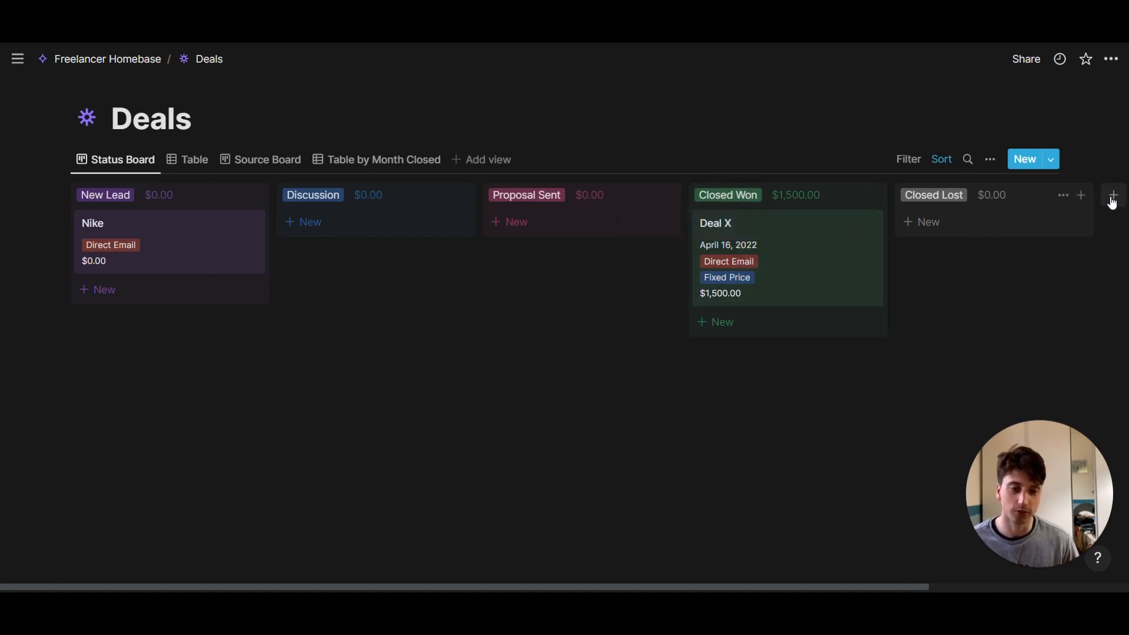
mouse_move(164, 238)
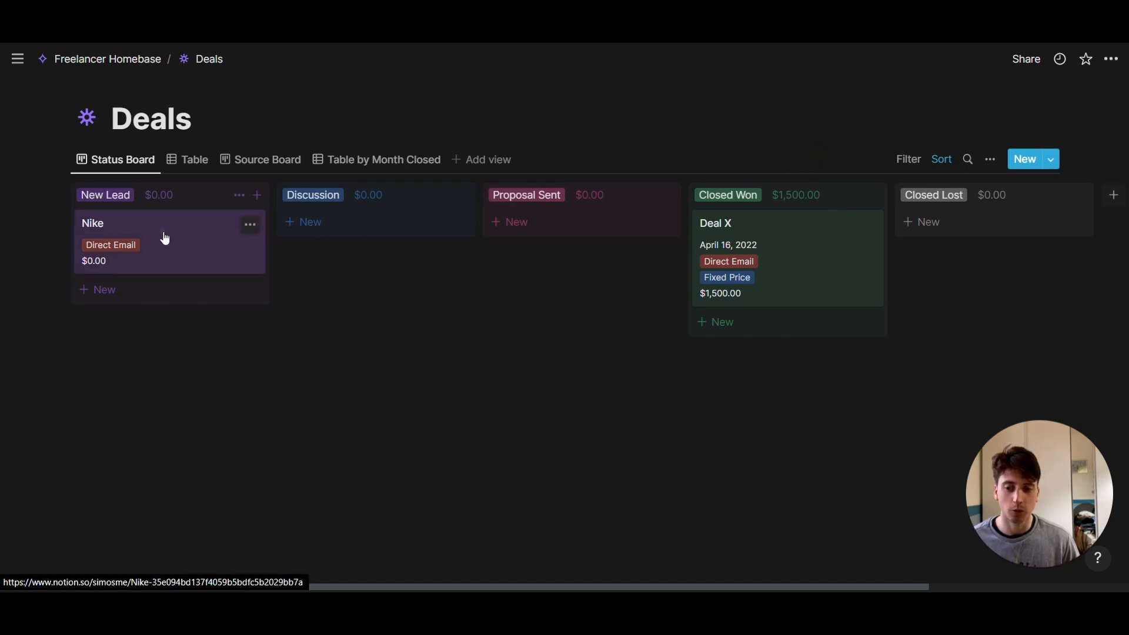
Step: Open the Nike deal and set Source to Direct Email and Status to New Lead
click(93, 224)
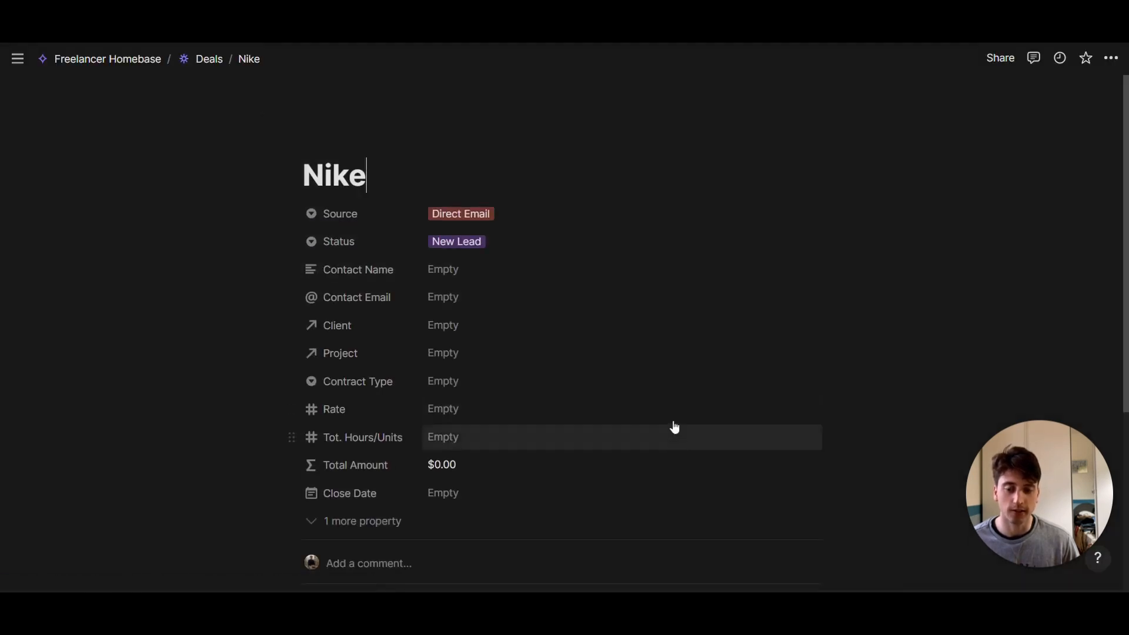
mouse_move(646, 408)
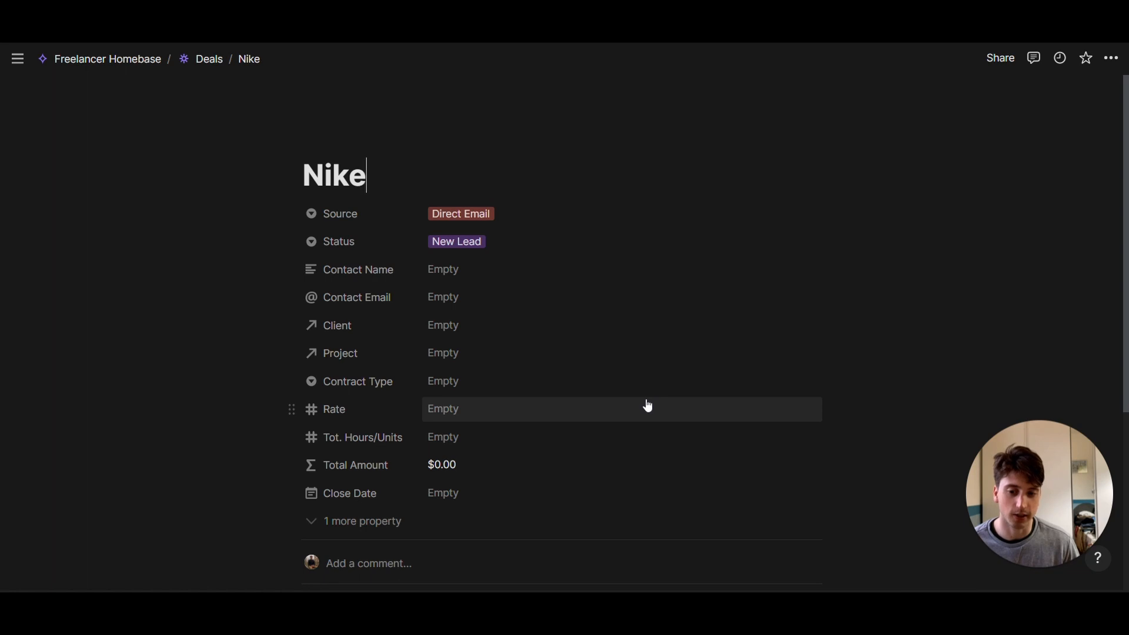
click(460, 213)
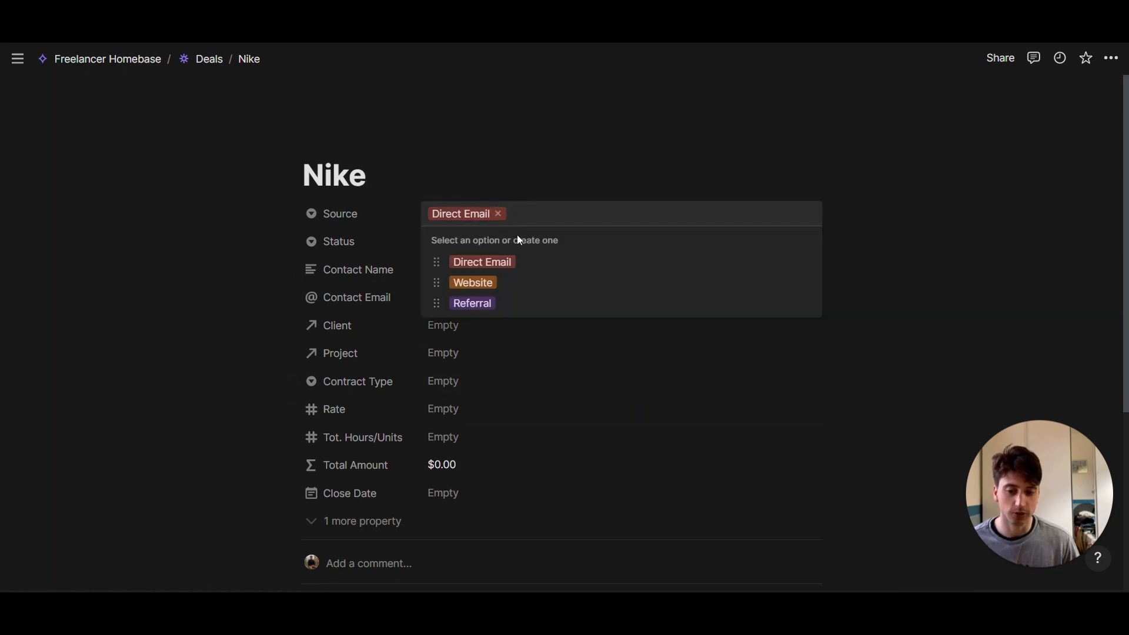
mouse_move(515, 265)
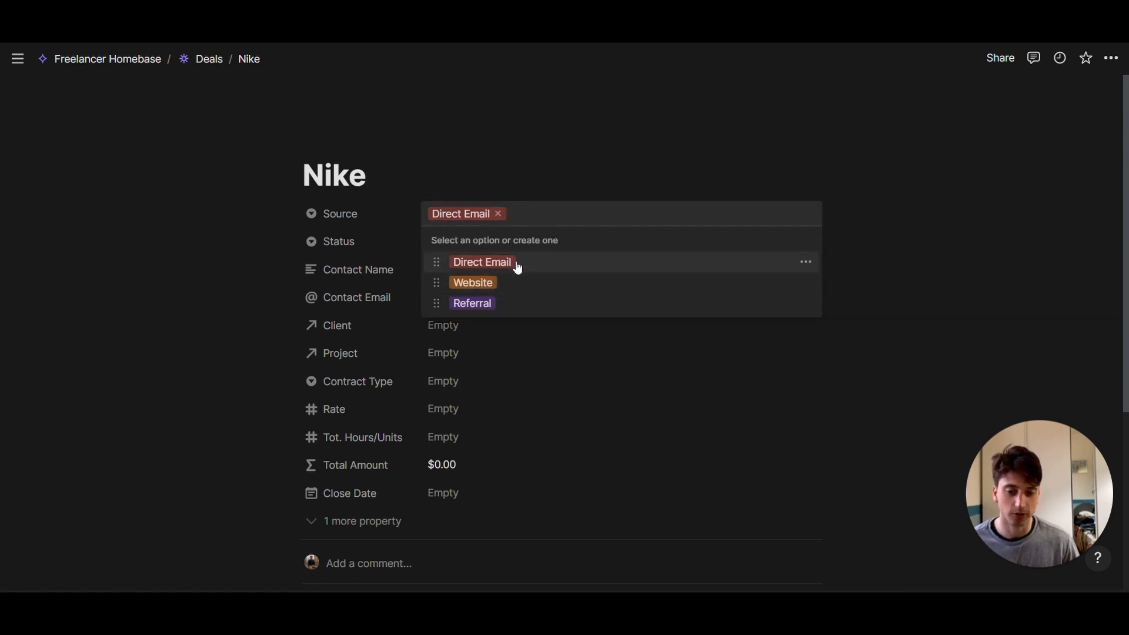
mouse_move(519, 291)
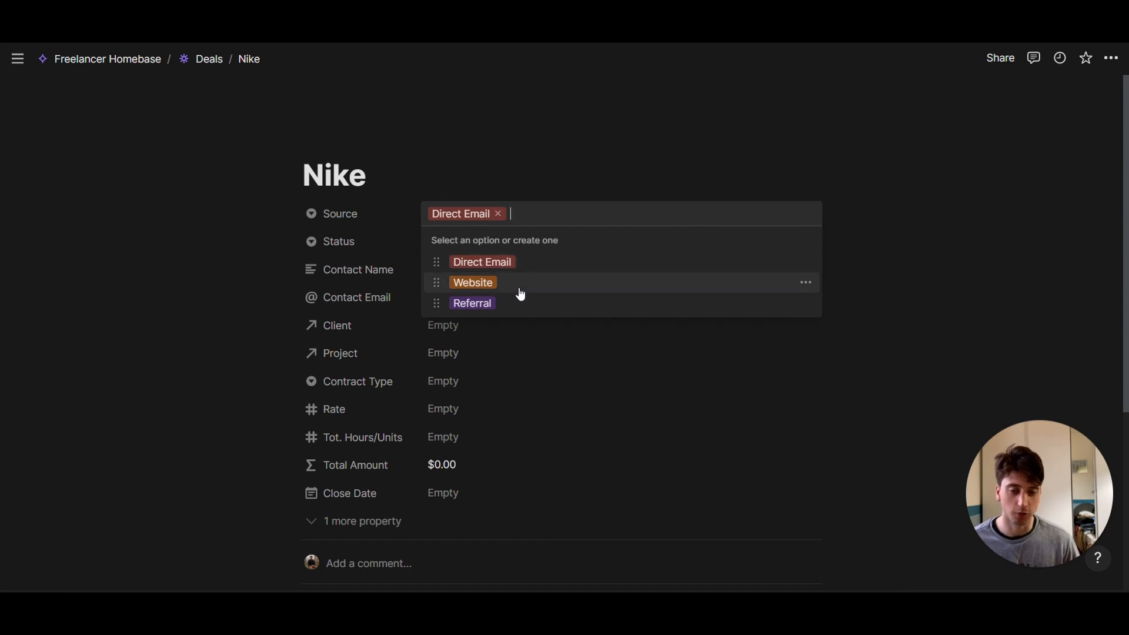
mouse_move(504, 303)
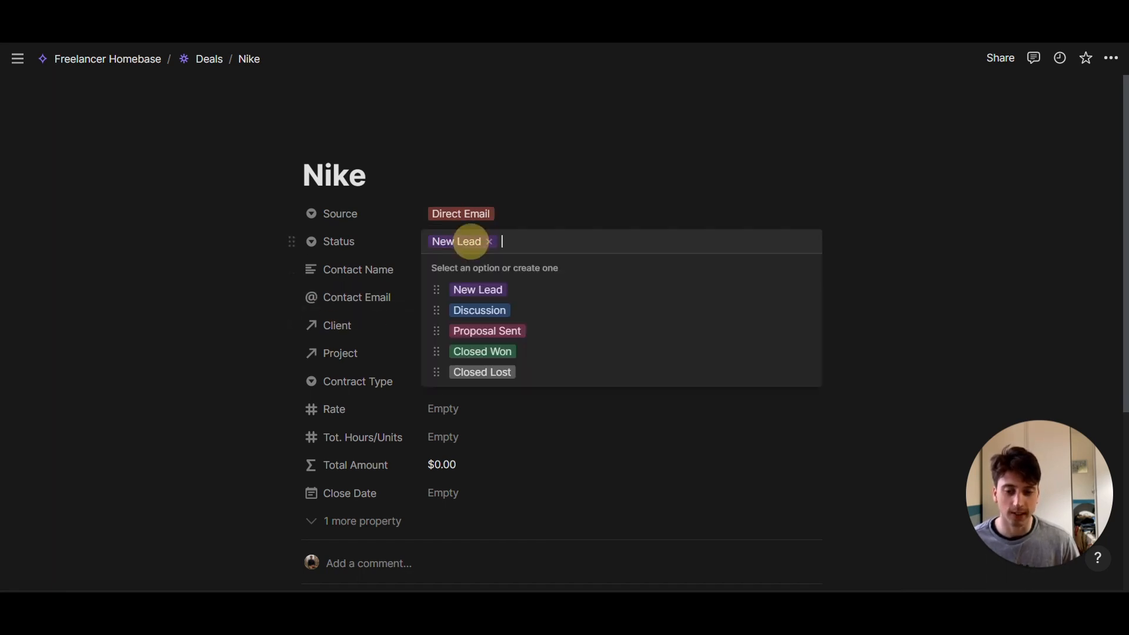
mouse_move(479, 310)
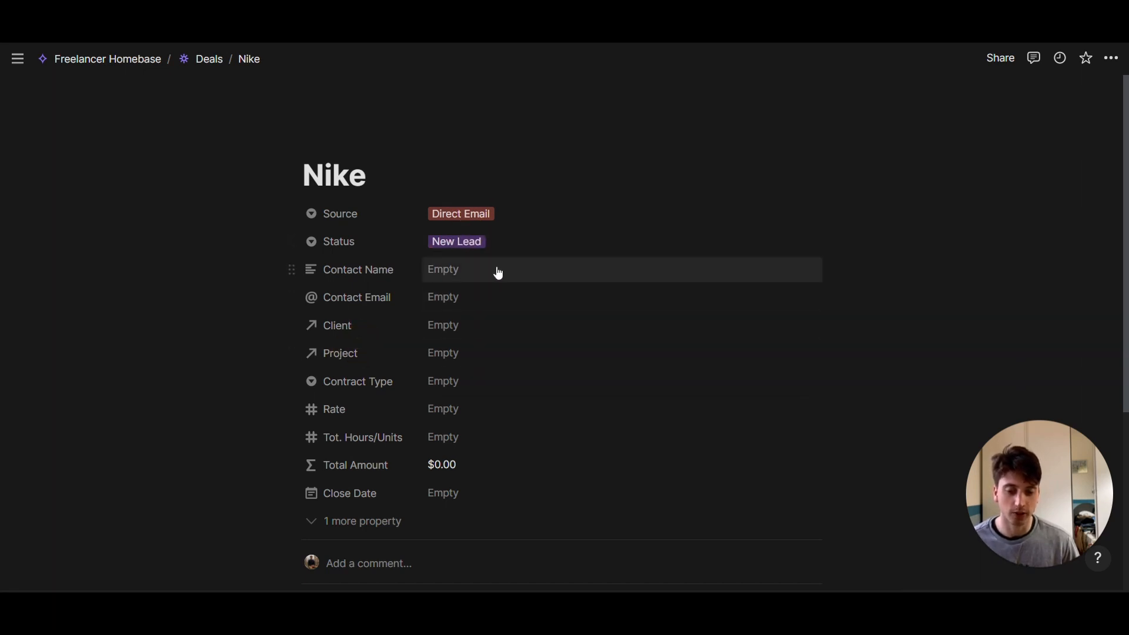
mouse_move(479, 302)
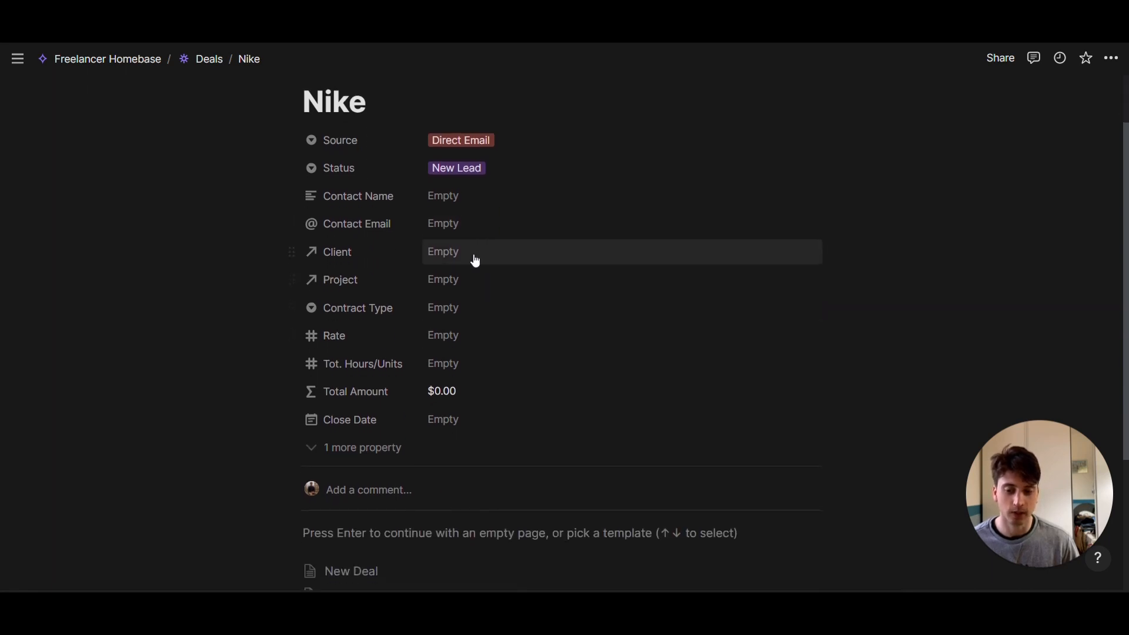
click(443, 252)
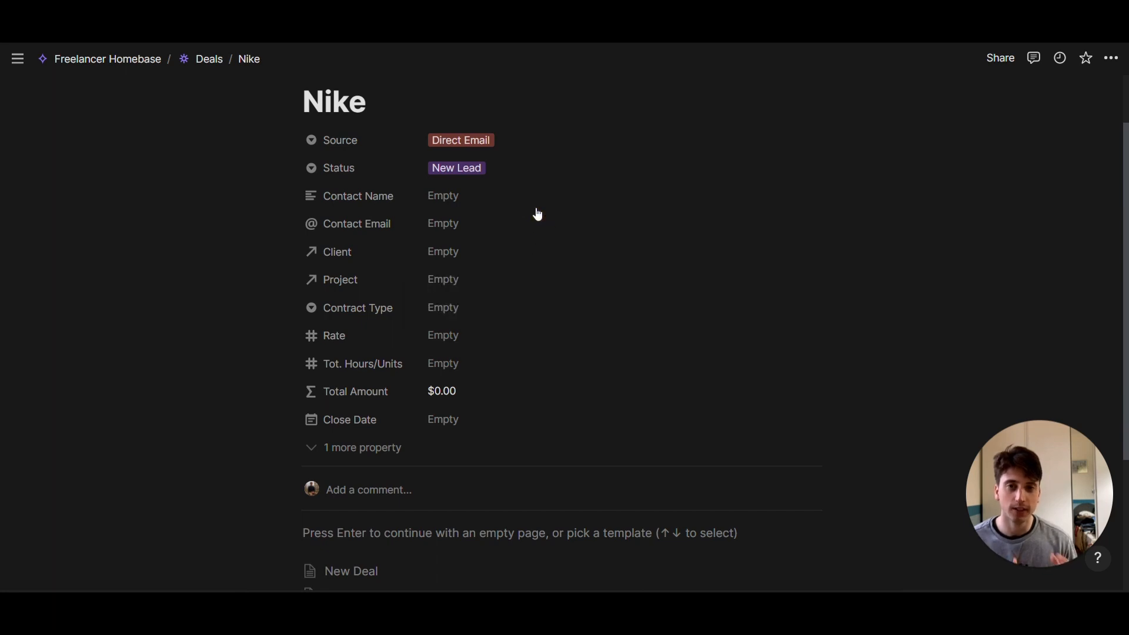
mouse_move(525, 196)
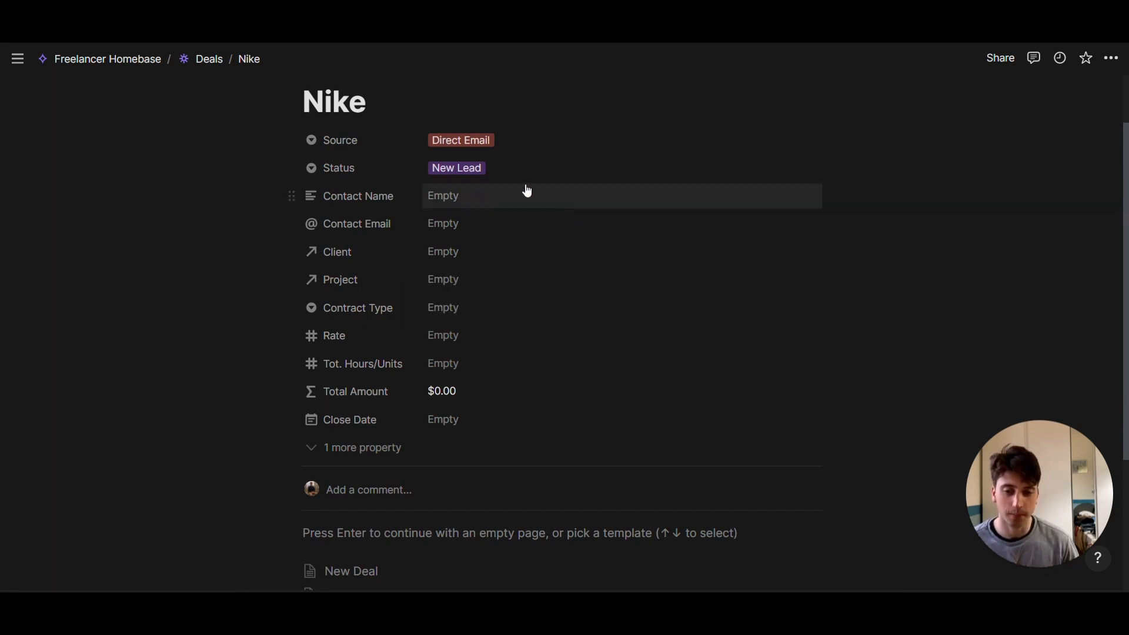
click(456, 167)
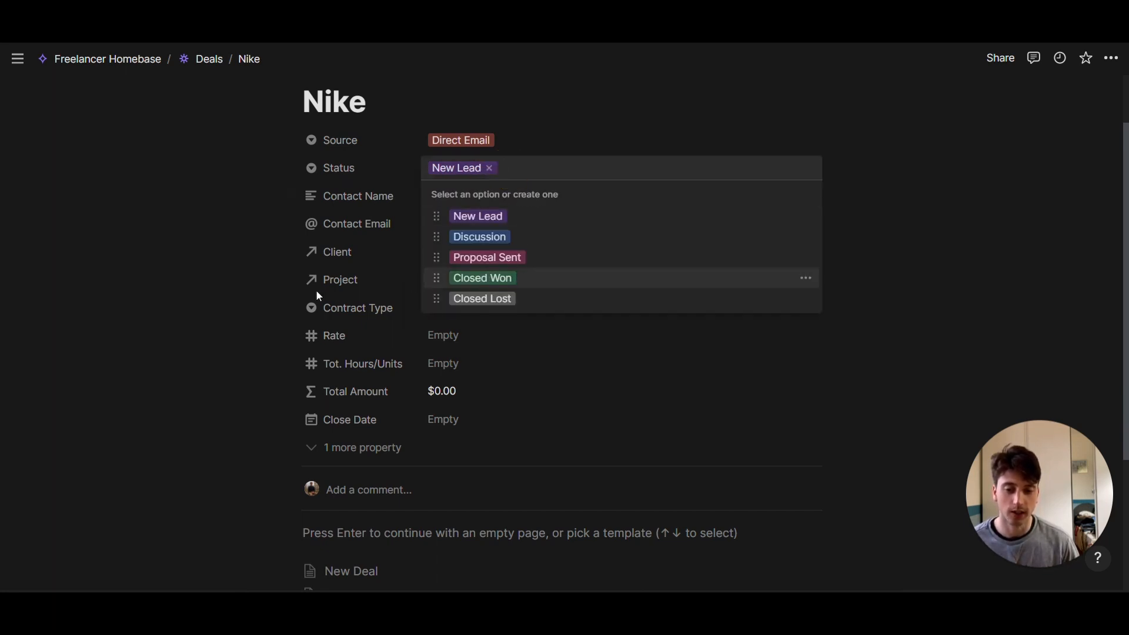
click(352, 288)
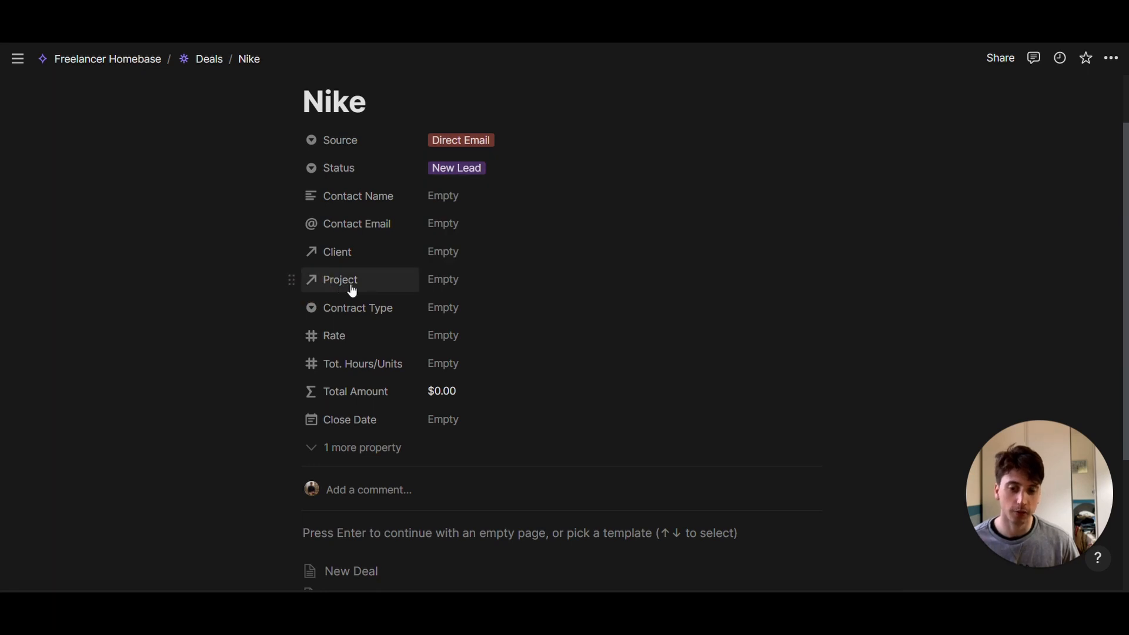
mouse_move(489, 251)
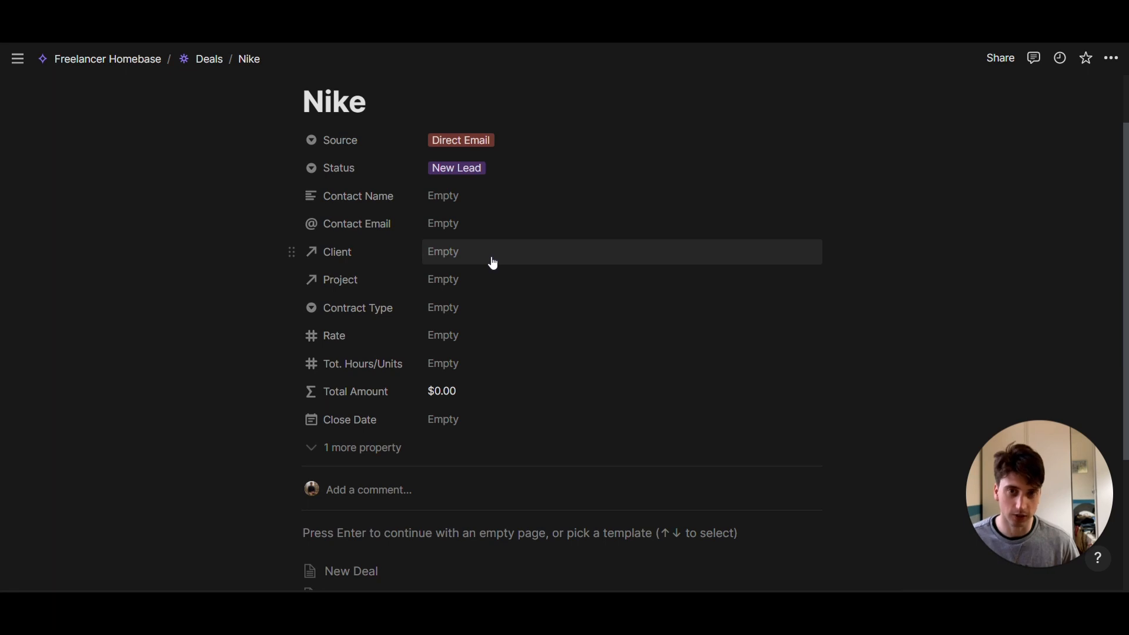
mouse_move(492, 285)
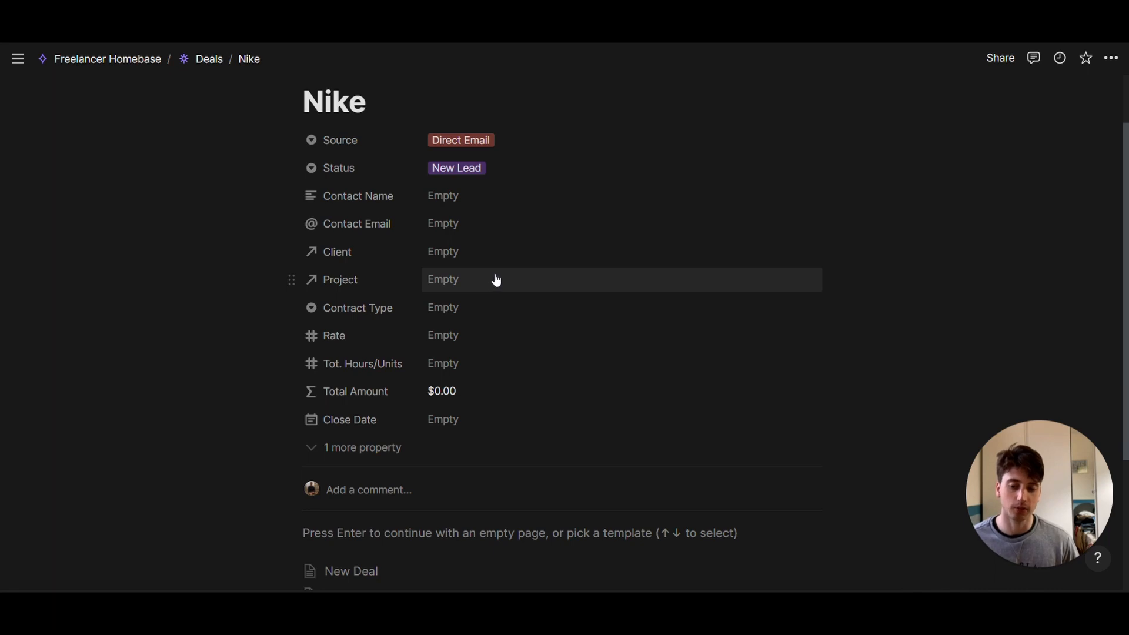
mouse_move(463, 312)
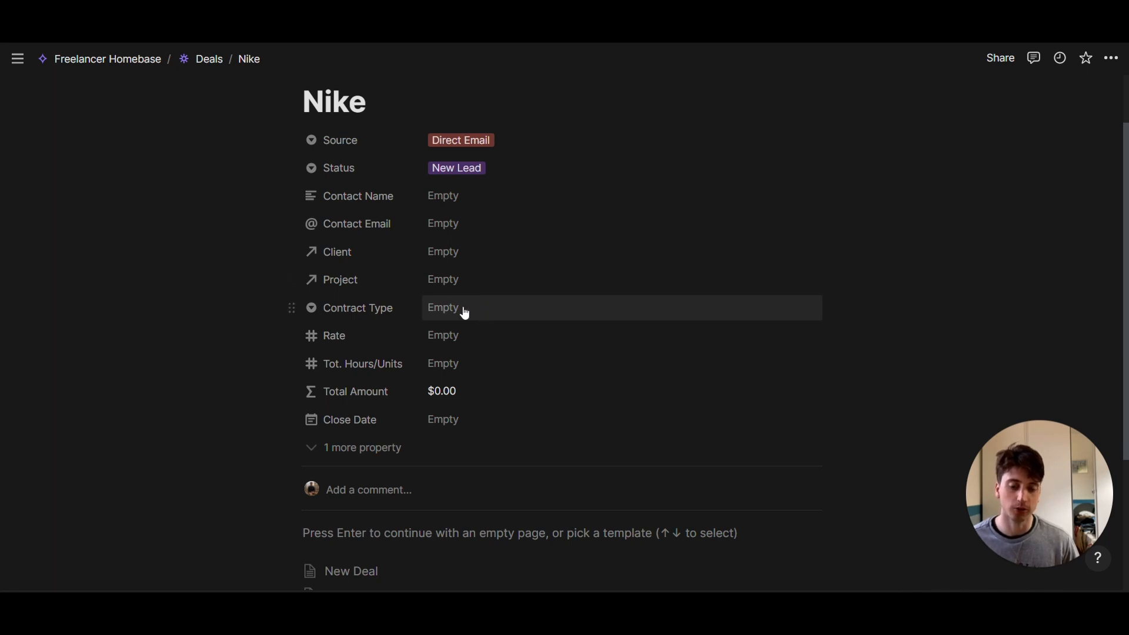
mouse_move(458, 350)
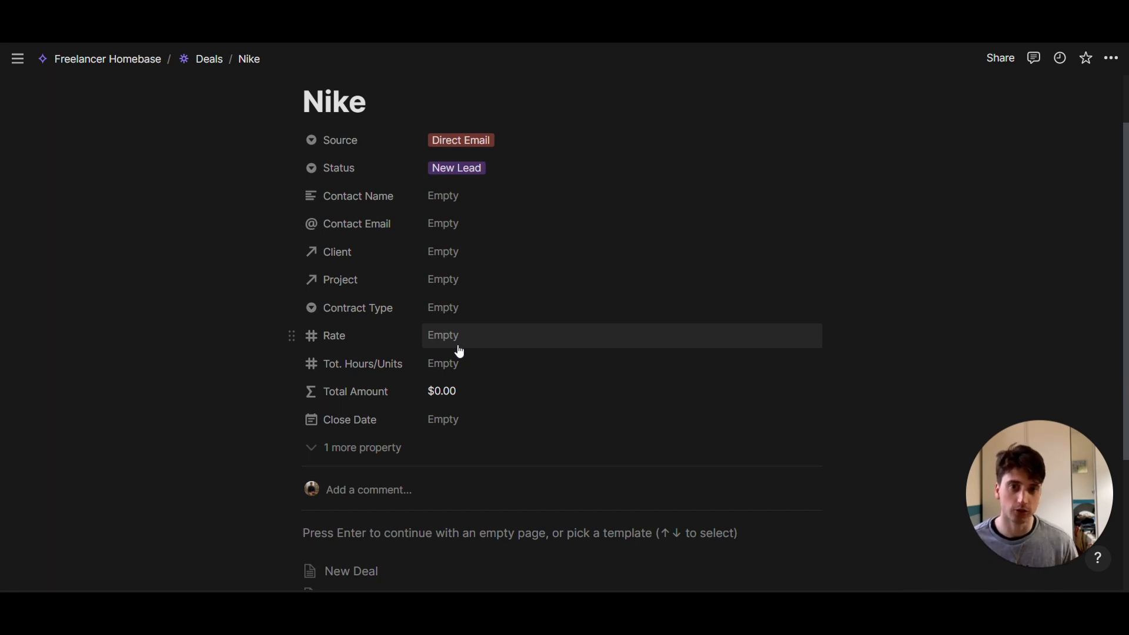
mouse_move(466, 281)
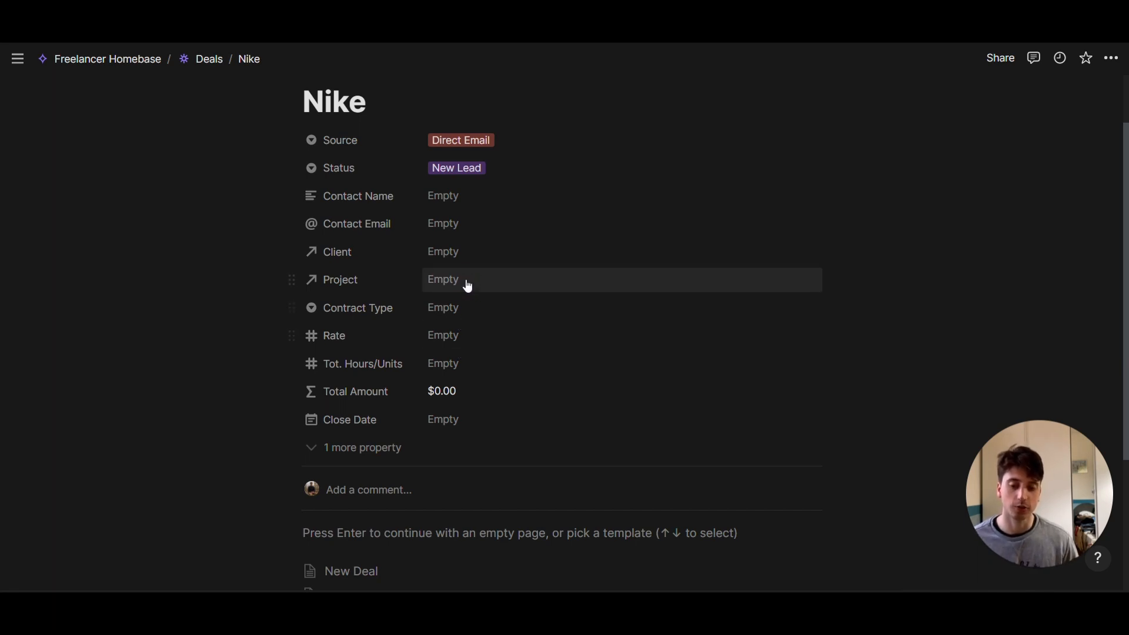
click(443, 279)
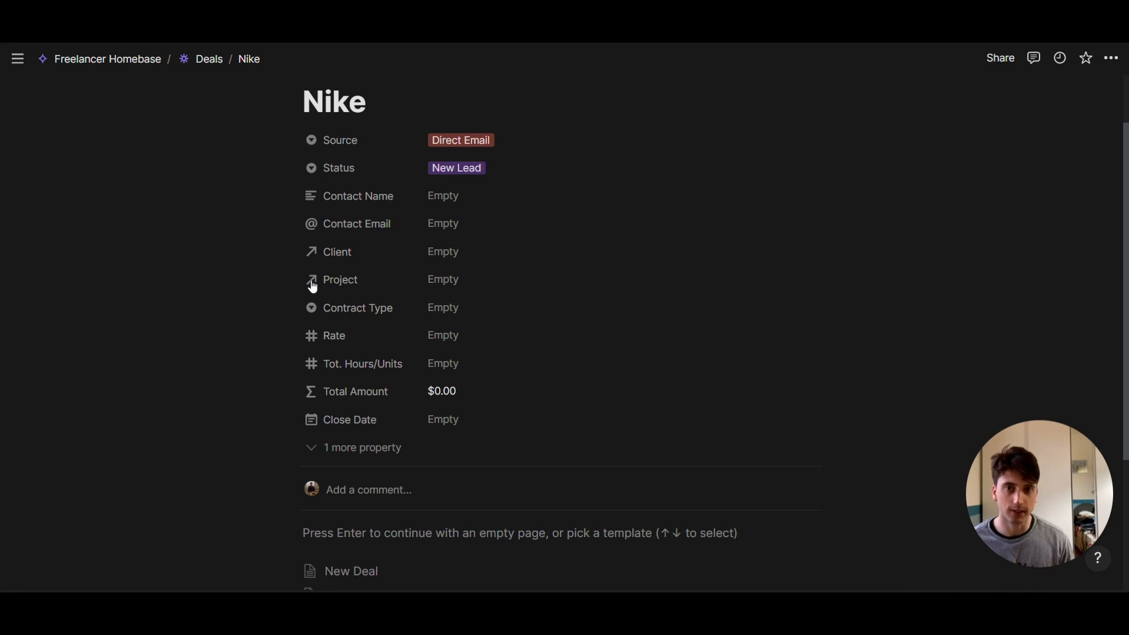
mouse_move(473, 315)
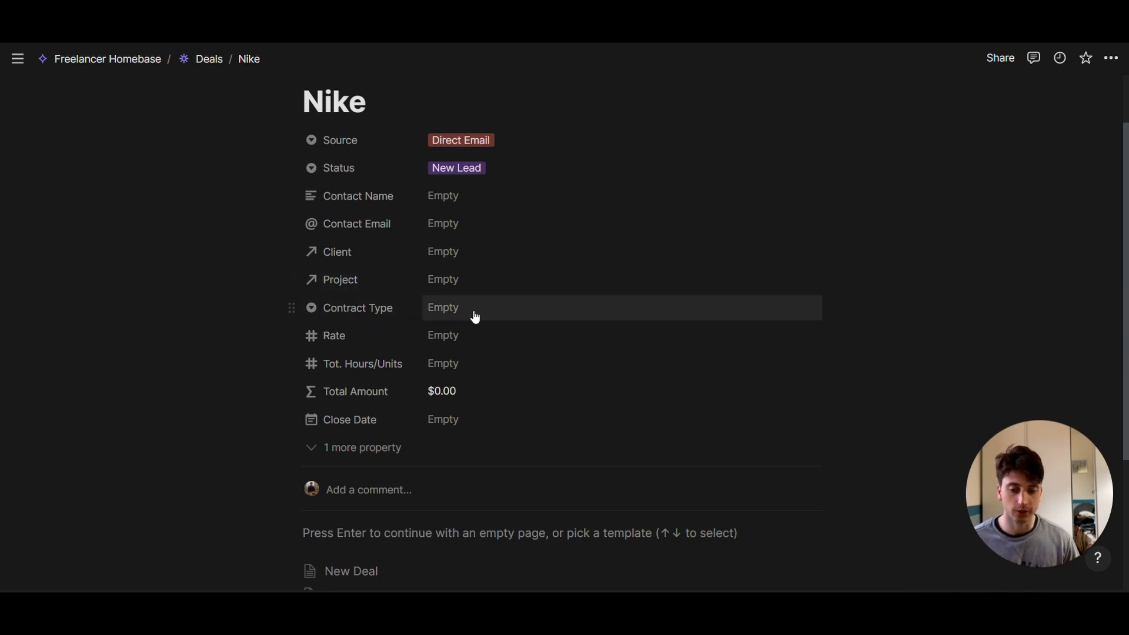
Step: Set the Nike deal's contract type and enter 12 hours for a $1,200.00 total
click(468, 308)
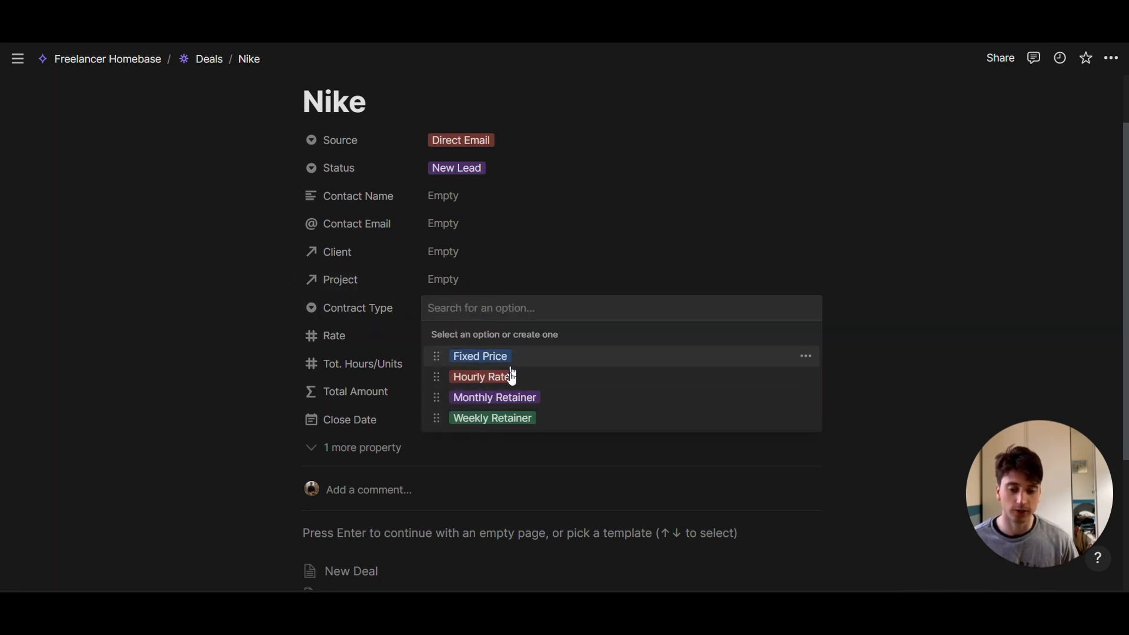
mouse_move(491, 418)
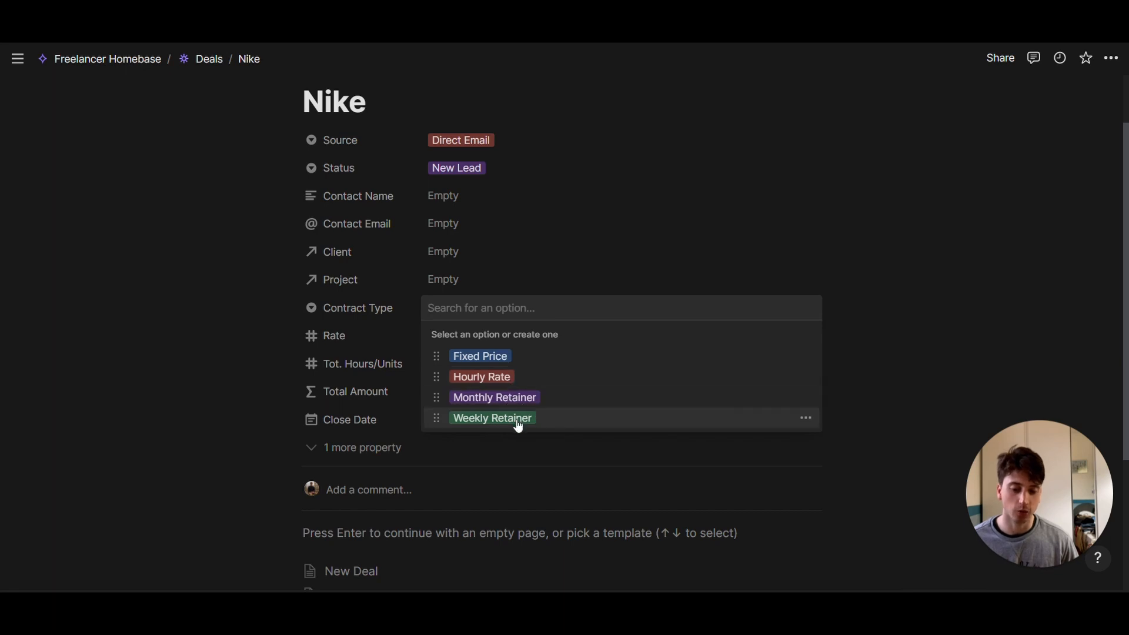
mouse_move(513, 401)
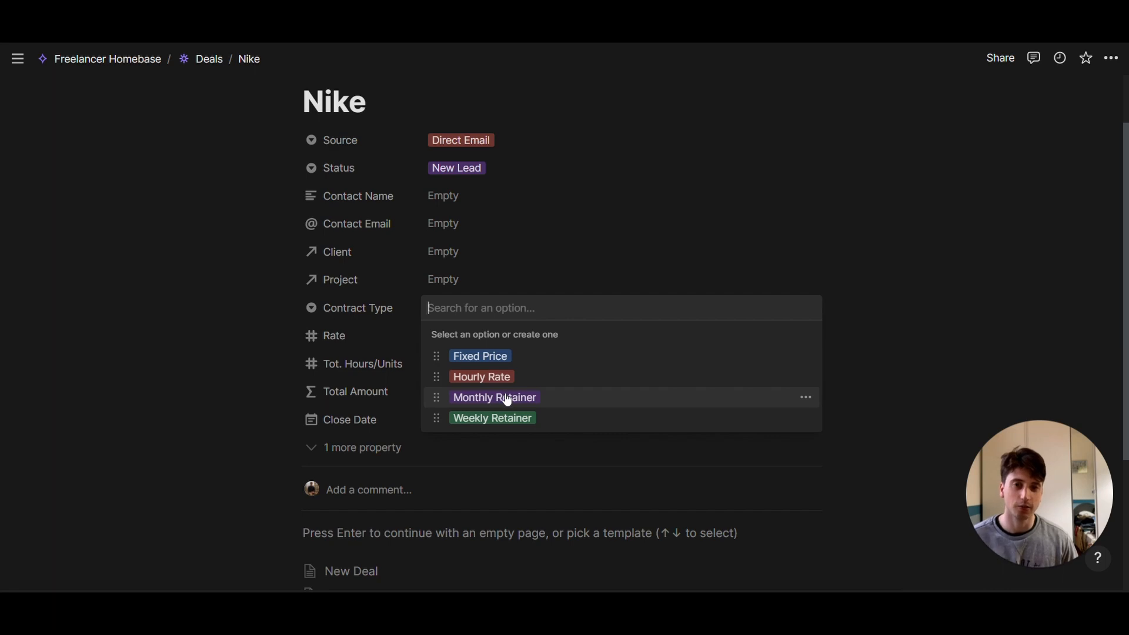
mouse_move(511, 352)
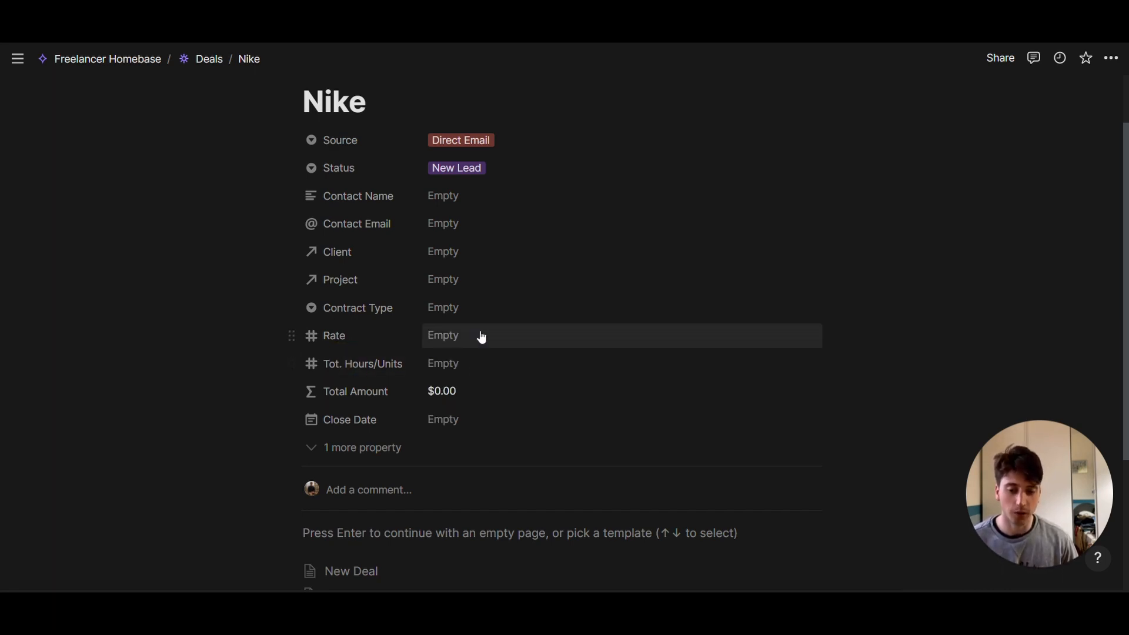
mouse_move(474, 353)
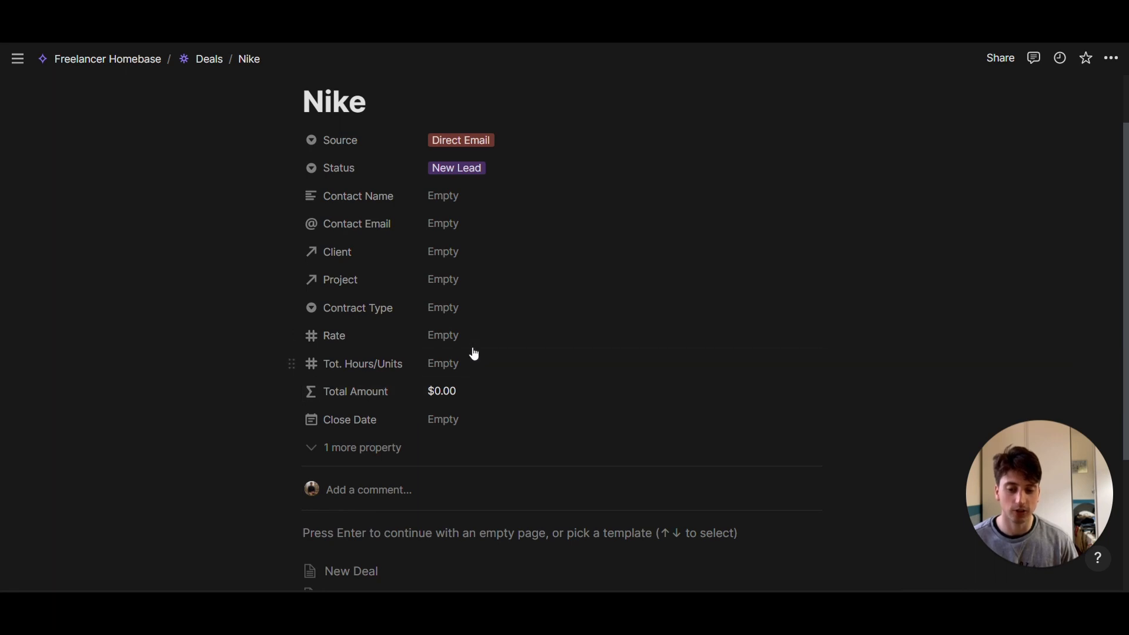
mouse_move(513, 392)
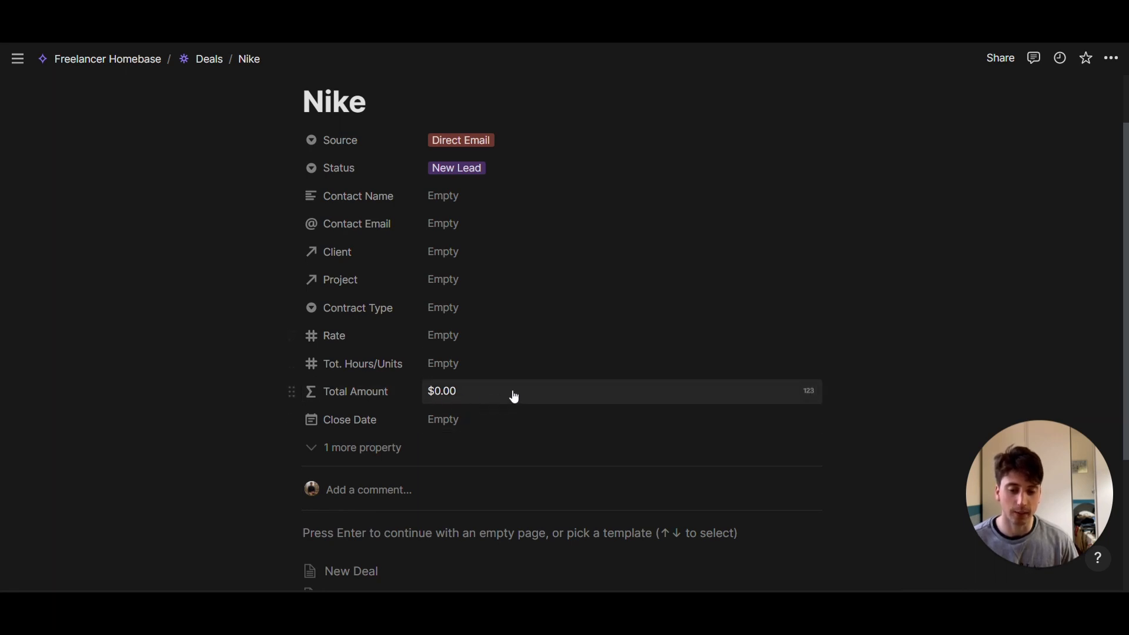
mouse_move(466, 394)
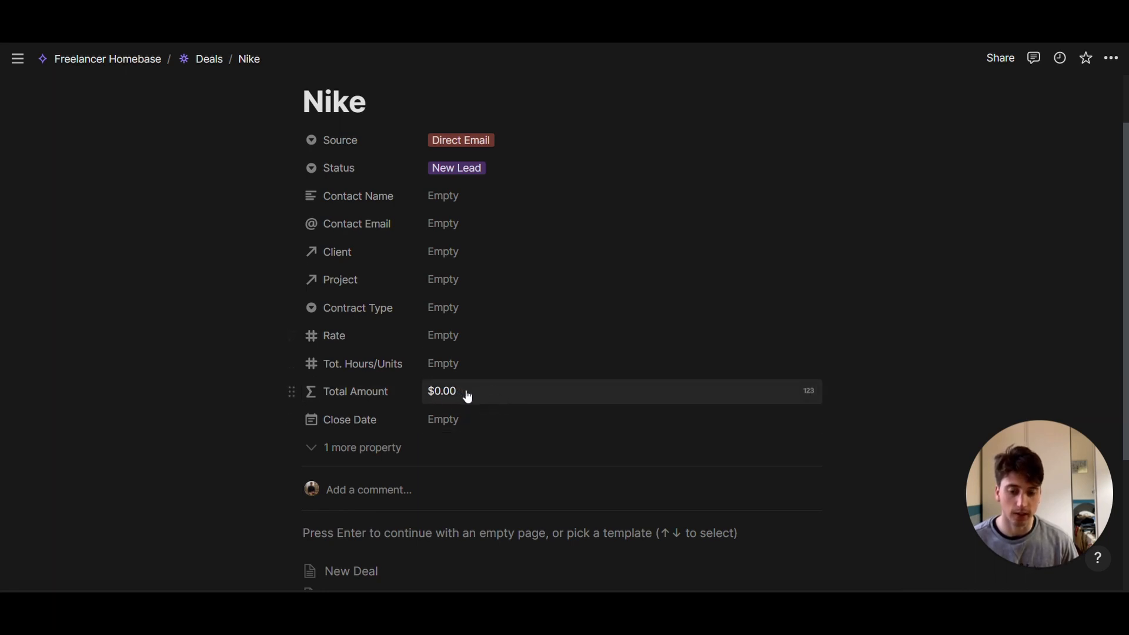
mouse_move(478, 335)
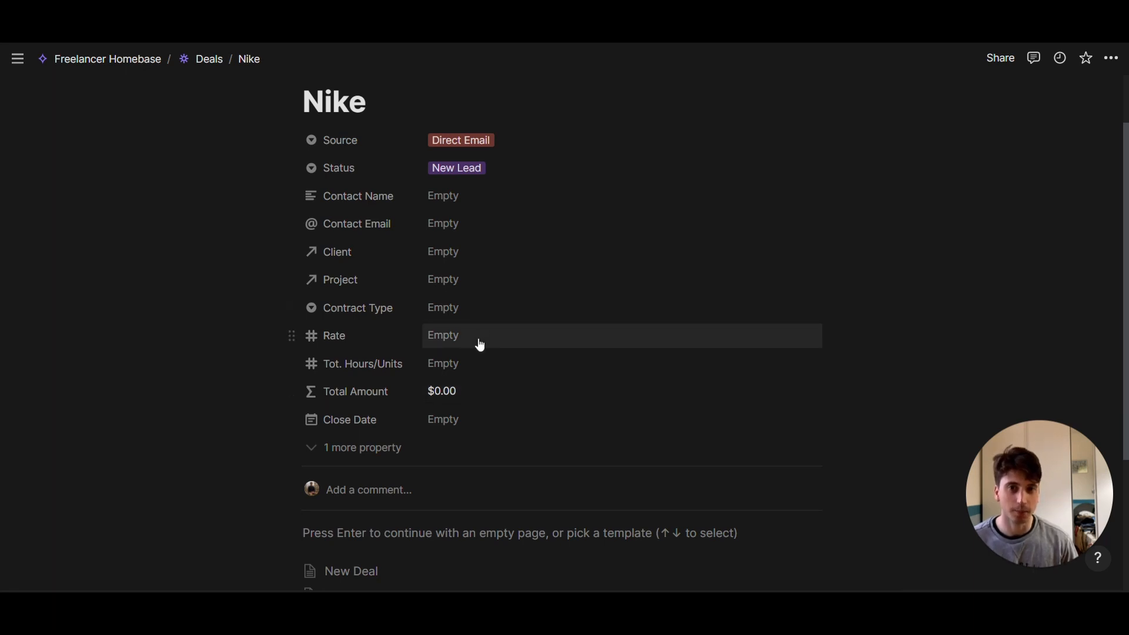
mouse_move(506, 344)
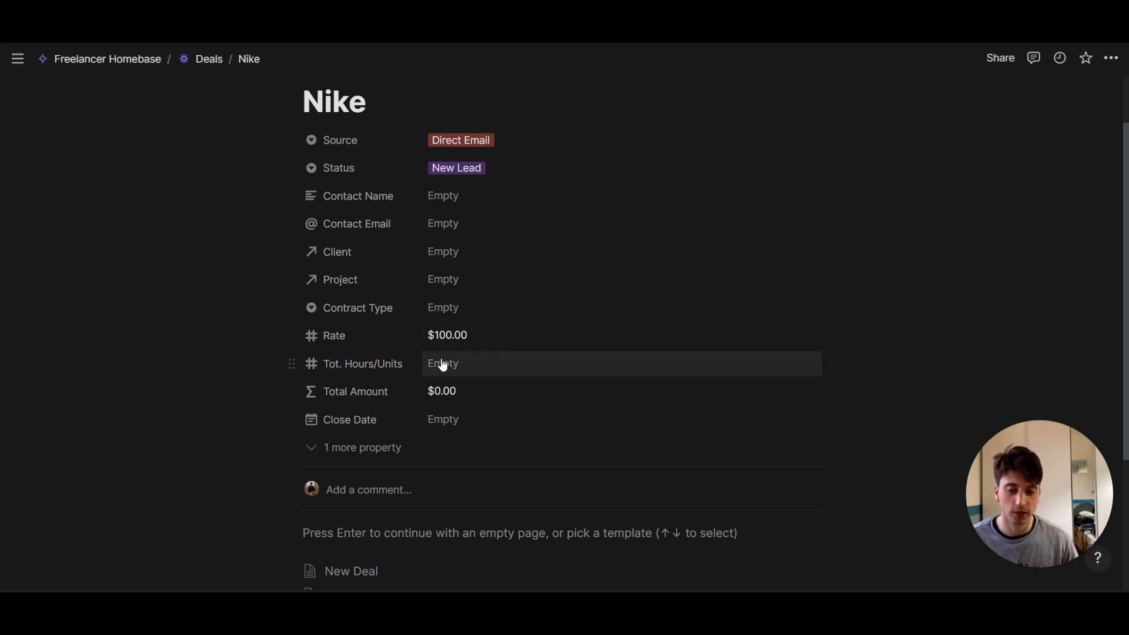
text(12)
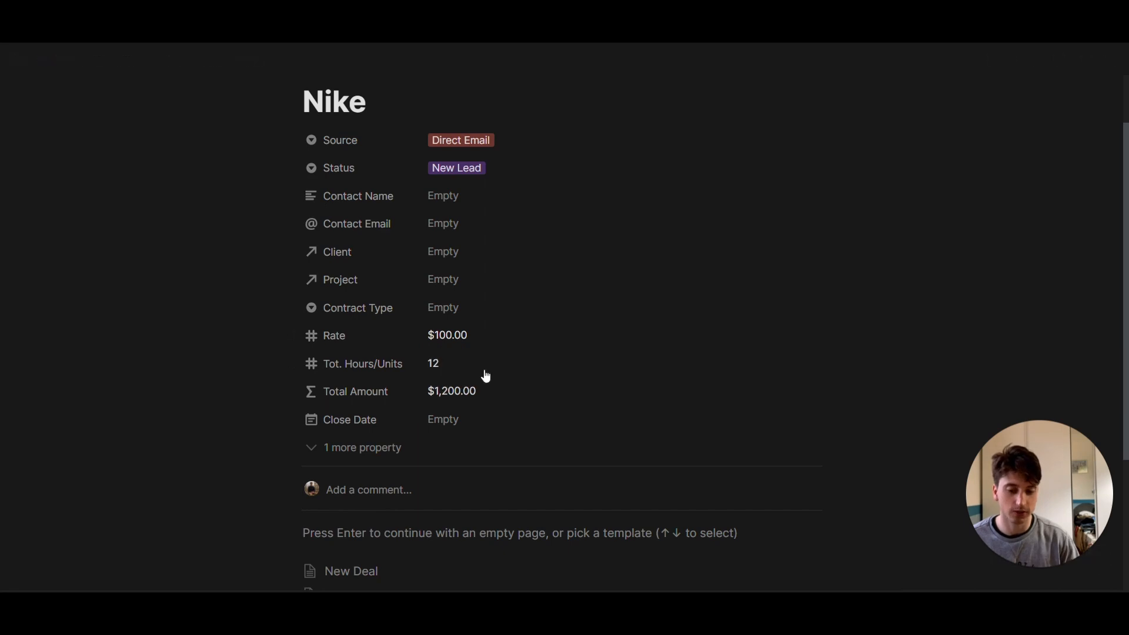
mouse_move(497, 391)
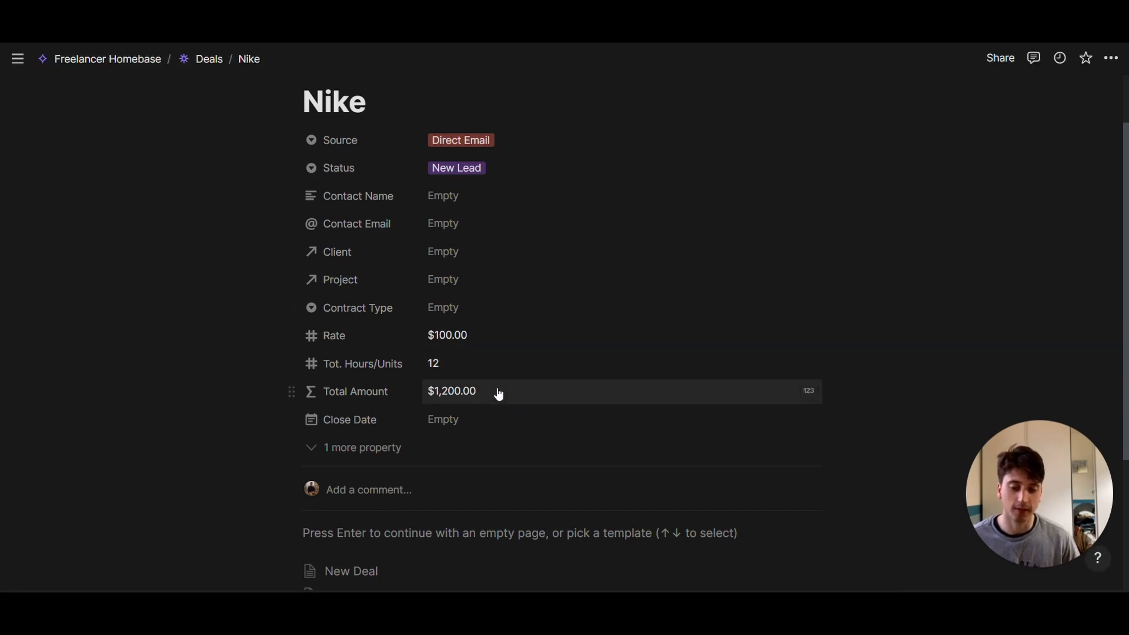
mouse_move(533, 427)
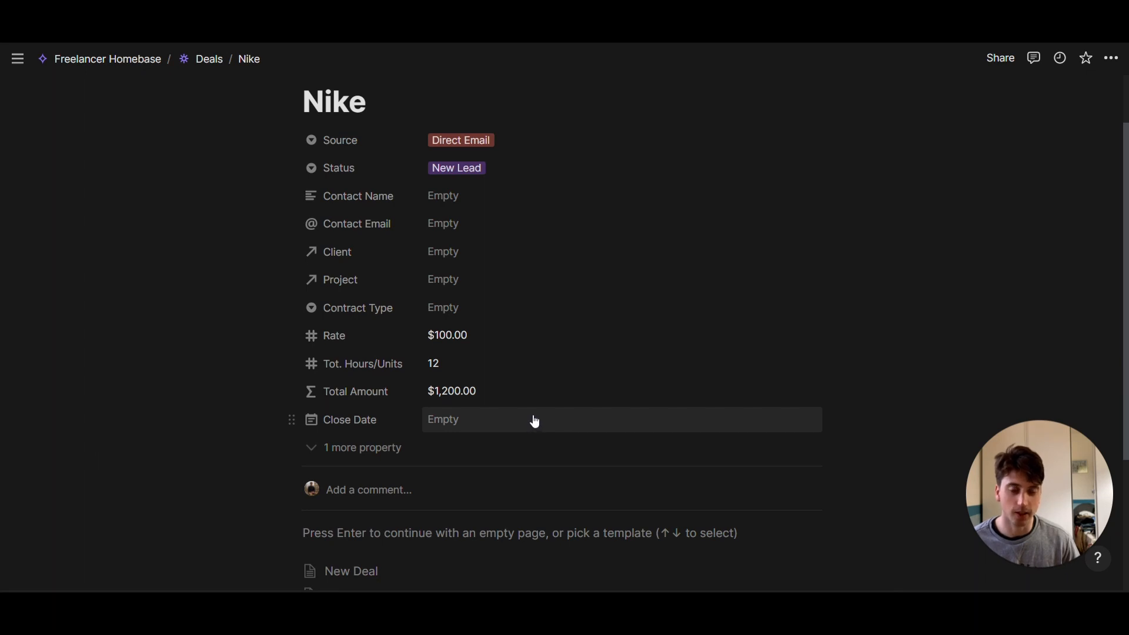
mouse_move(507, 433)
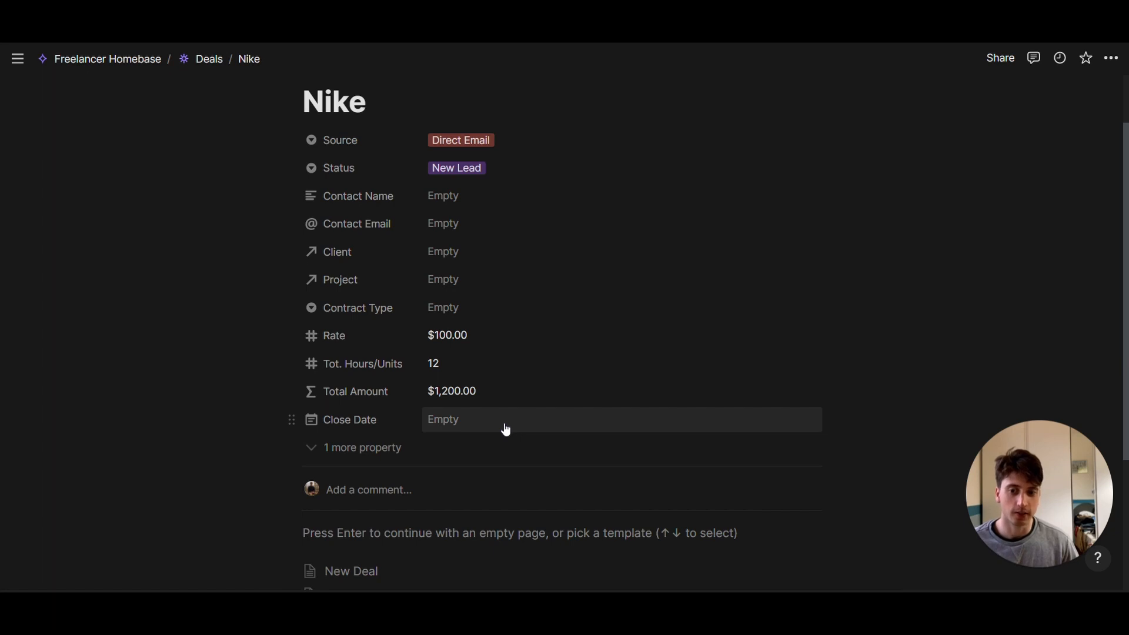
mouse_move(539, 168)
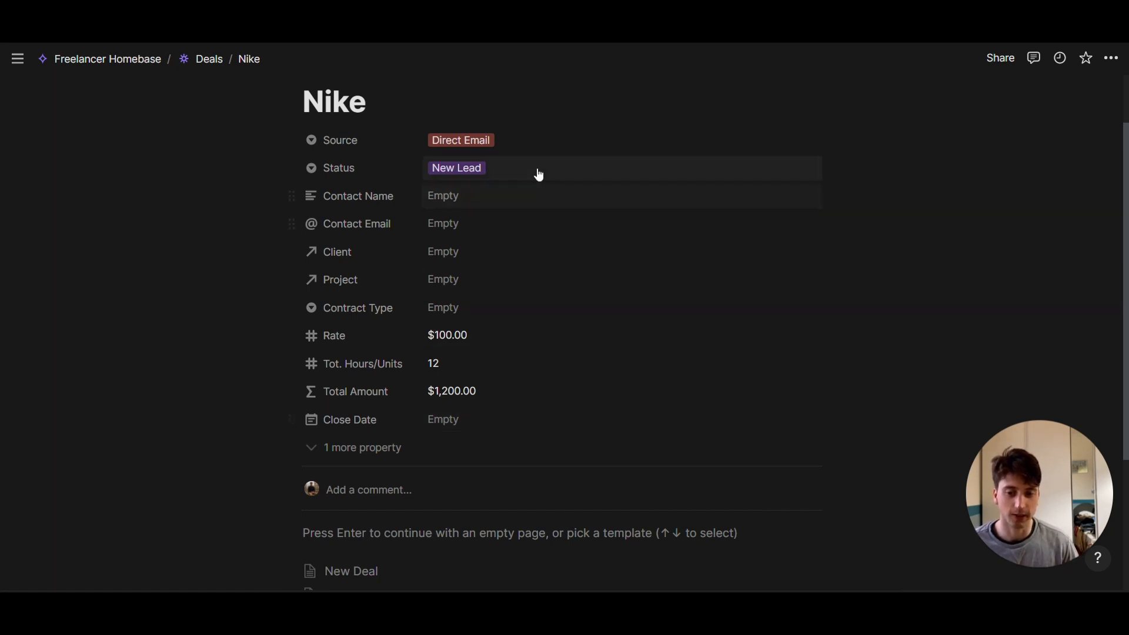
click(456, 168)
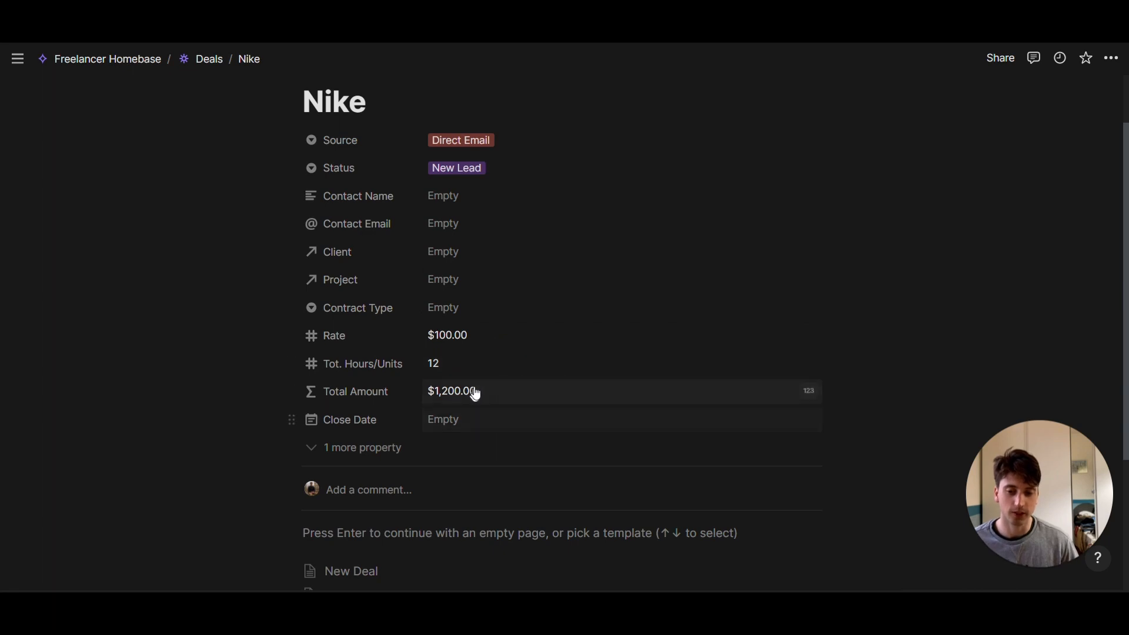
scroll(down, 3)
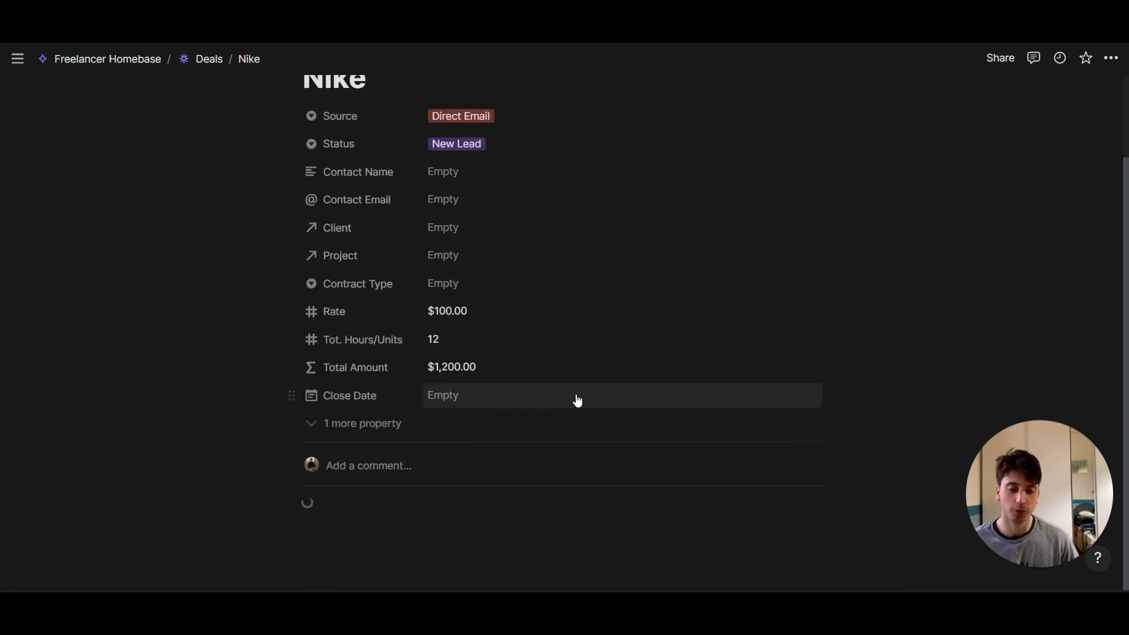
scroll(down, 3)
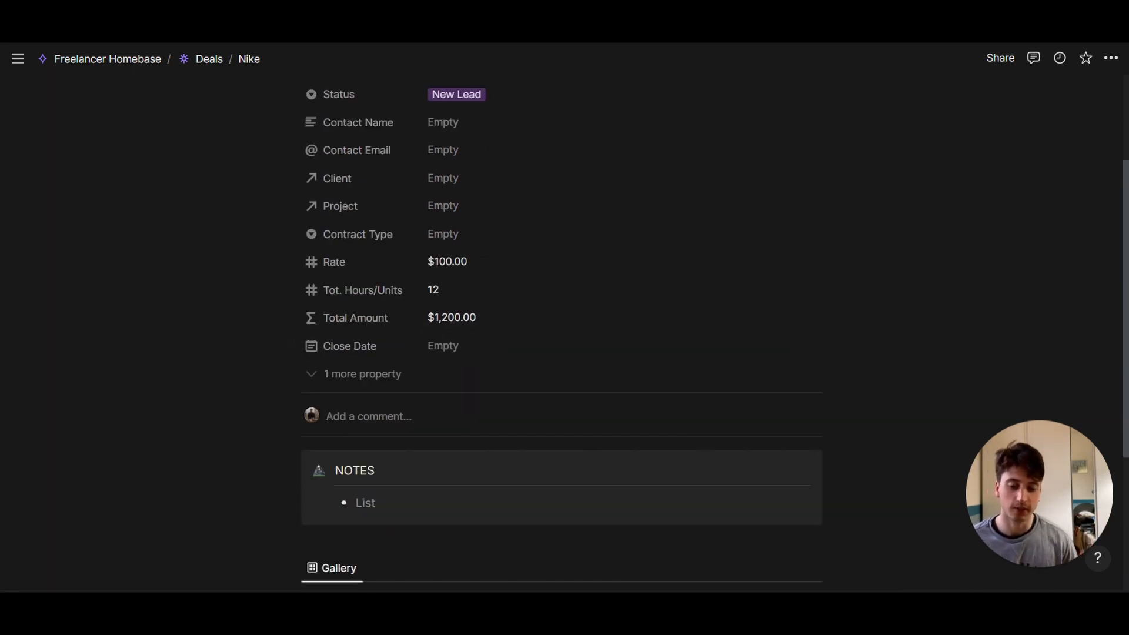
scroll(down, 3)
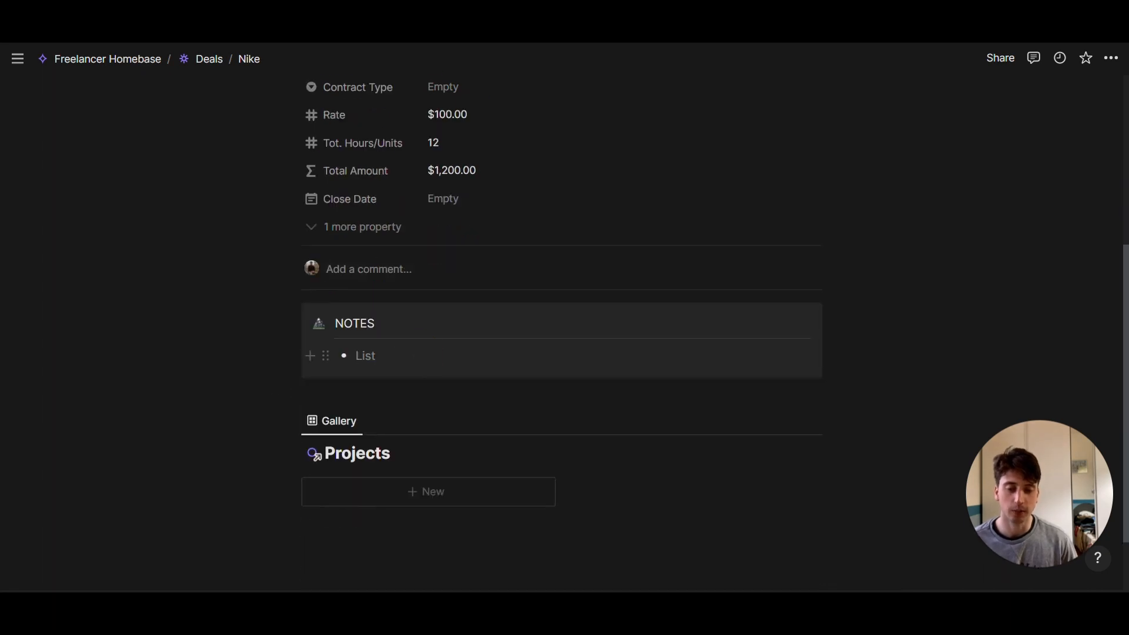
click(357, 355)
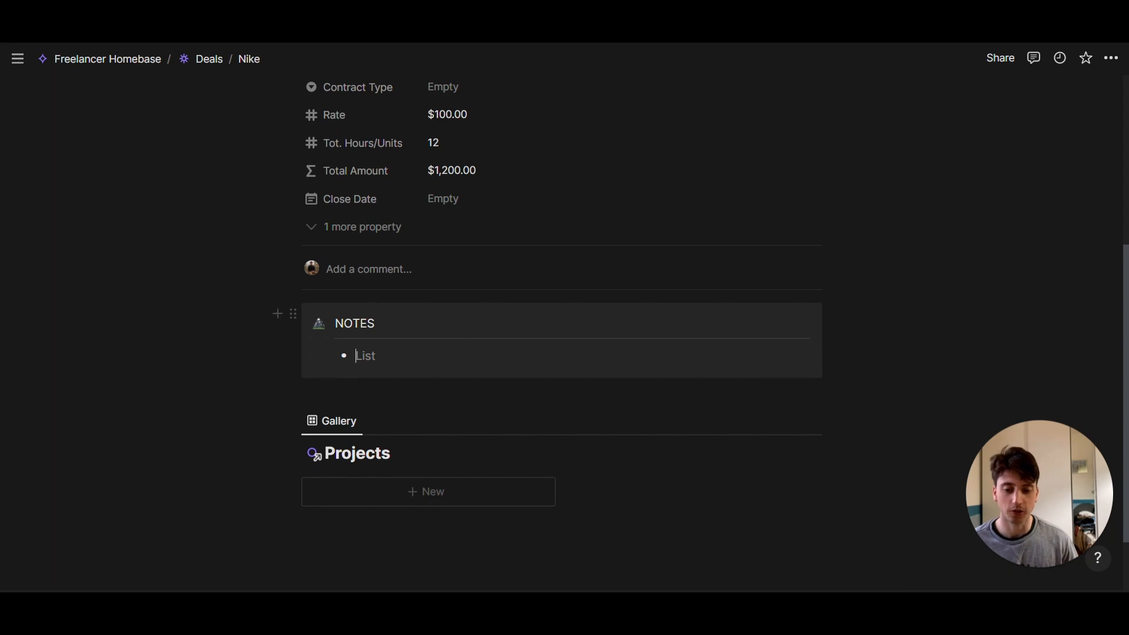
scroll(down, 3)
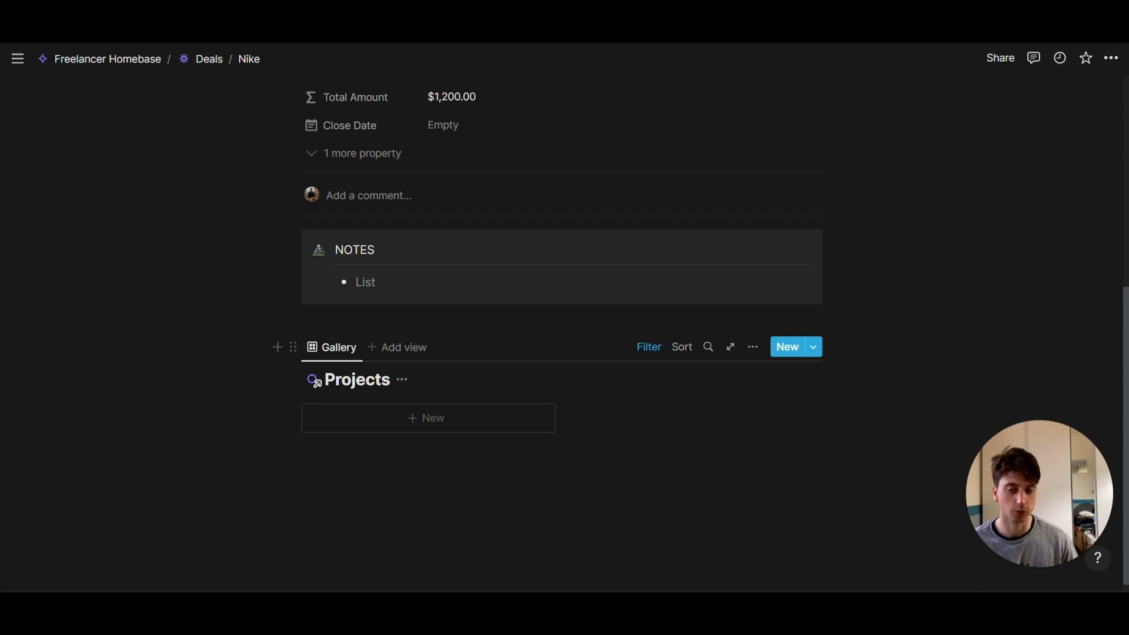
click(107, 58)
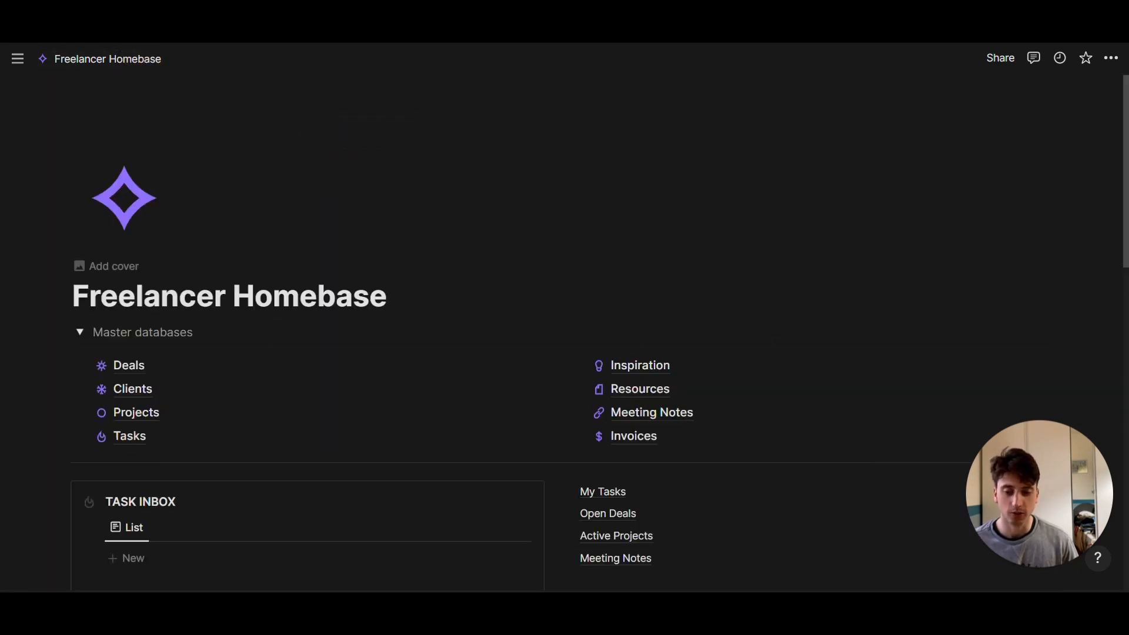
Step: Scroll the dashboard and open the Clients master database
scroll(down, 3)
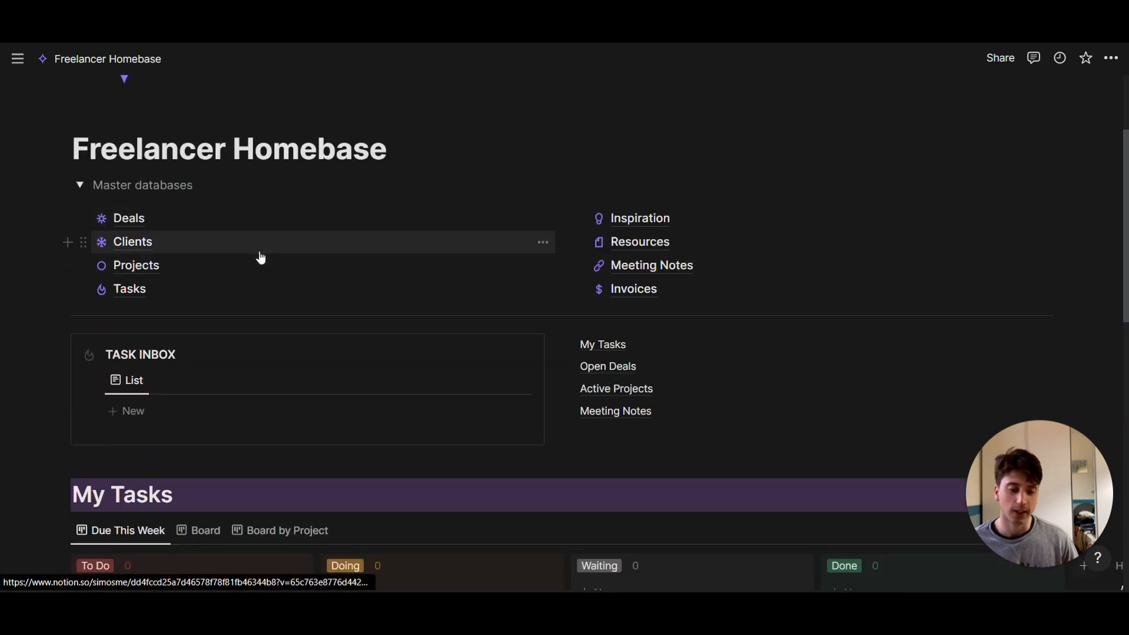
click(132, 241)
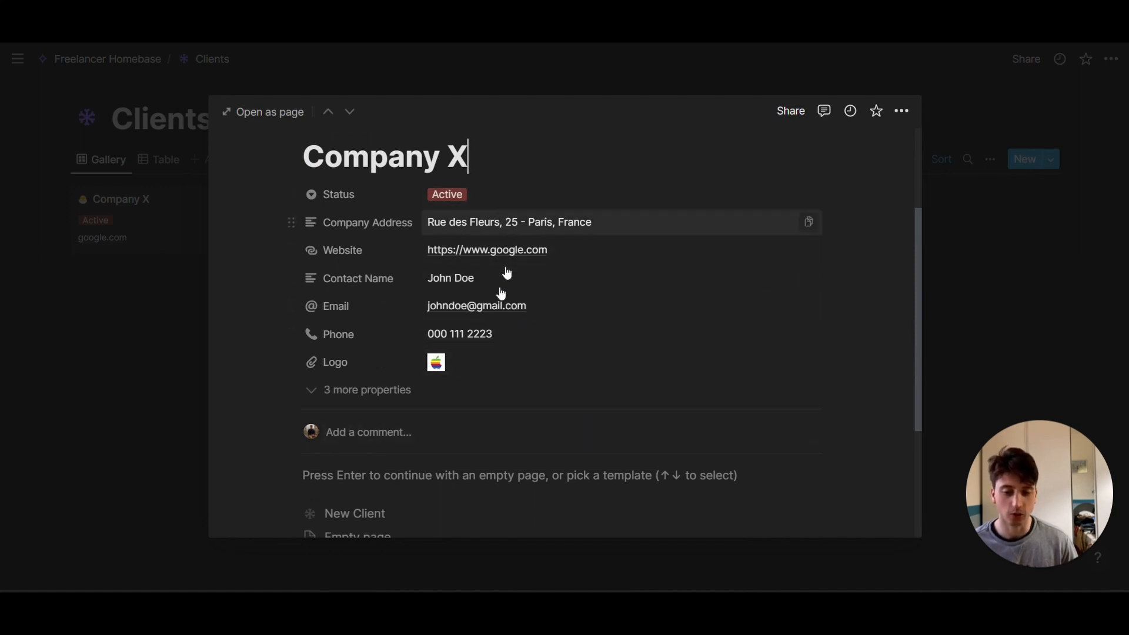
Step: View Company X as a full page through its meeting notes, then return to the dashboard
click(268, 112)
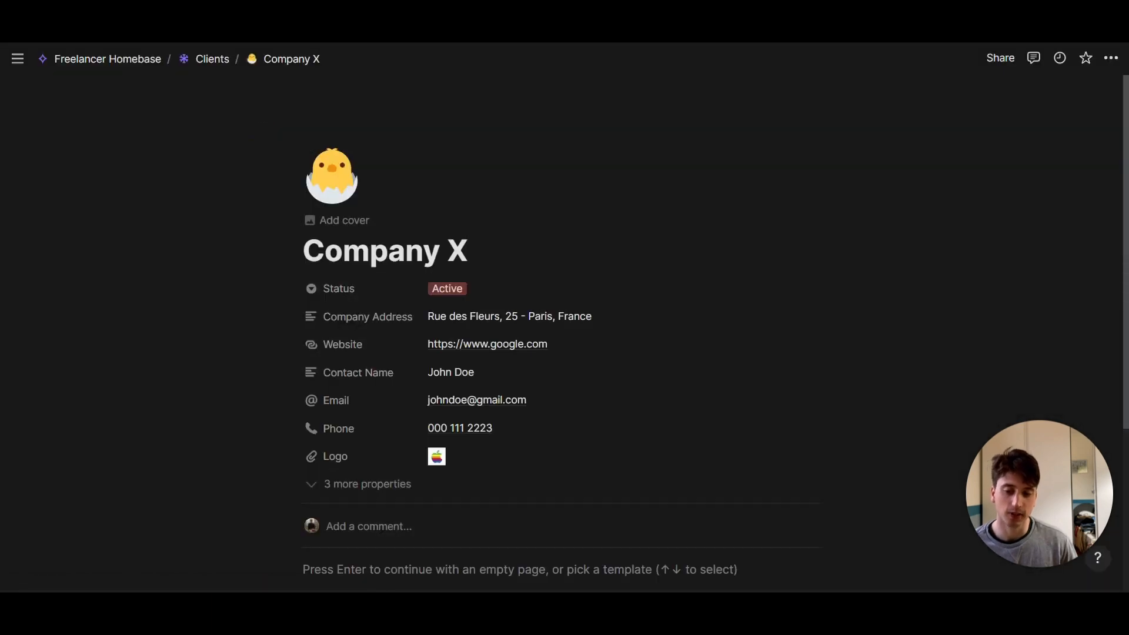
scroll(down, 3)
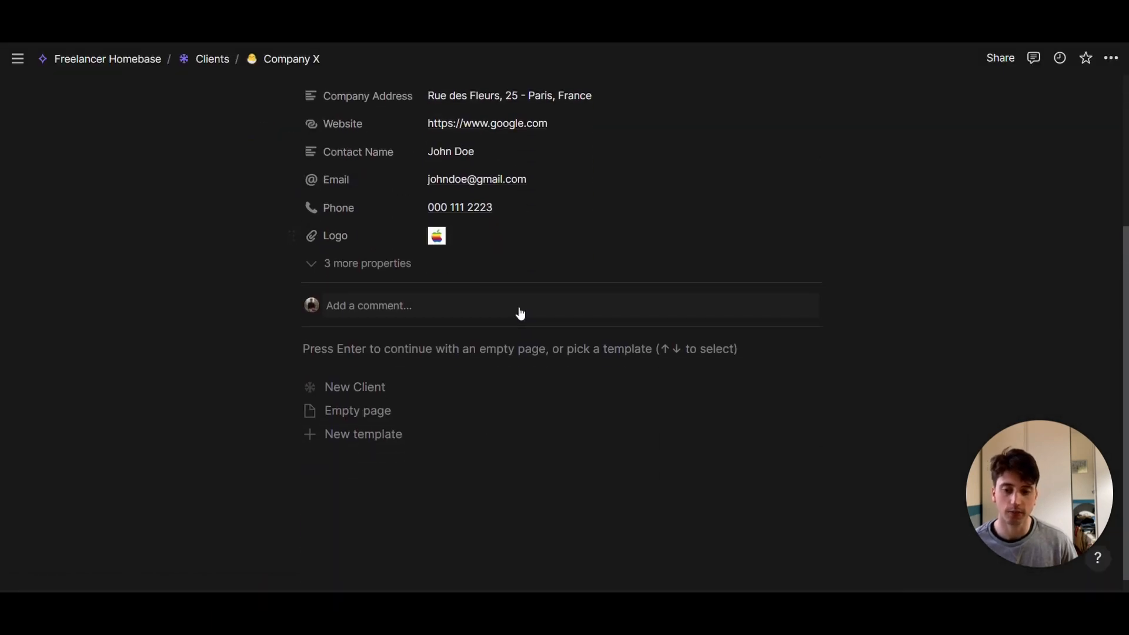
scroll(up, 3)
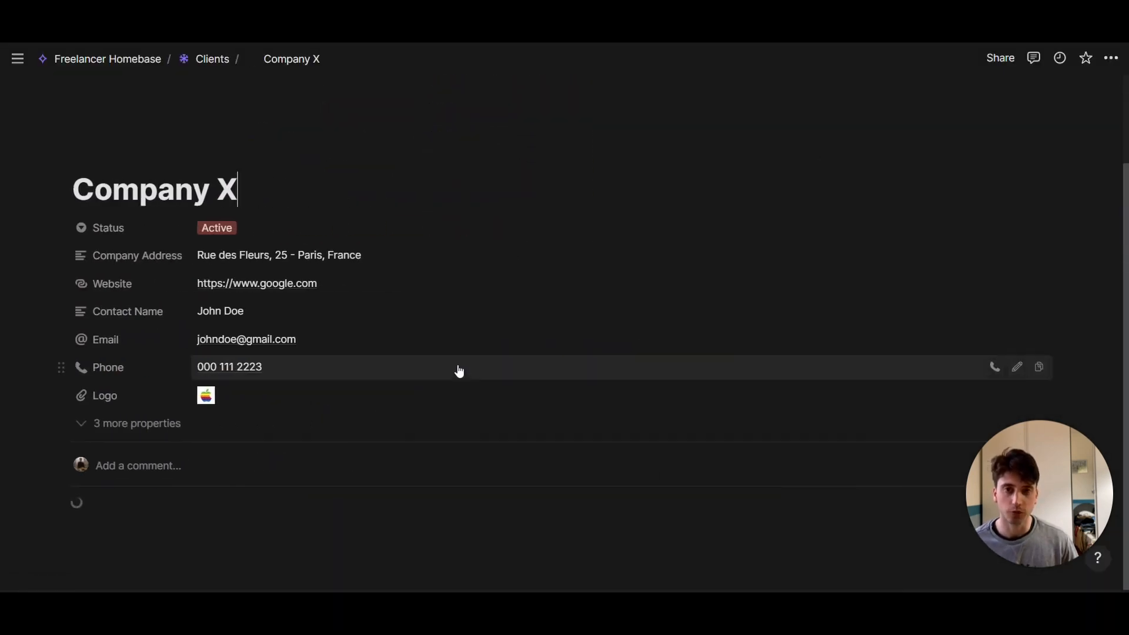
scroll(down, 3)
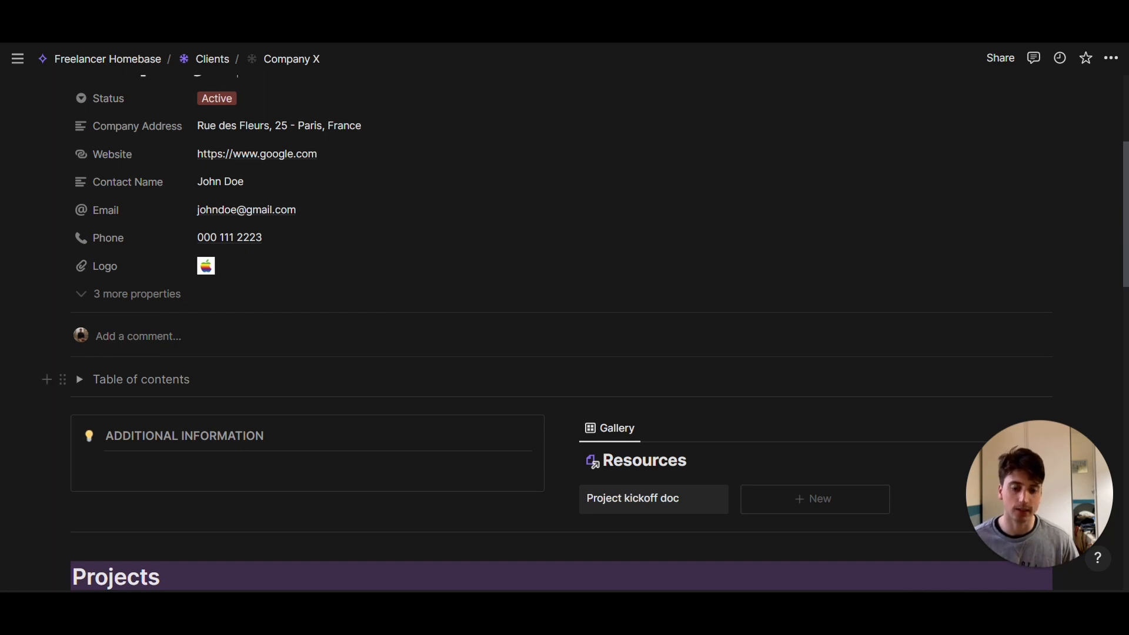
scroll(down, 3)
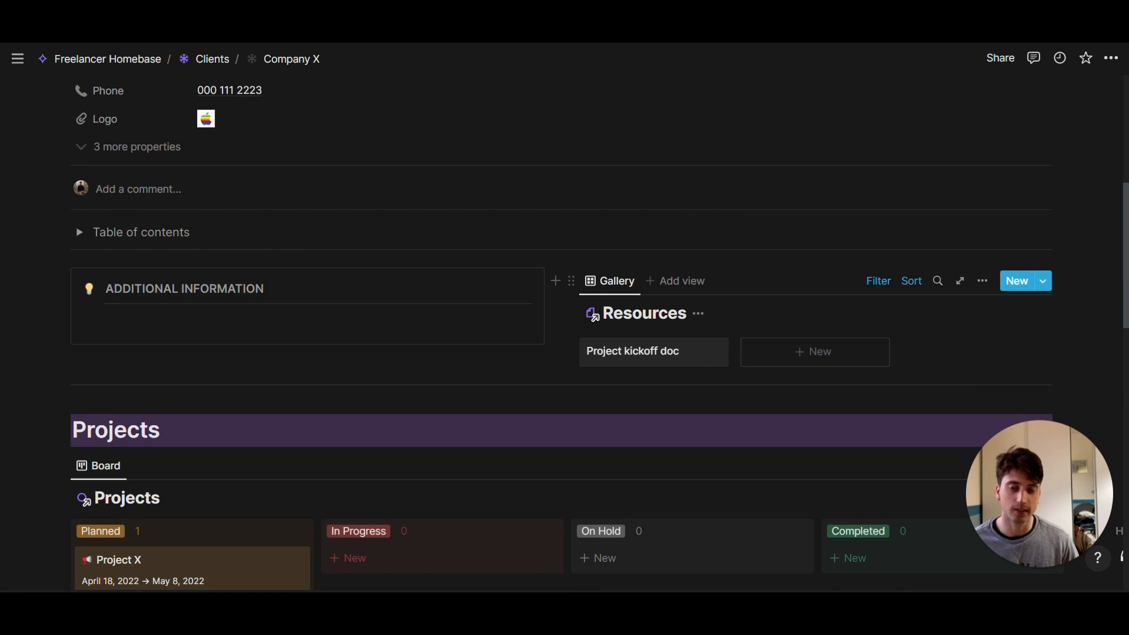
scroll(down, 3)
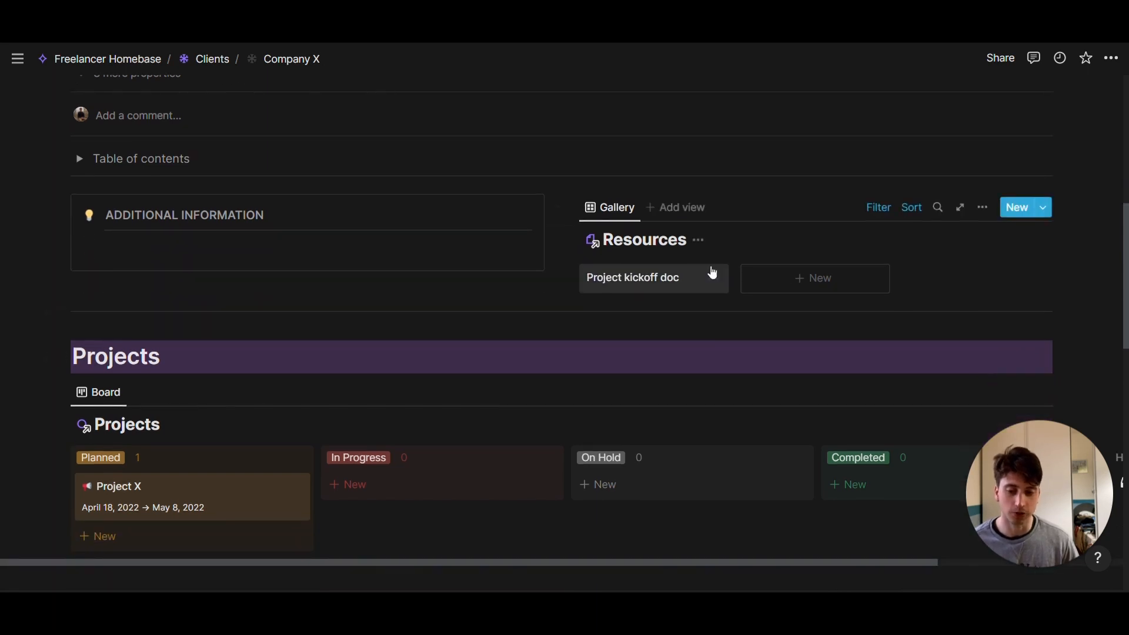
scroll(down, 3)
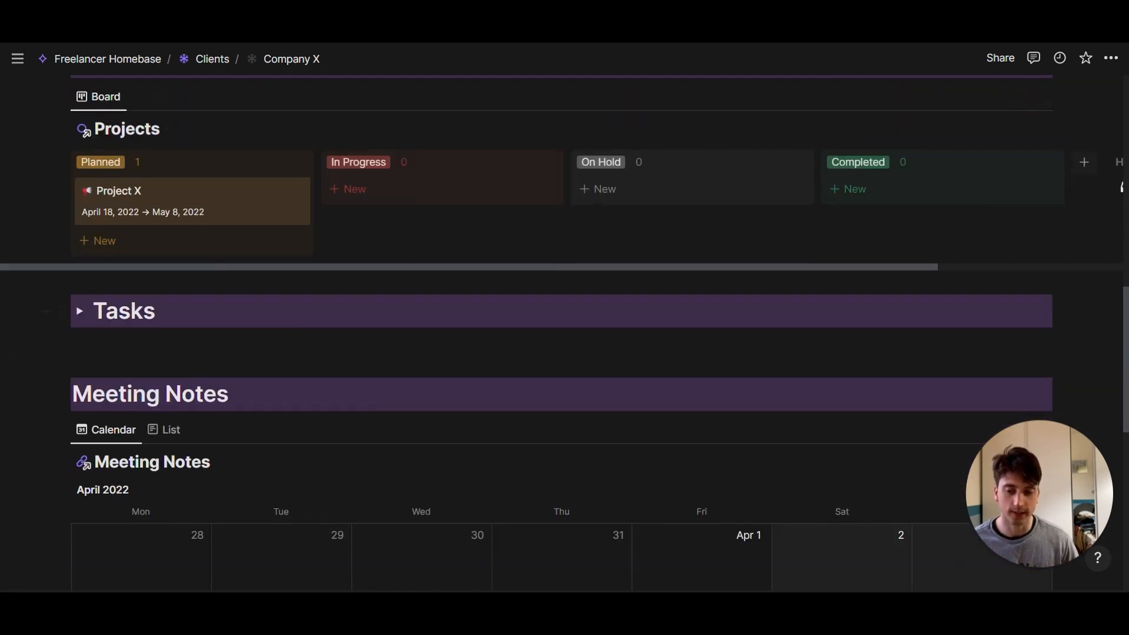
scroll(down, 3)
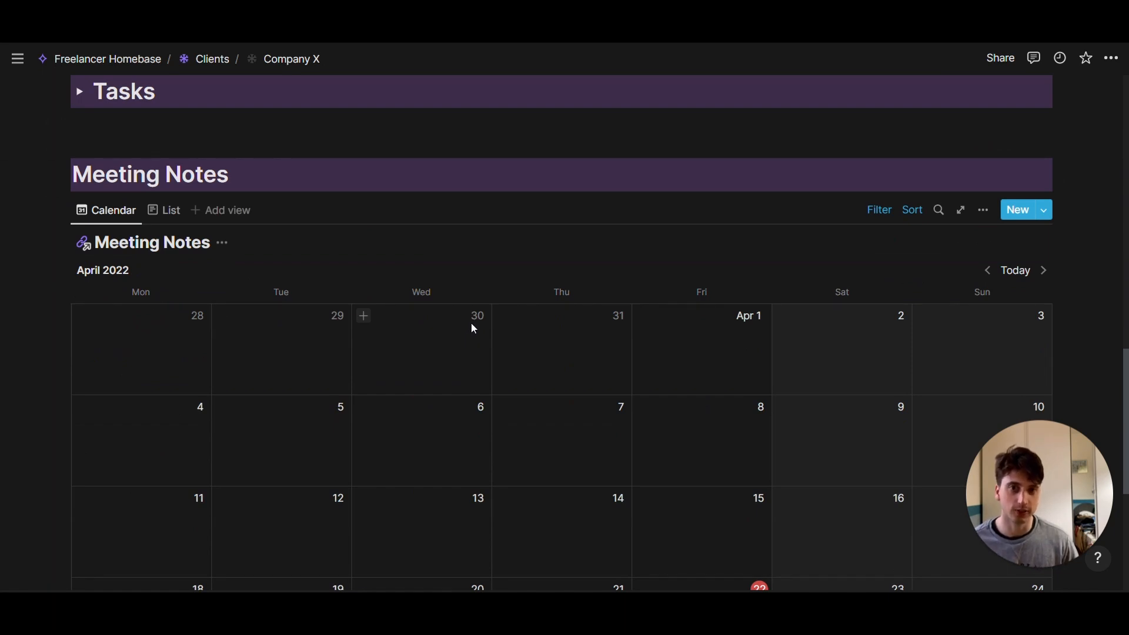
mouse_move(524, 350)
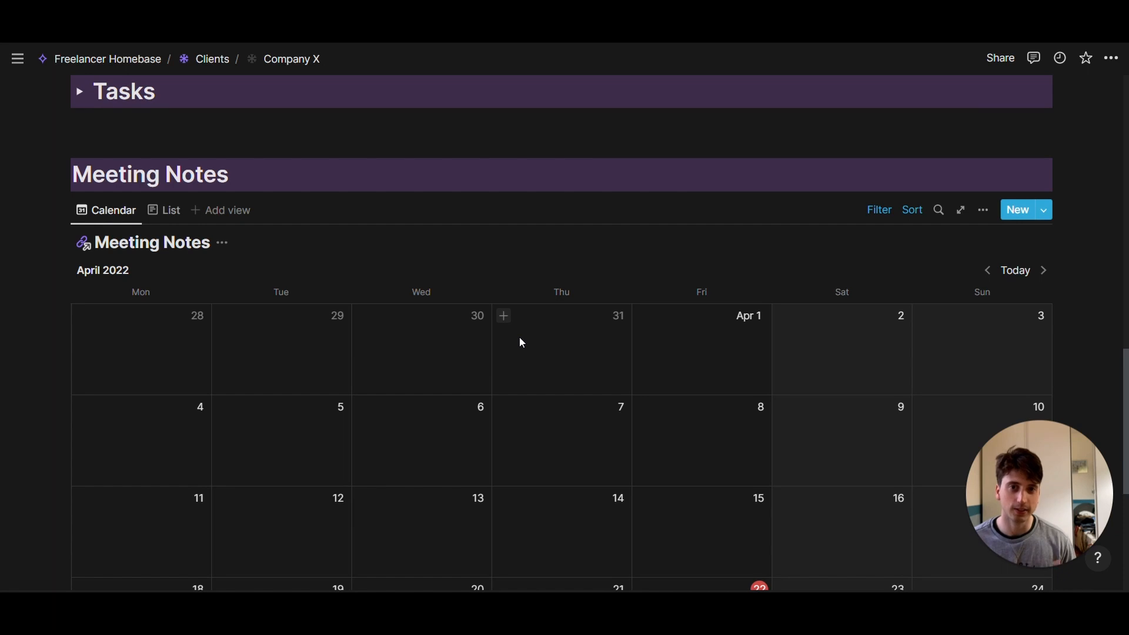
mouse_move(107, 58)
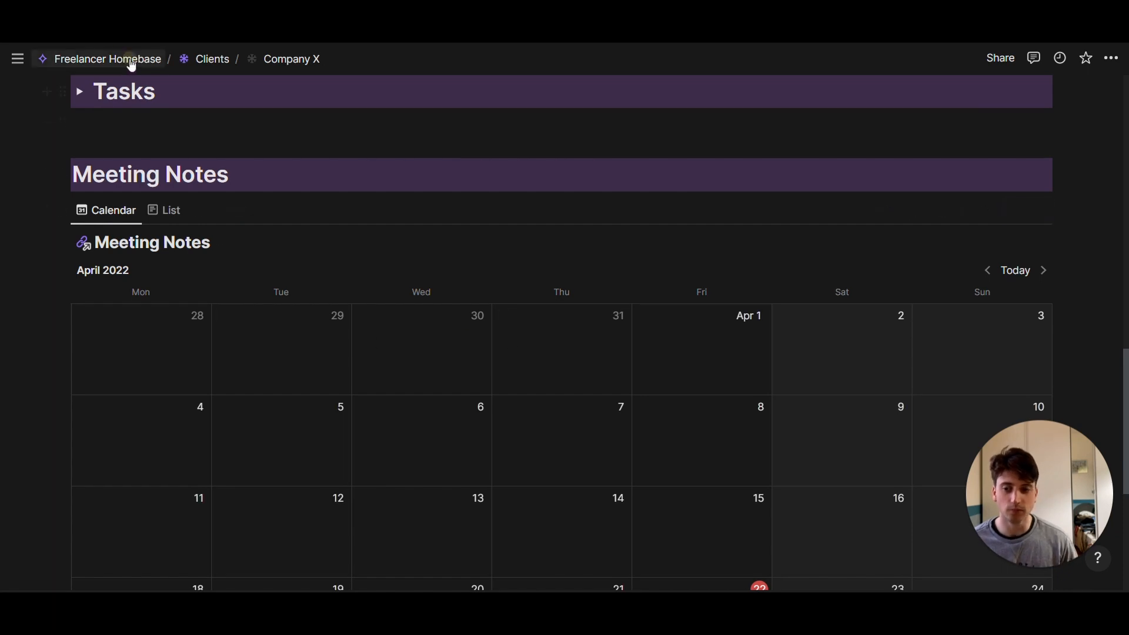
click(107, 58)
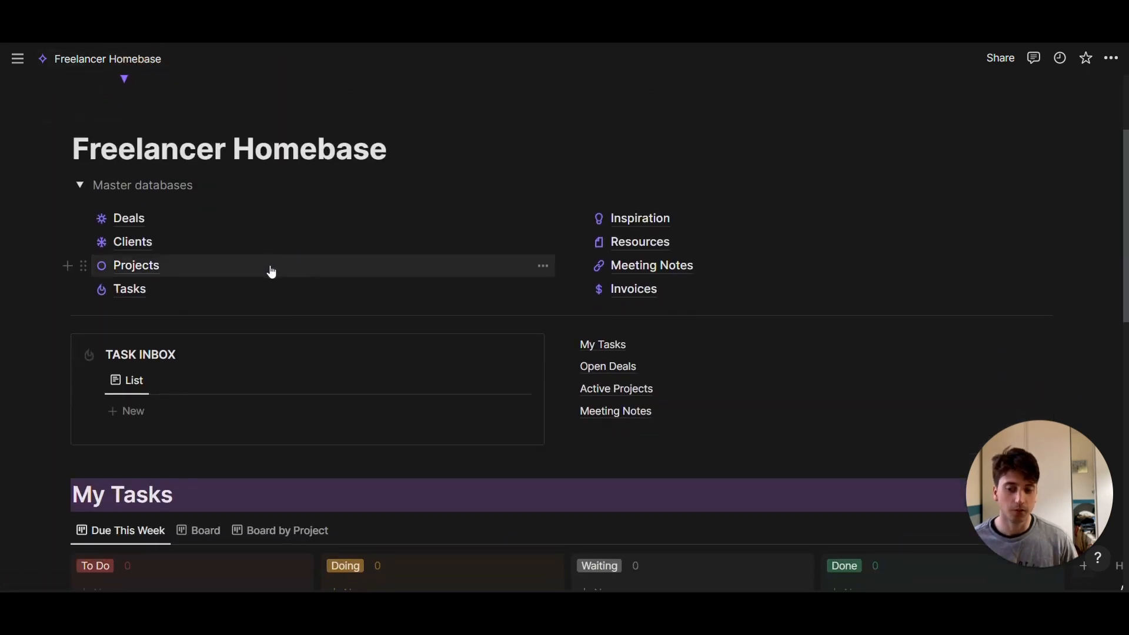
Step: Open Project X as a full page, mark it In Progress, and check its Timeline dates
click(135, 265)
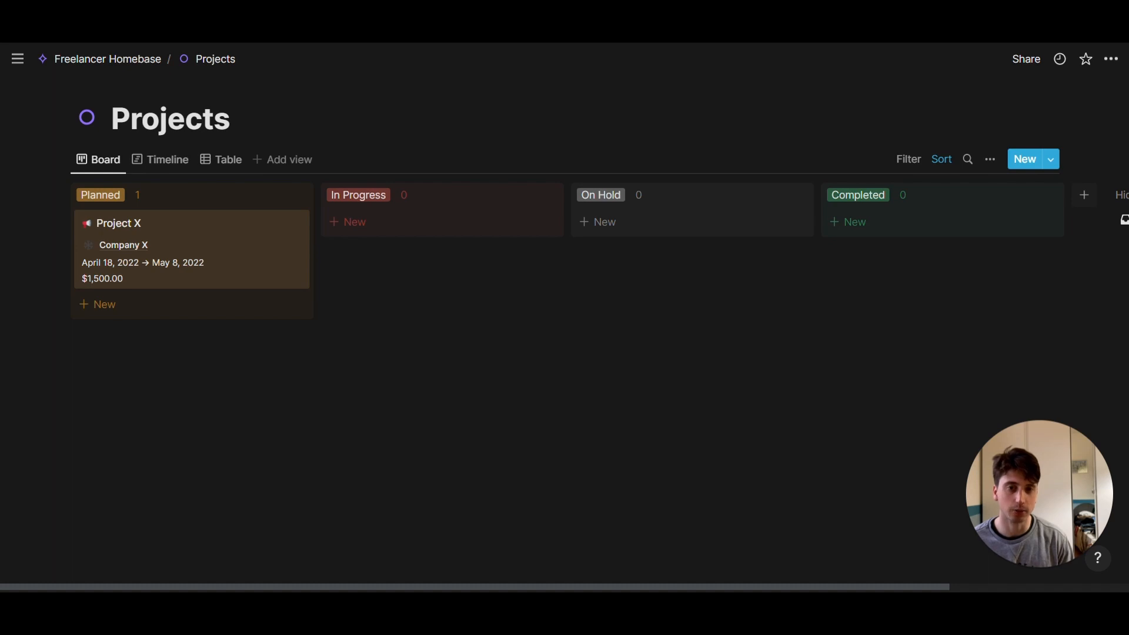
click(118, 222)
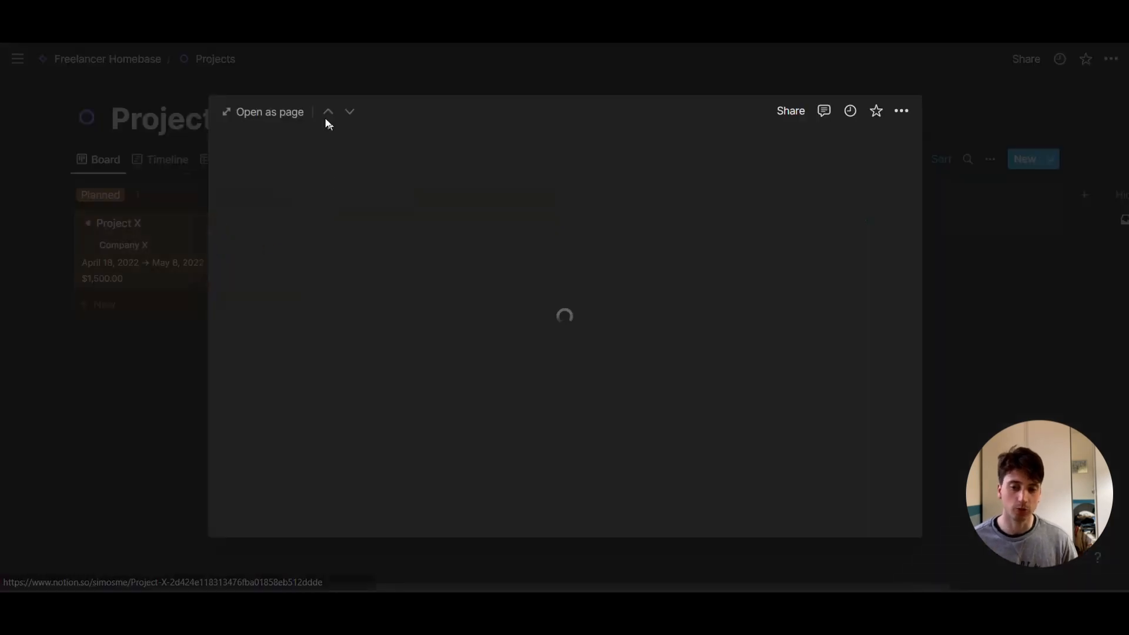
click(270, 111)
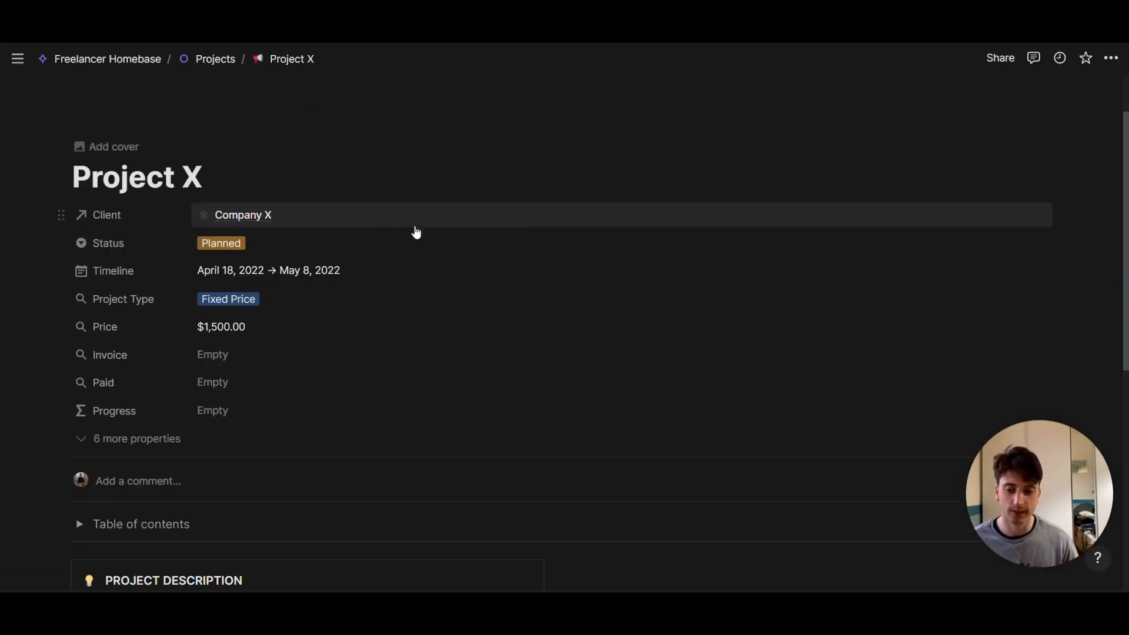
click(243, 215)
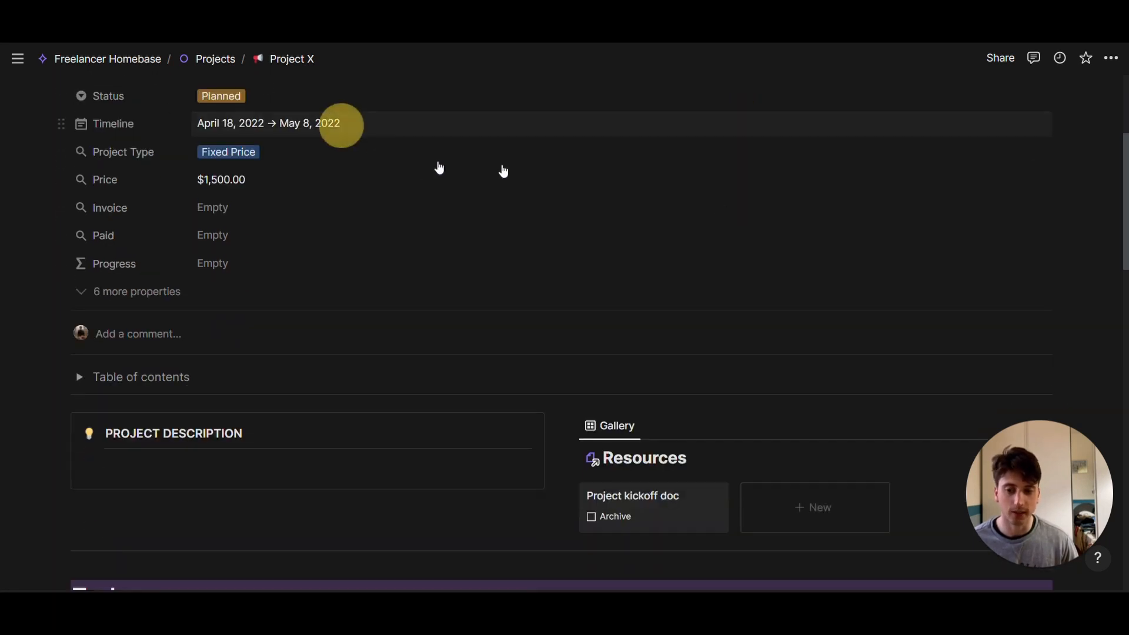
click(268, 123)
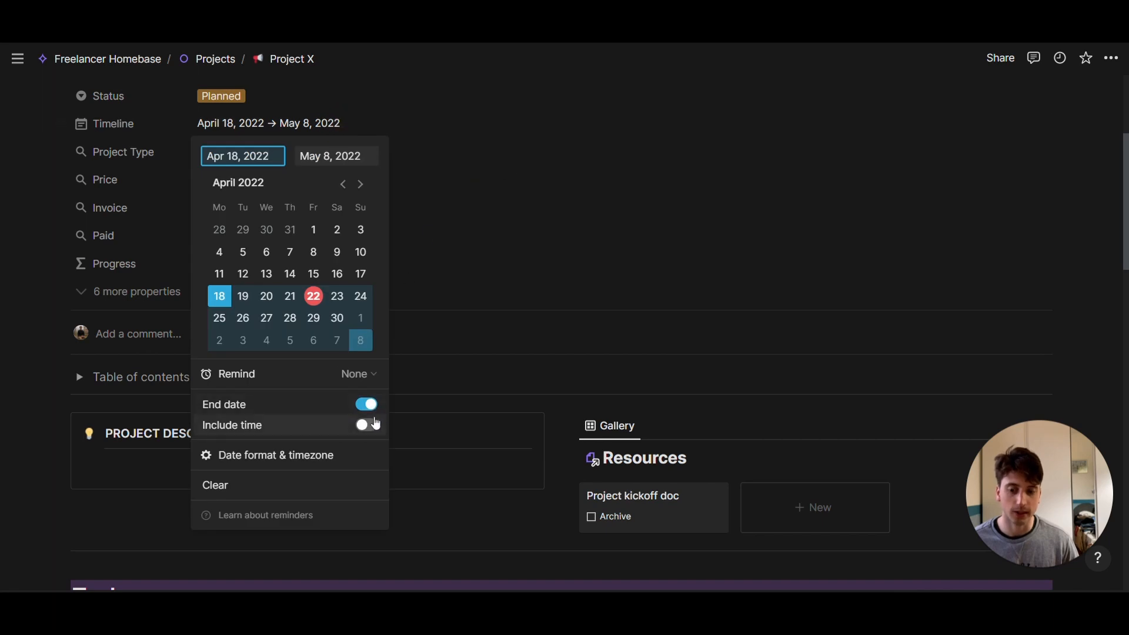
click(627, 248)
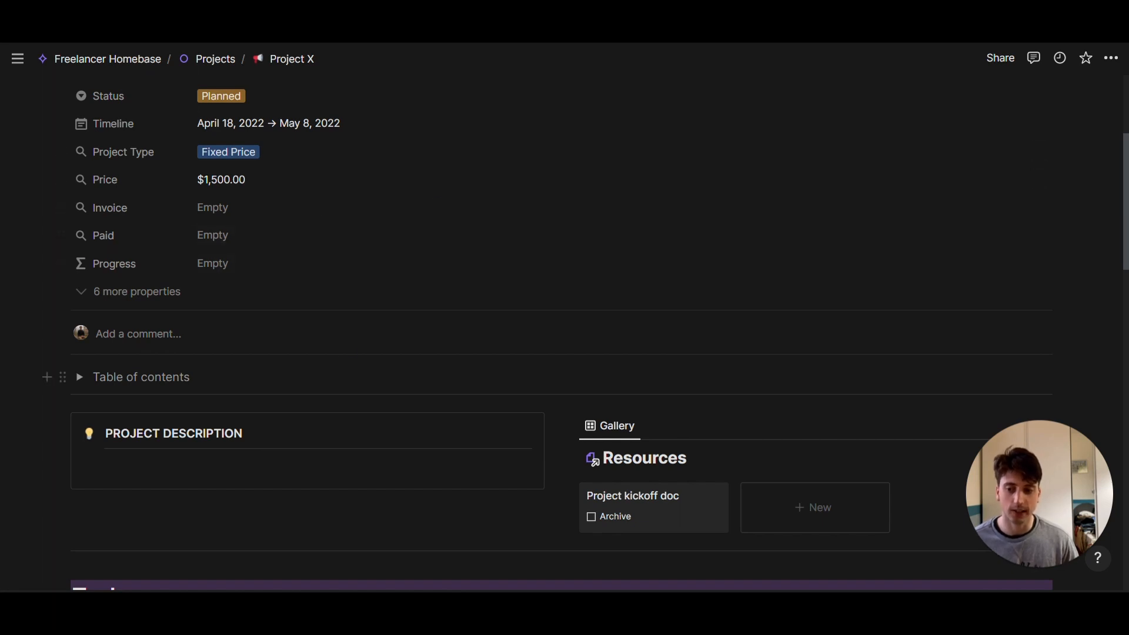
mouse_move(466, 207)
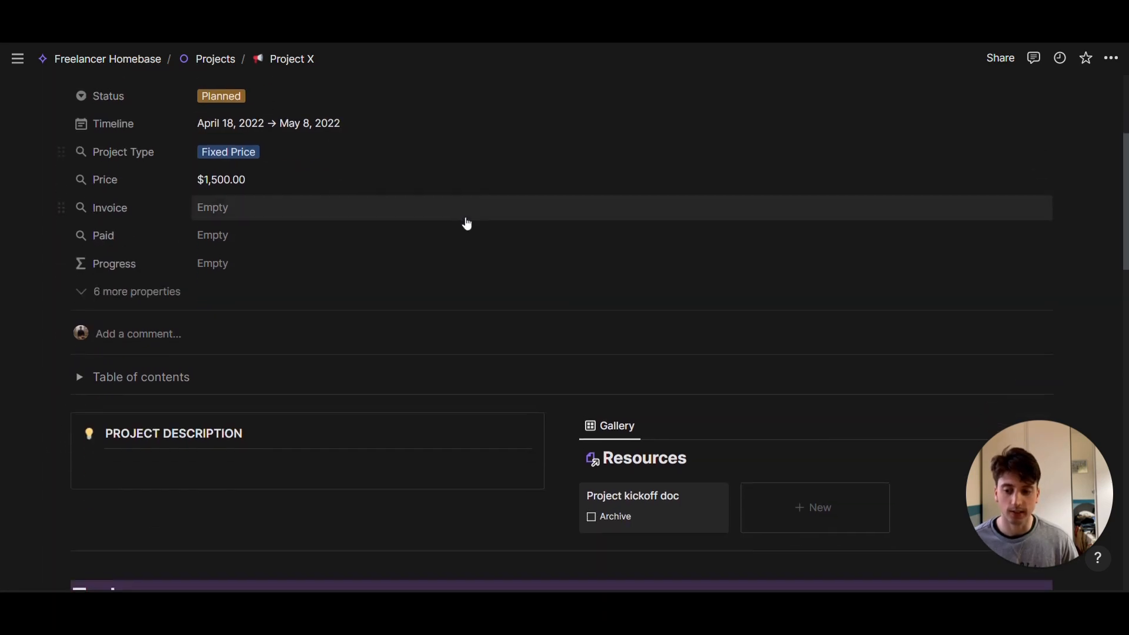
scroll(up, 3)
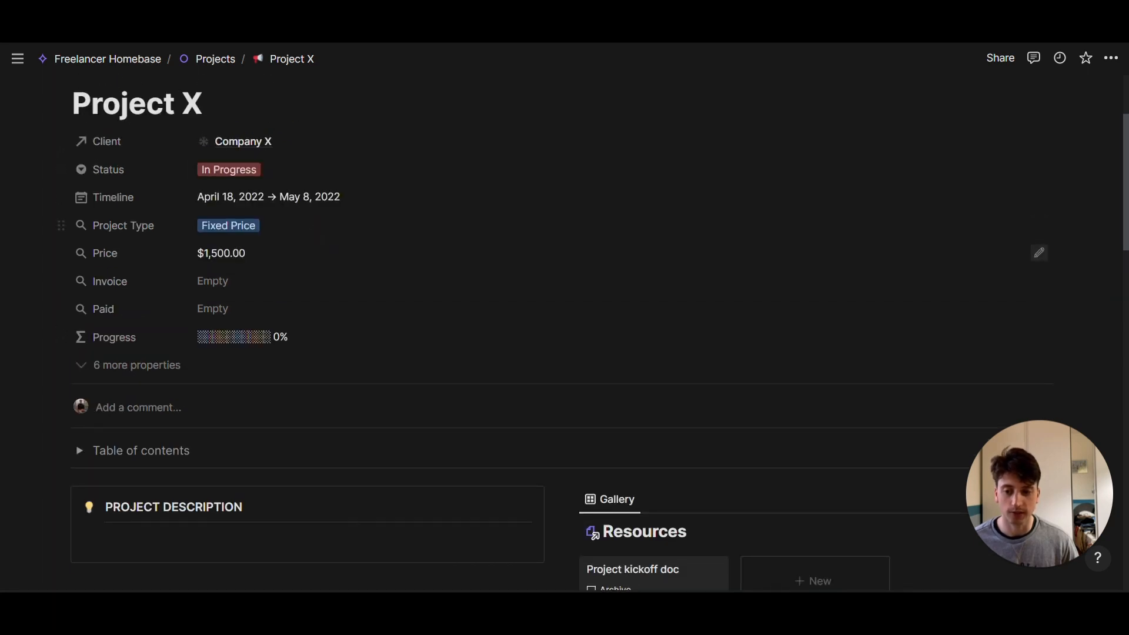
mouse_move(319, 337)
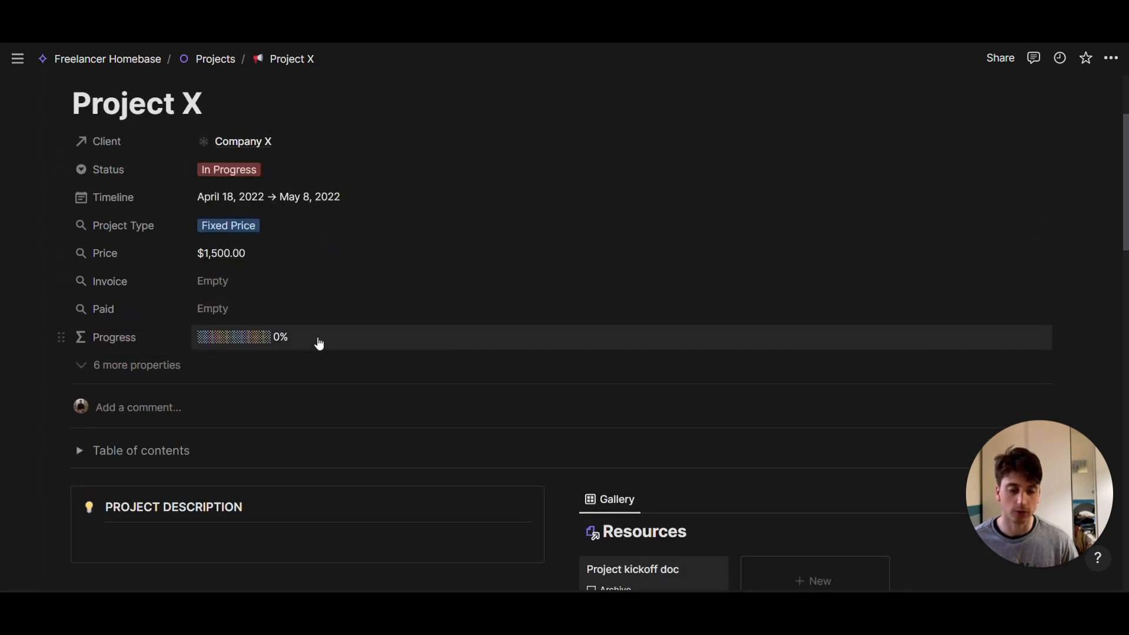
Step: Scroll through Project X's Tasks and Meeting Notes, then return to the dashboard
scroll(down, 3)
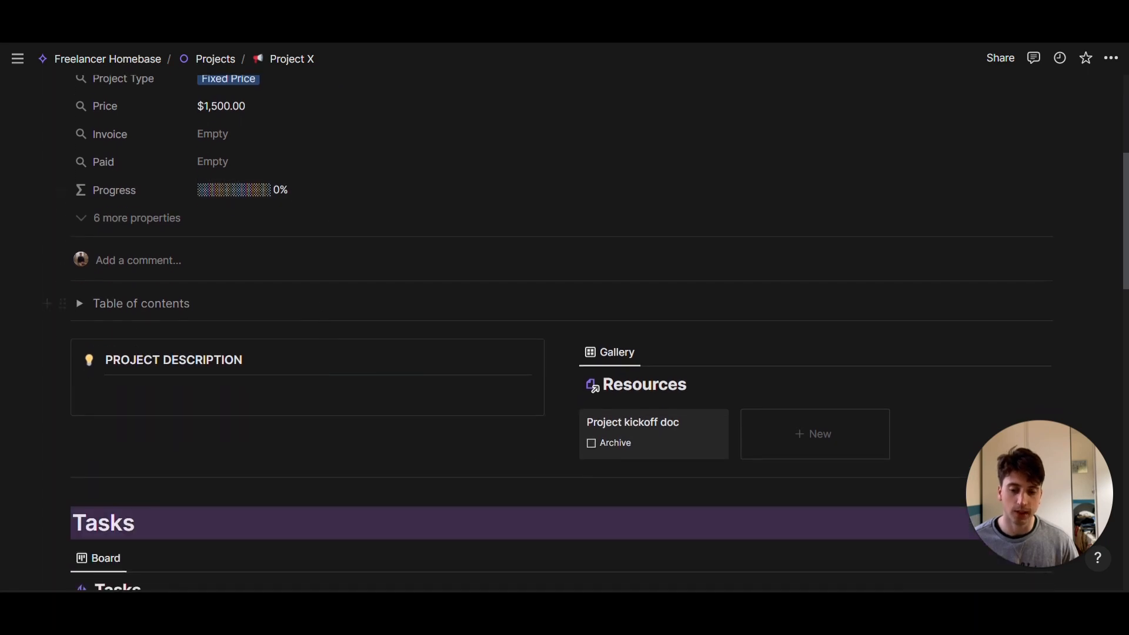
scroll(down, 3)
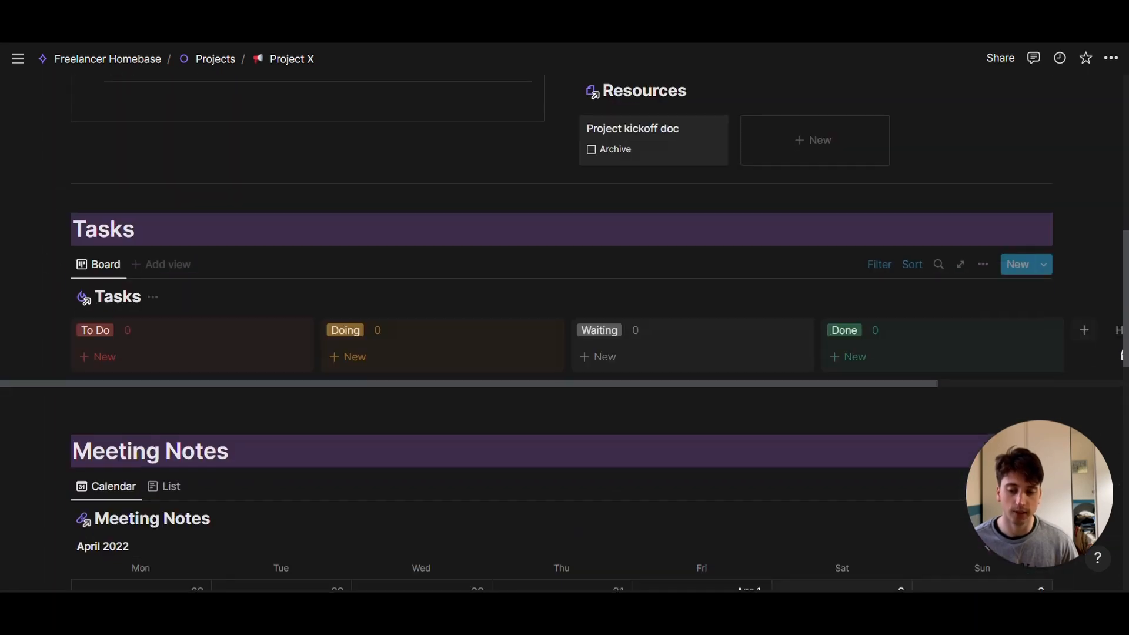
mouse_move(944, 353)
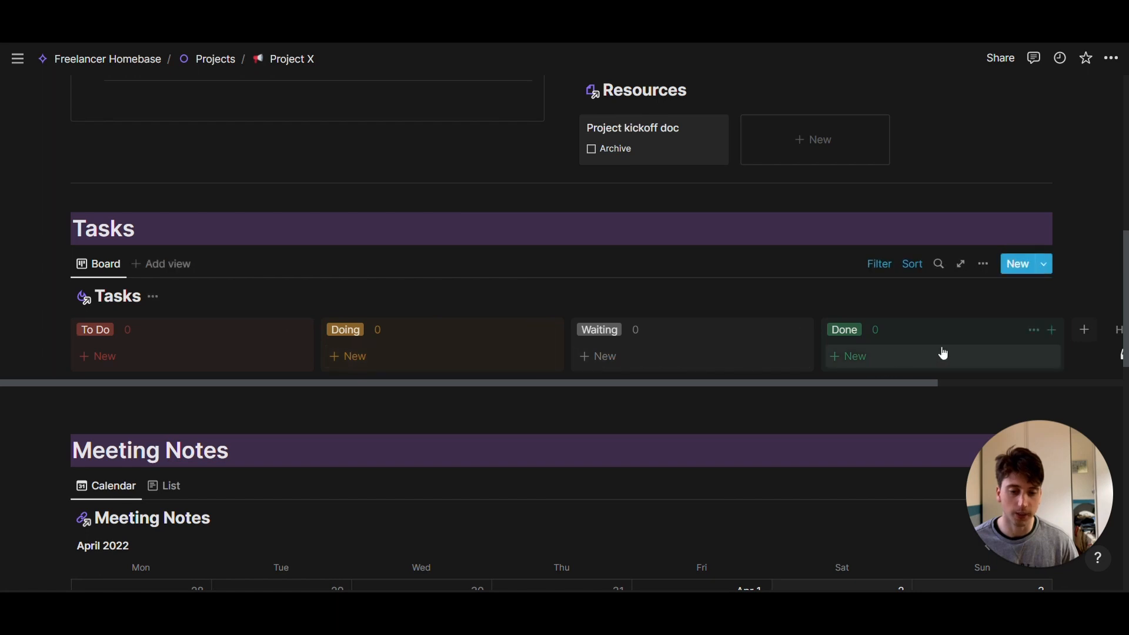
mouse_move(939, 353)
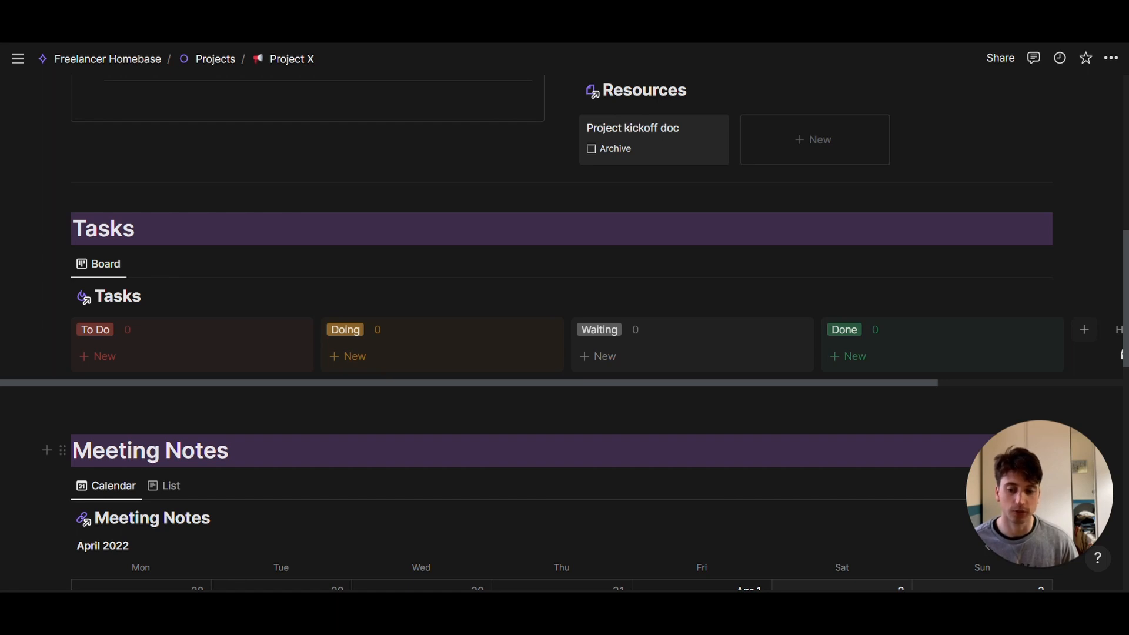
scroll(down, 3)
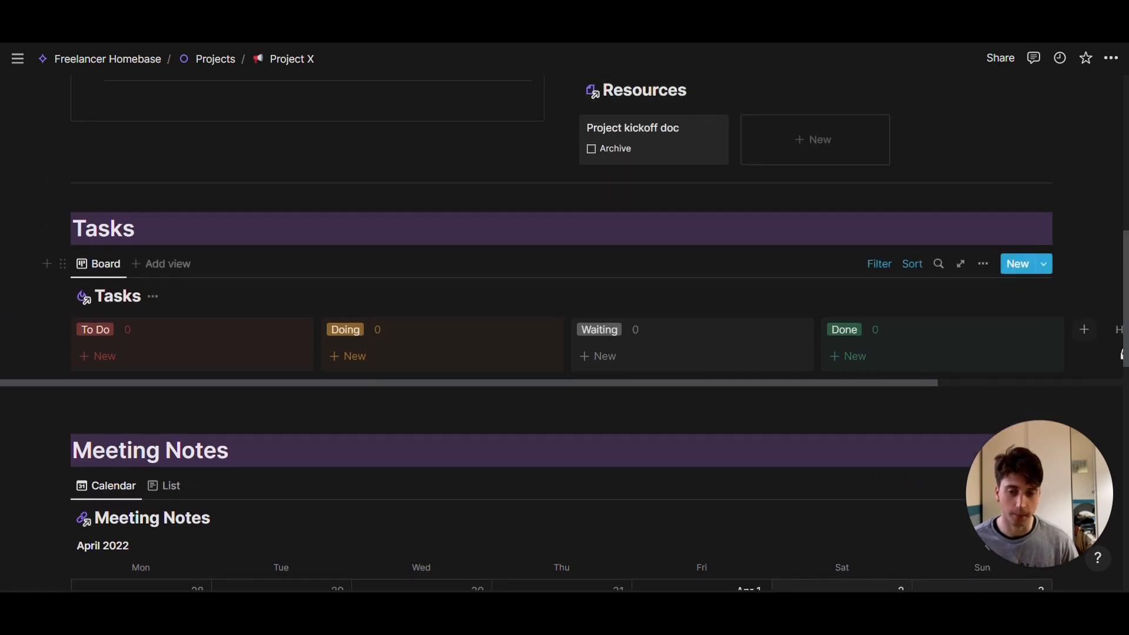
click(107, 58)
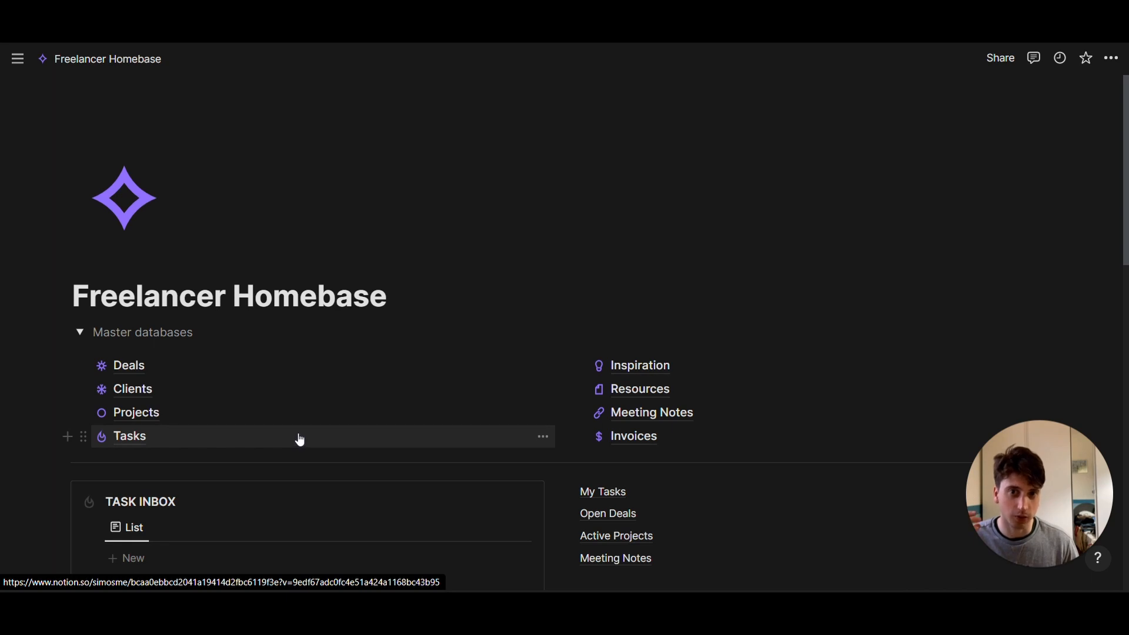
mouse_move(299, 436)
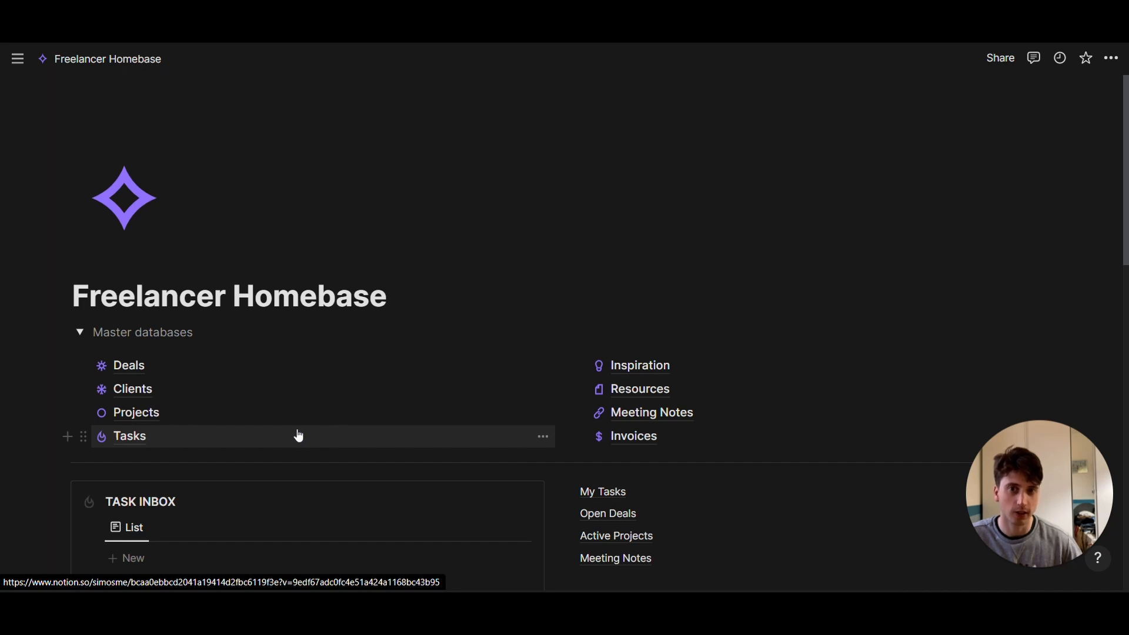
scroll(down, 3)
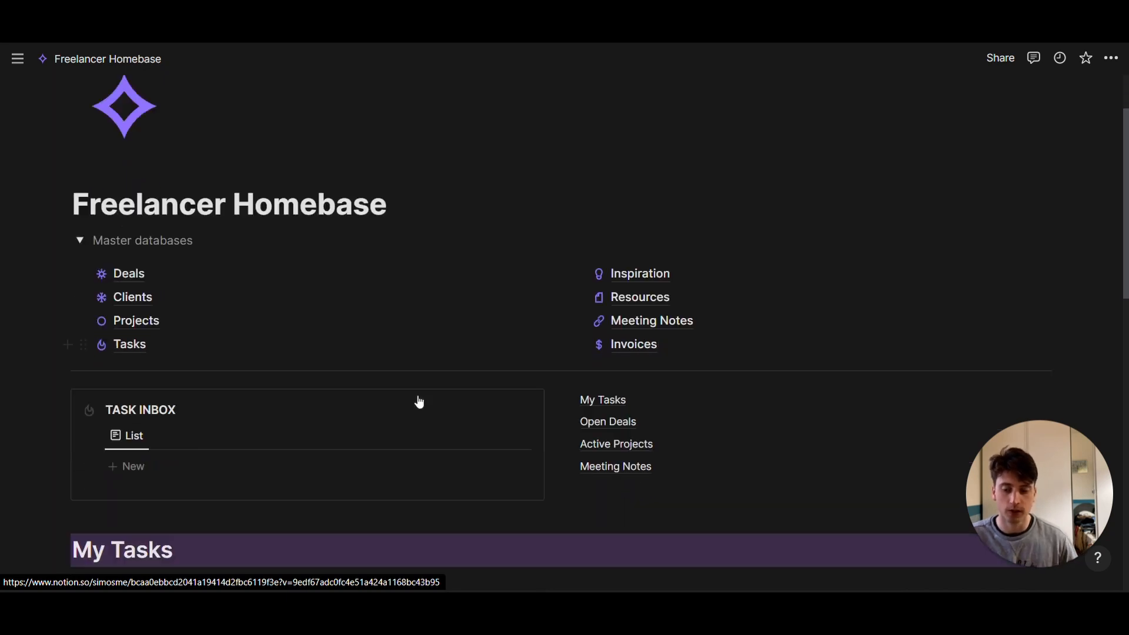
scroll(down, 3)
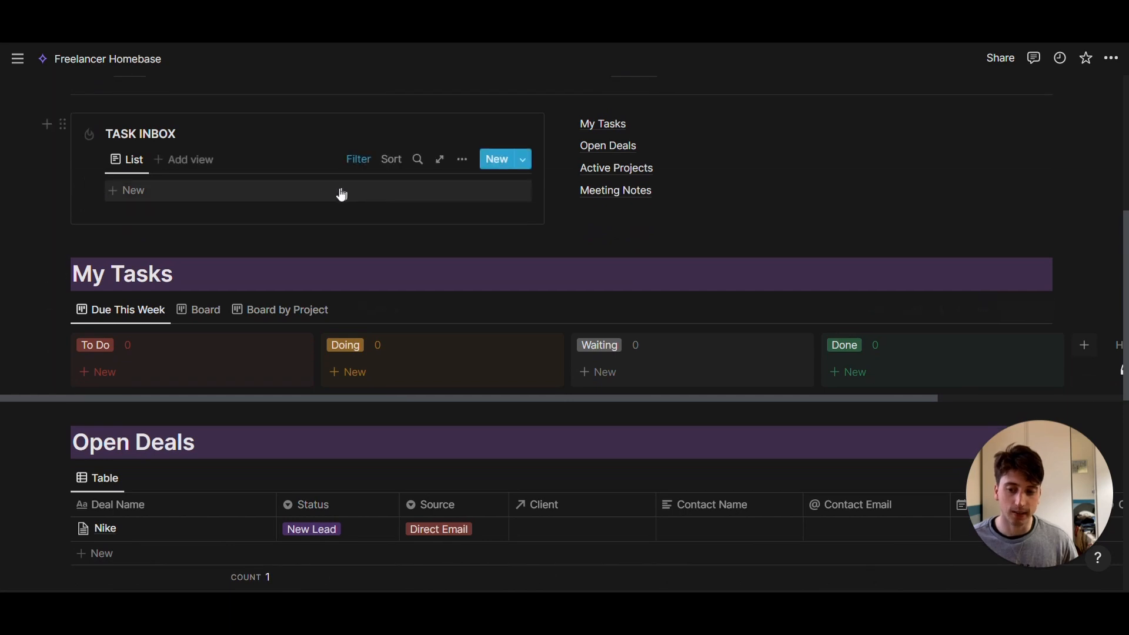
mouse_move(353, 199)
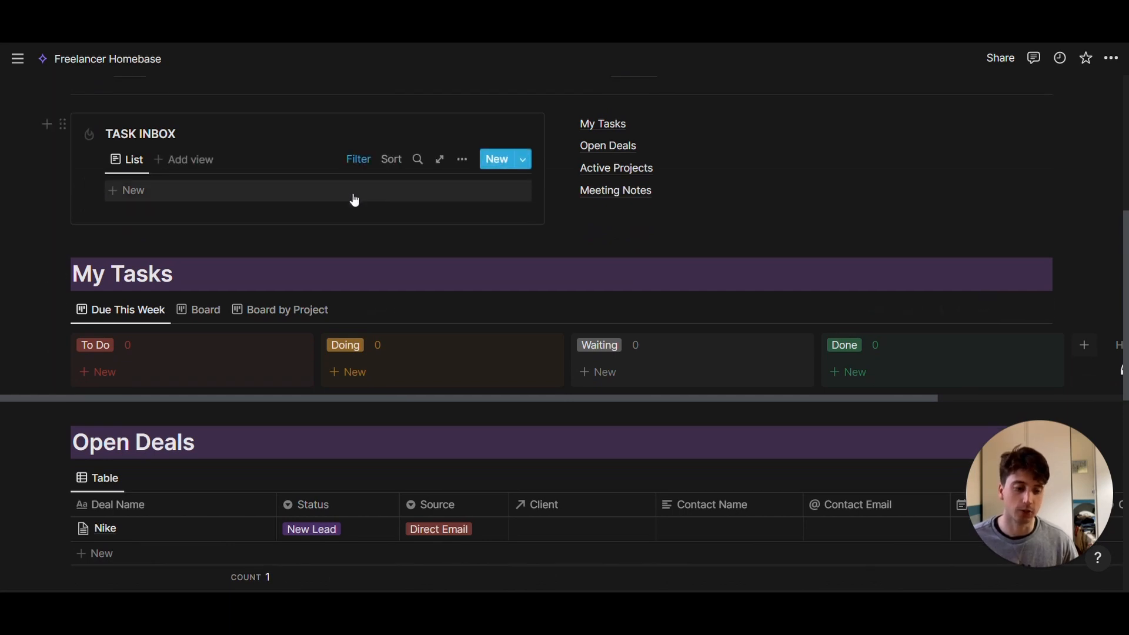
scroll(down, 3)
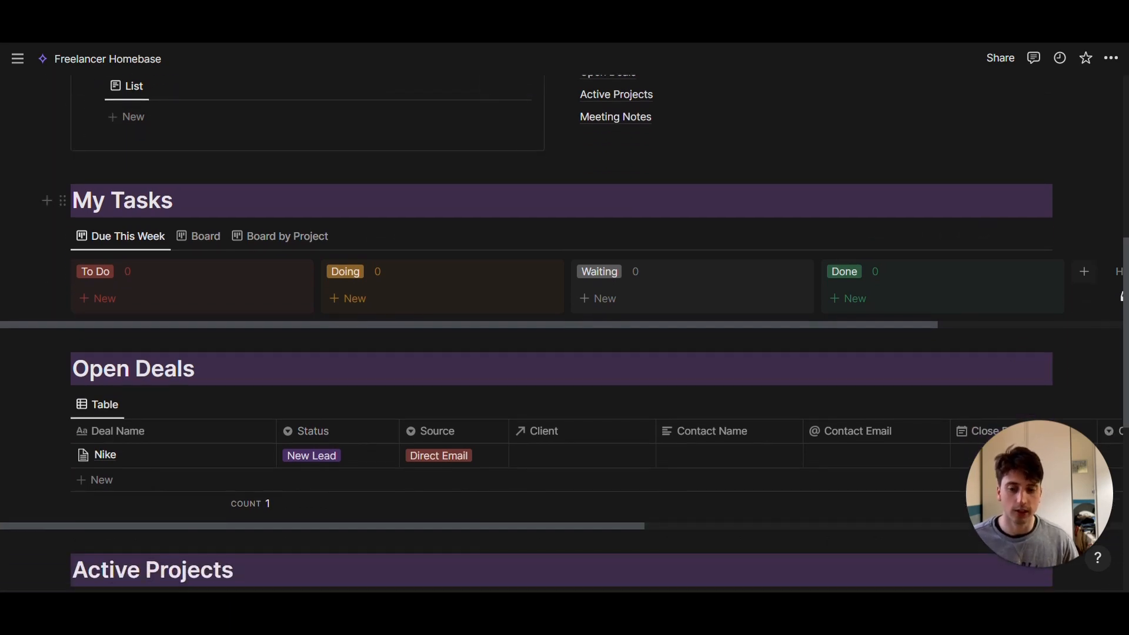
mouse_move(596, 301)
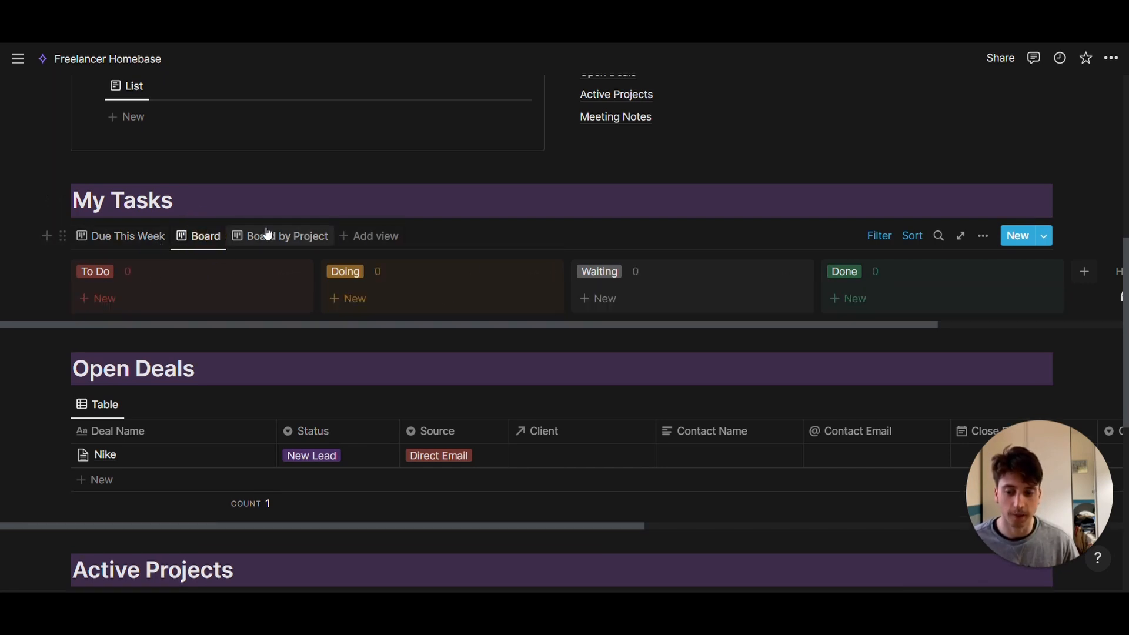
click(128, 235)
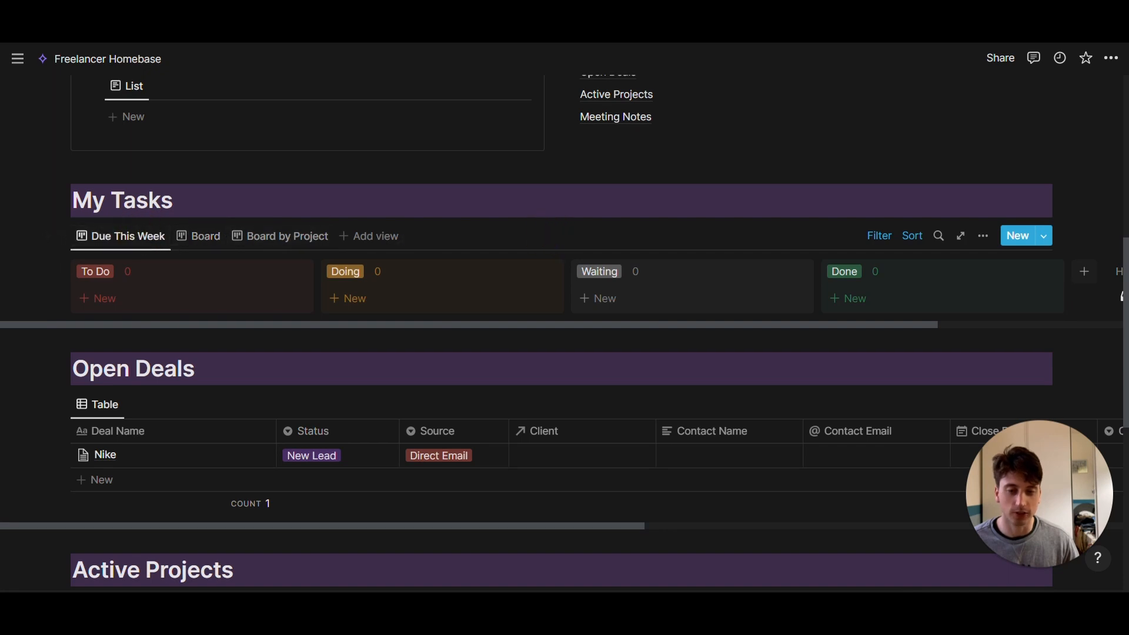
scroll(up, 3)
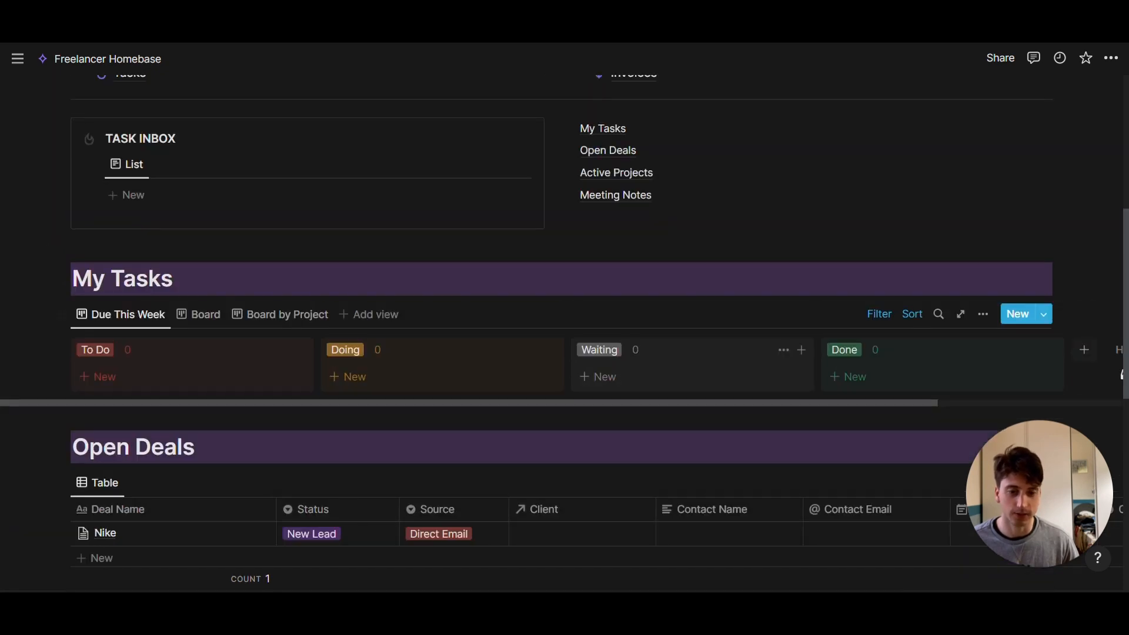
scroll(up, 3)
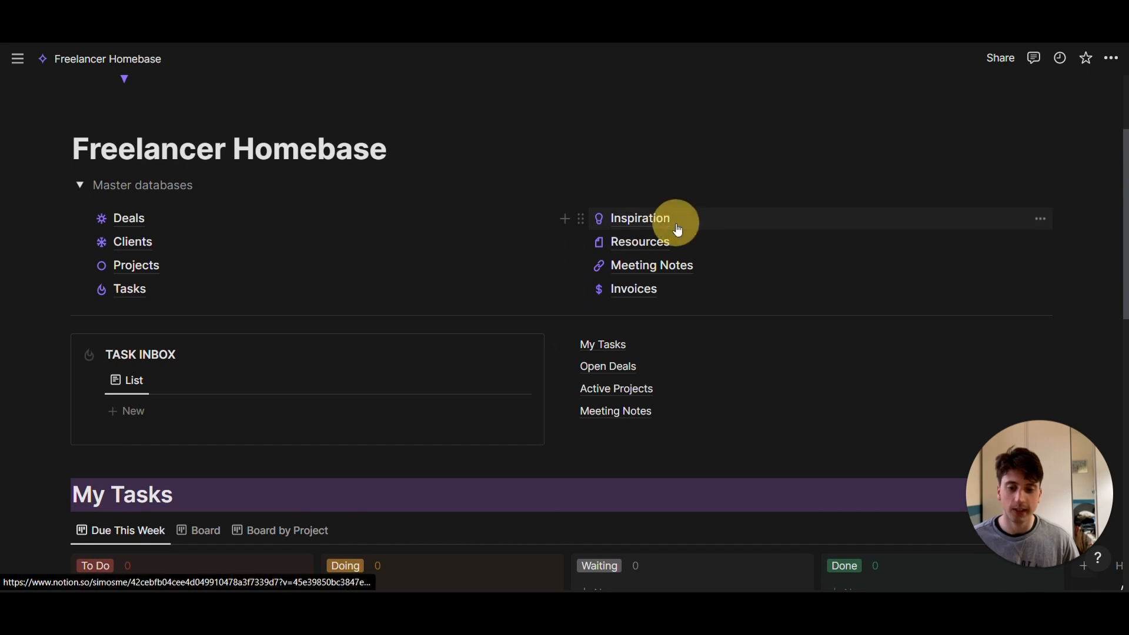
click(638, 218)
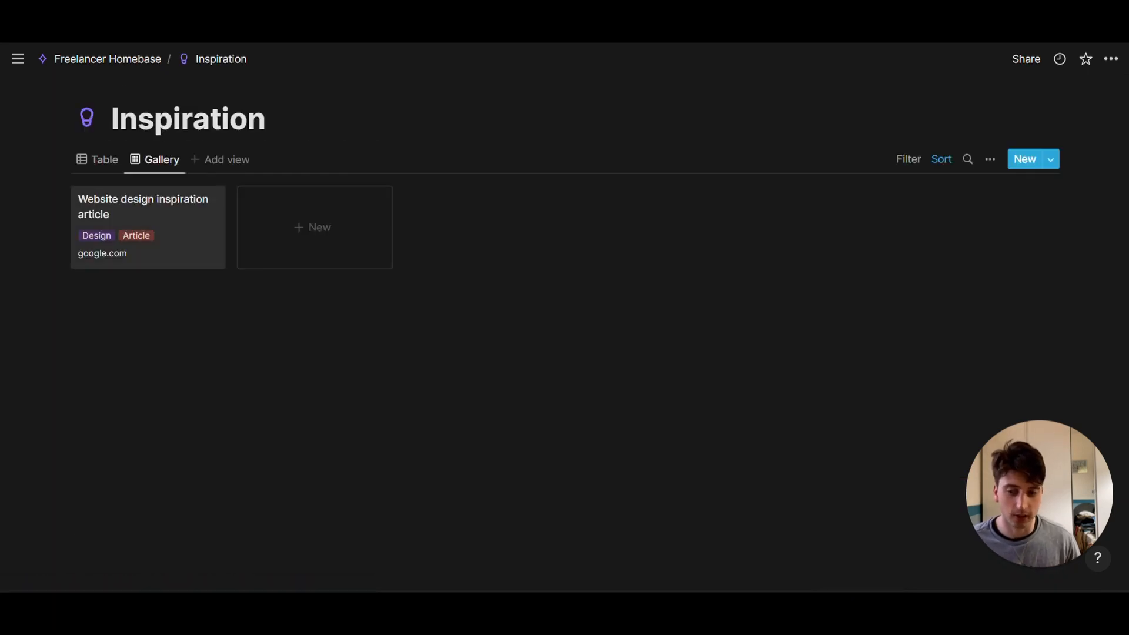
click(103, 159)
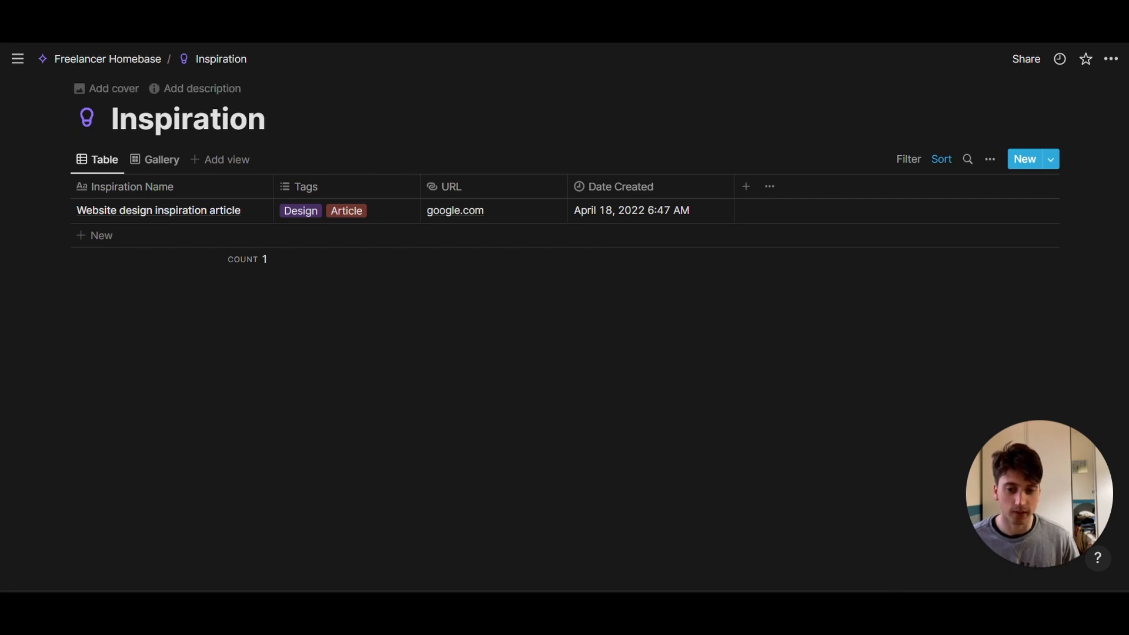
click(158, 210)
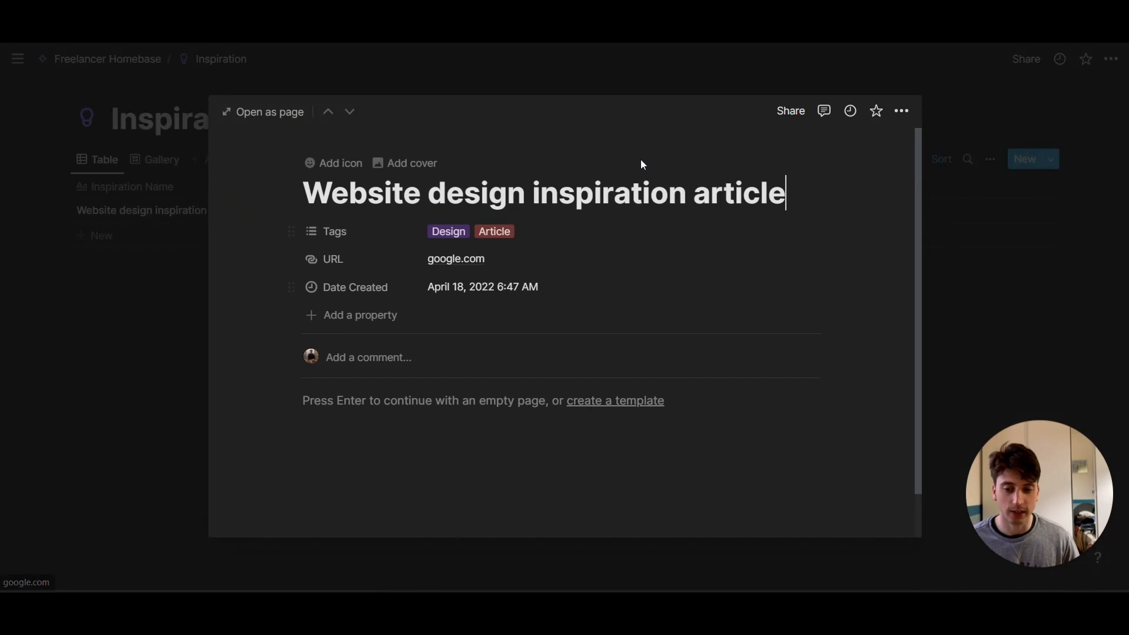
click(469, 231)
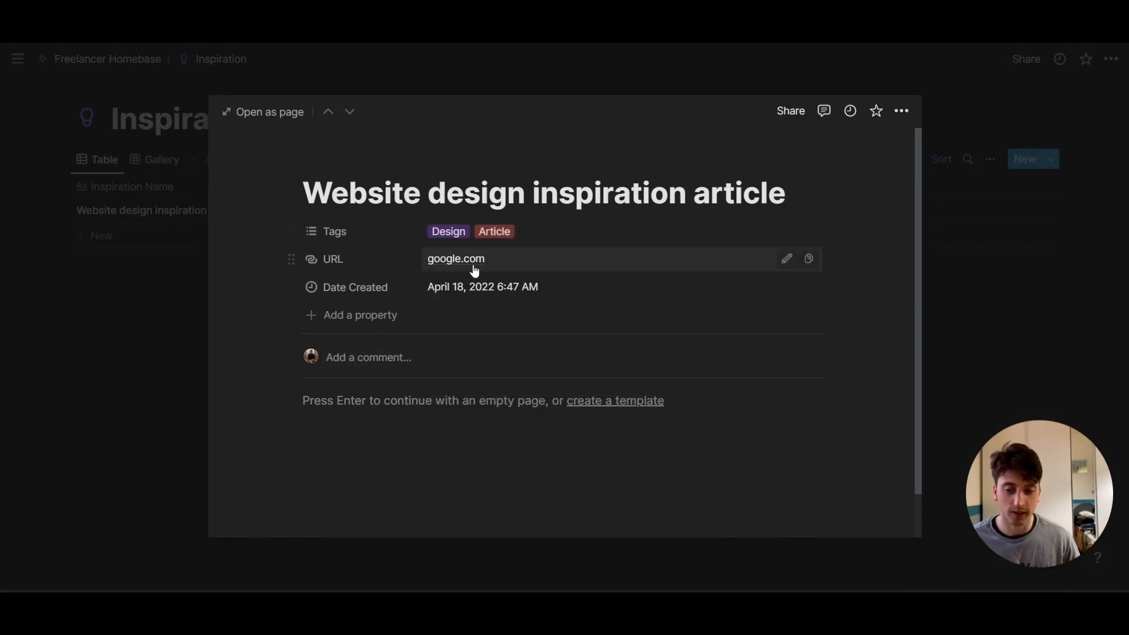
mouse_move(577, 344)
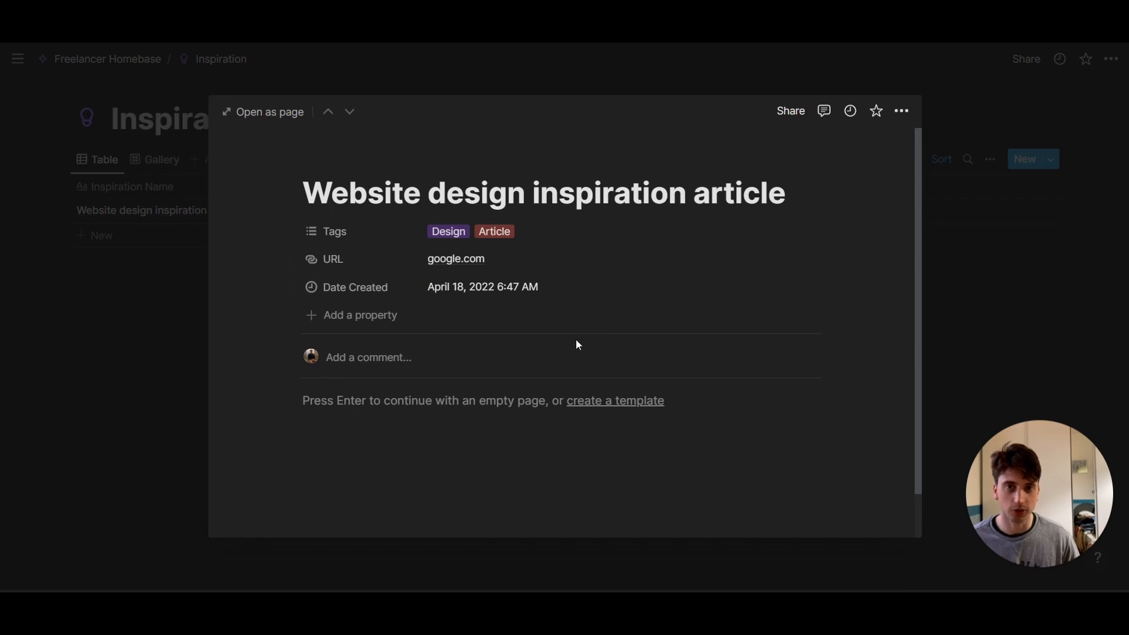
key(Escape)
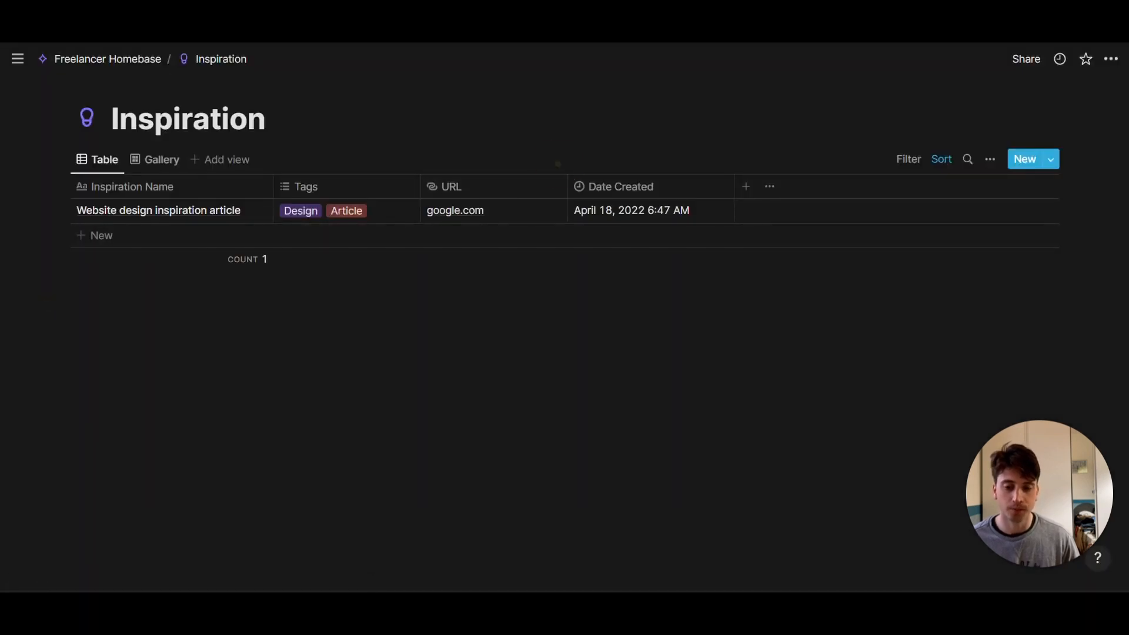
click(158, 211)
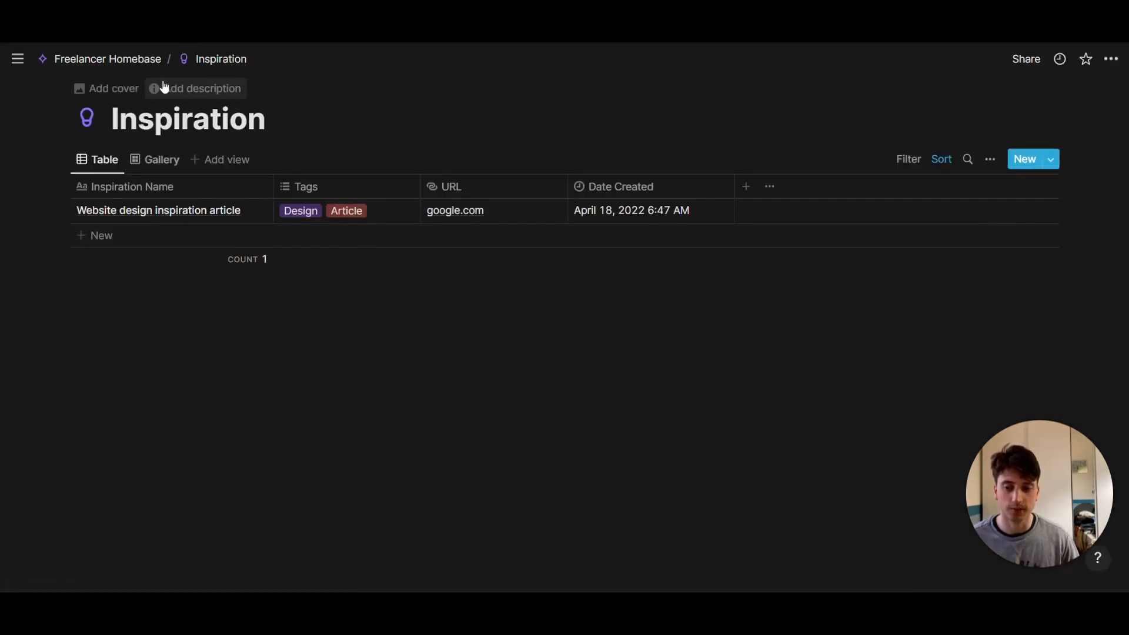
click(107, 58)
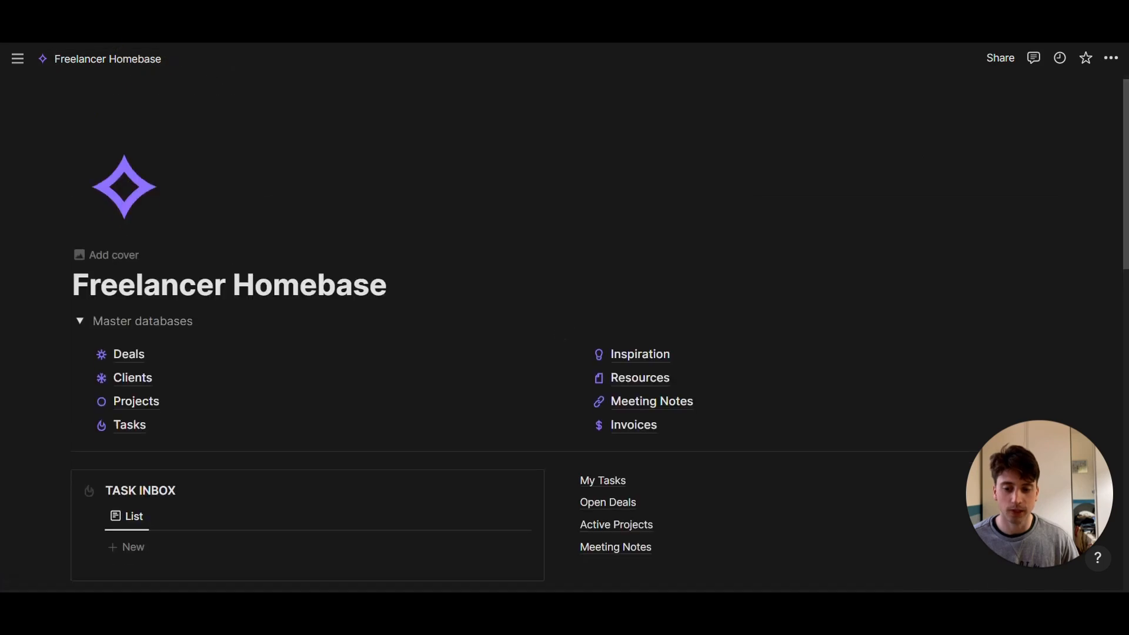
Step: In Resources, preview Project Details Nike and close it without attaching a file
click(640, 378)
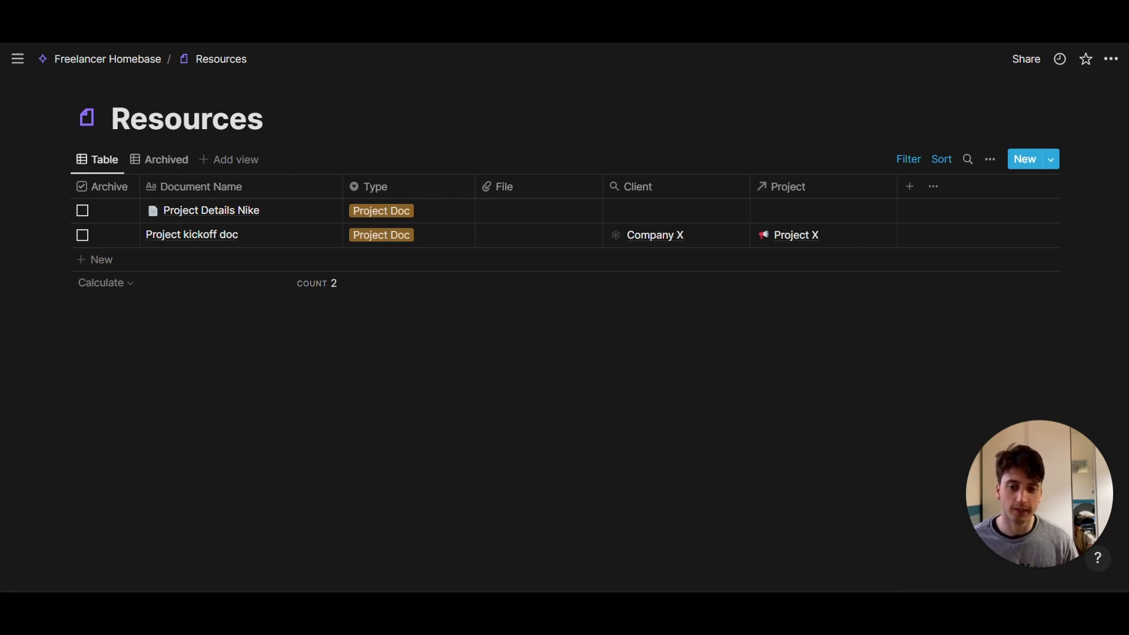
click(211, 210)
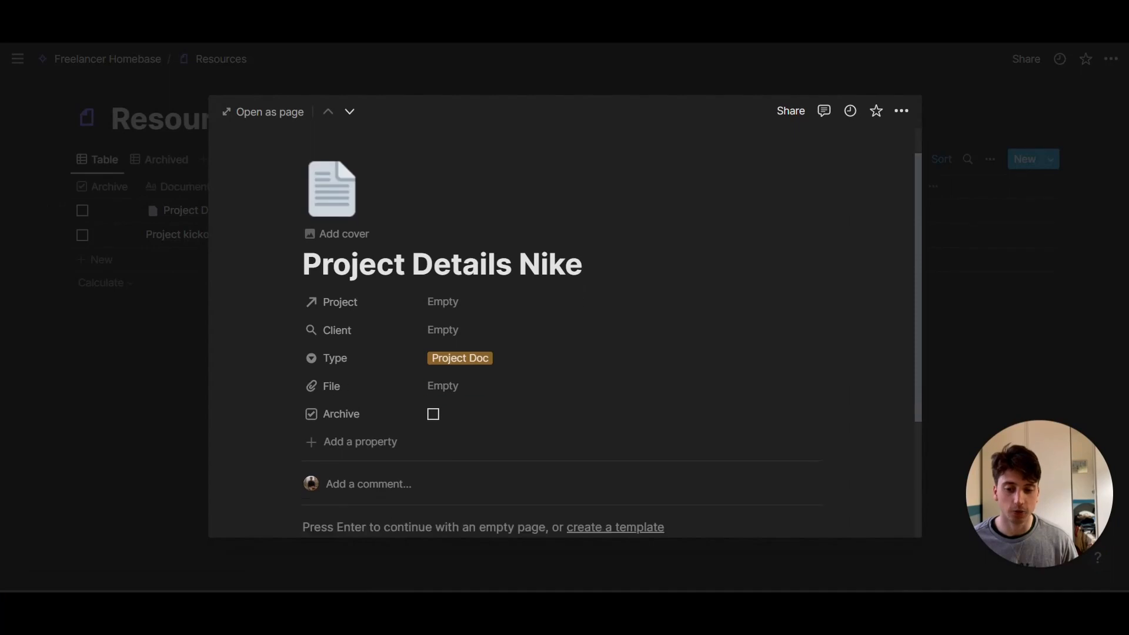
click(443, 385)
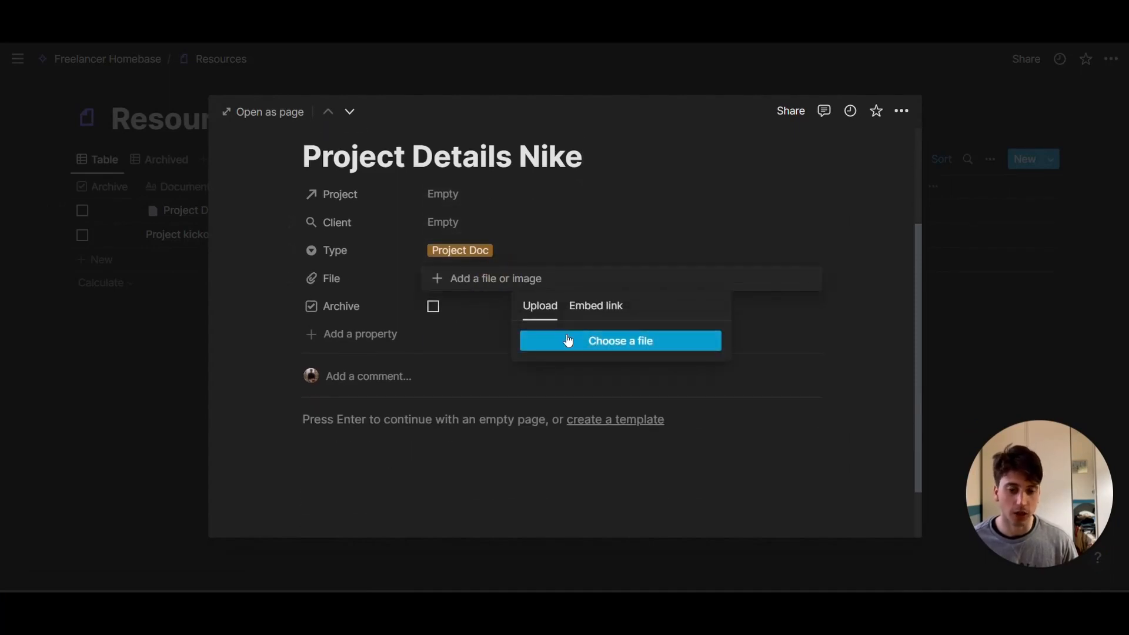
mouse_move(575, 332)
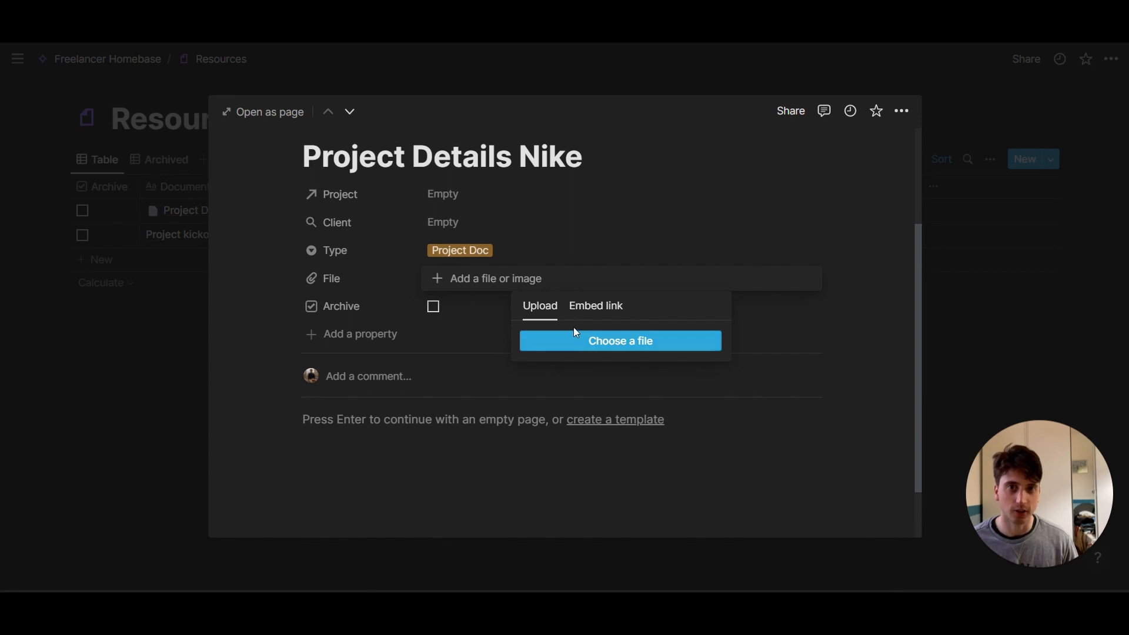
mouse_move(574, 330)
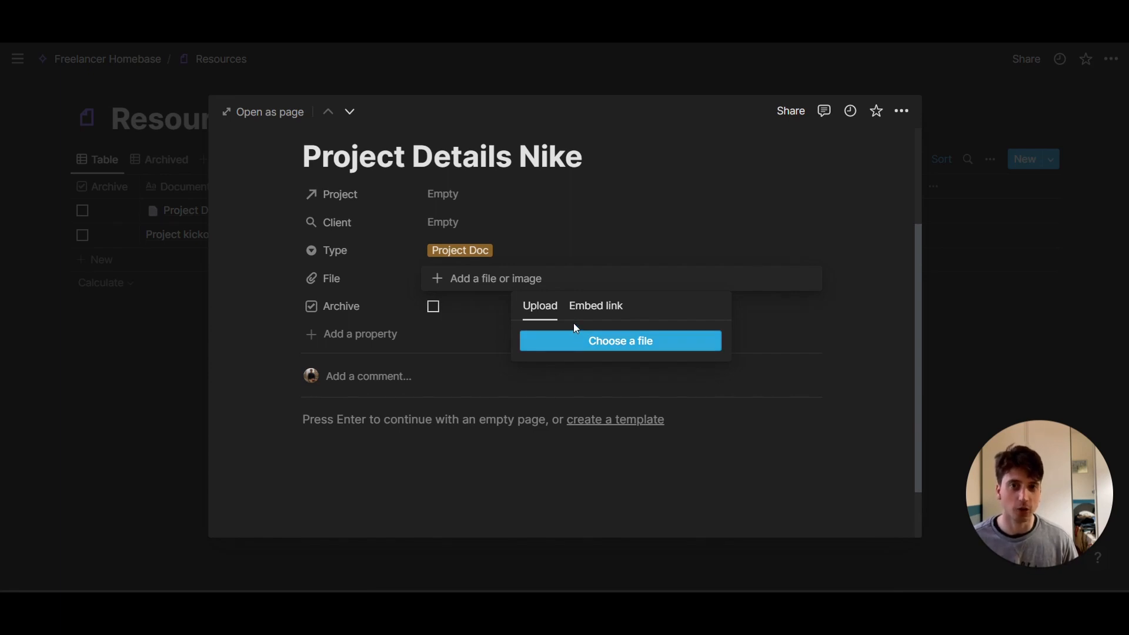
click(468, 343)
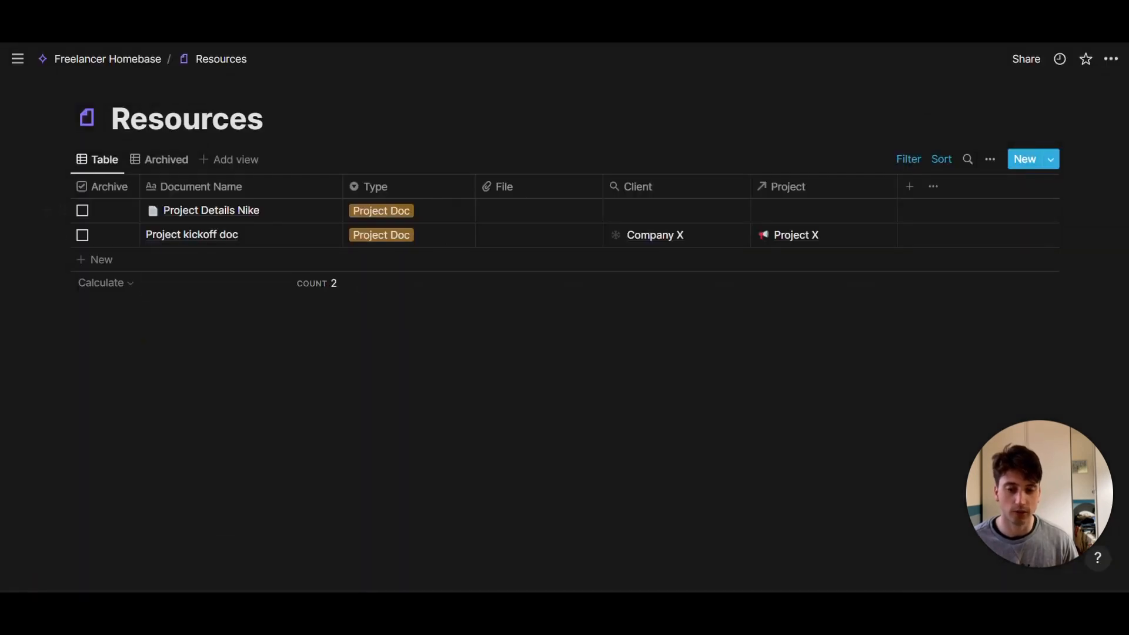
Step: Open Meeting Notes and toggle between its Table and Calendar views
click(107, 59)
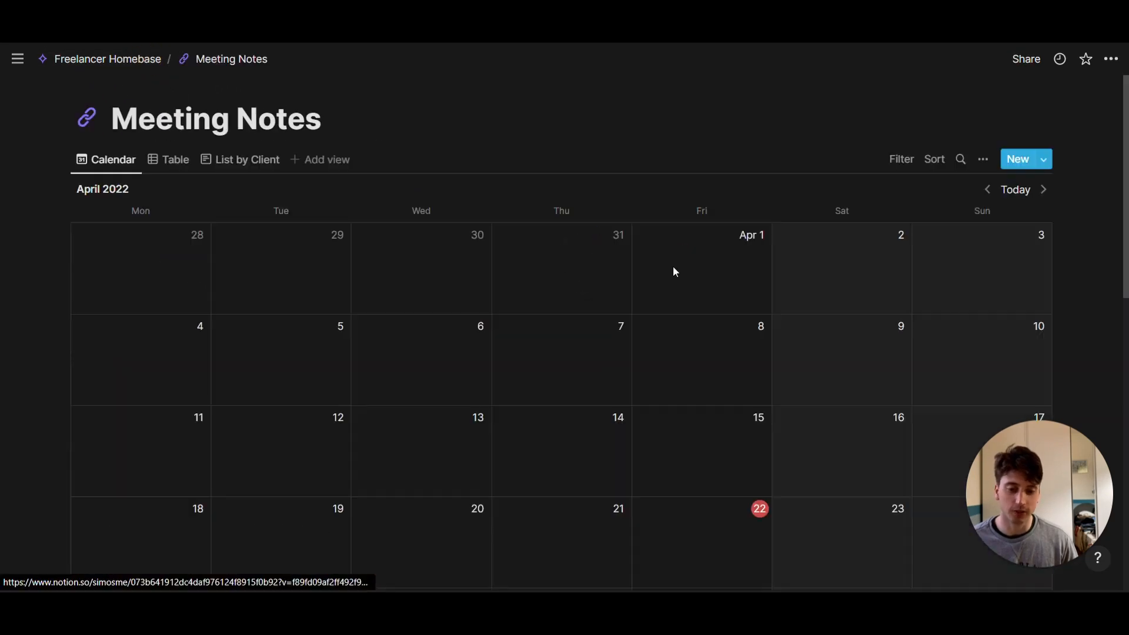
mouse_move(294, 170)
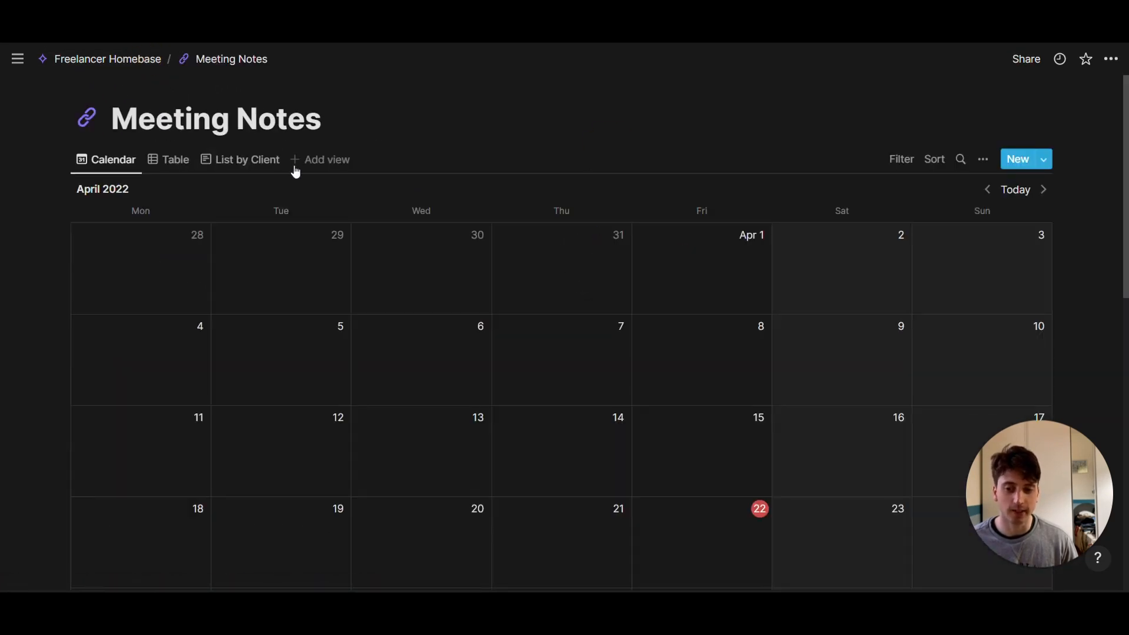
click(174, 160)
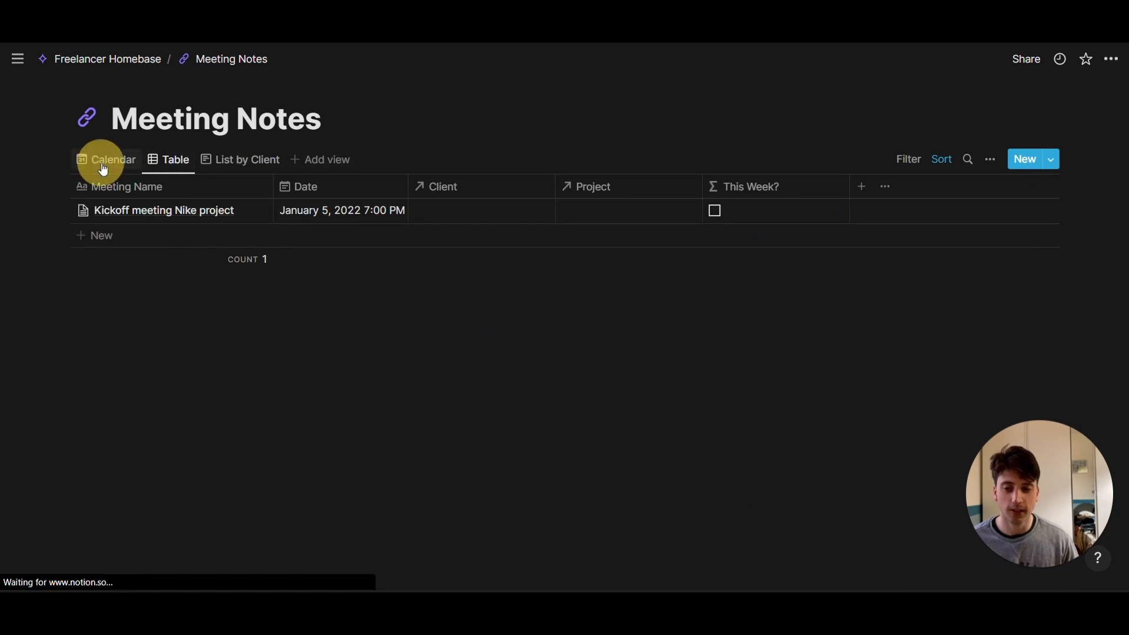
click(106, 159)
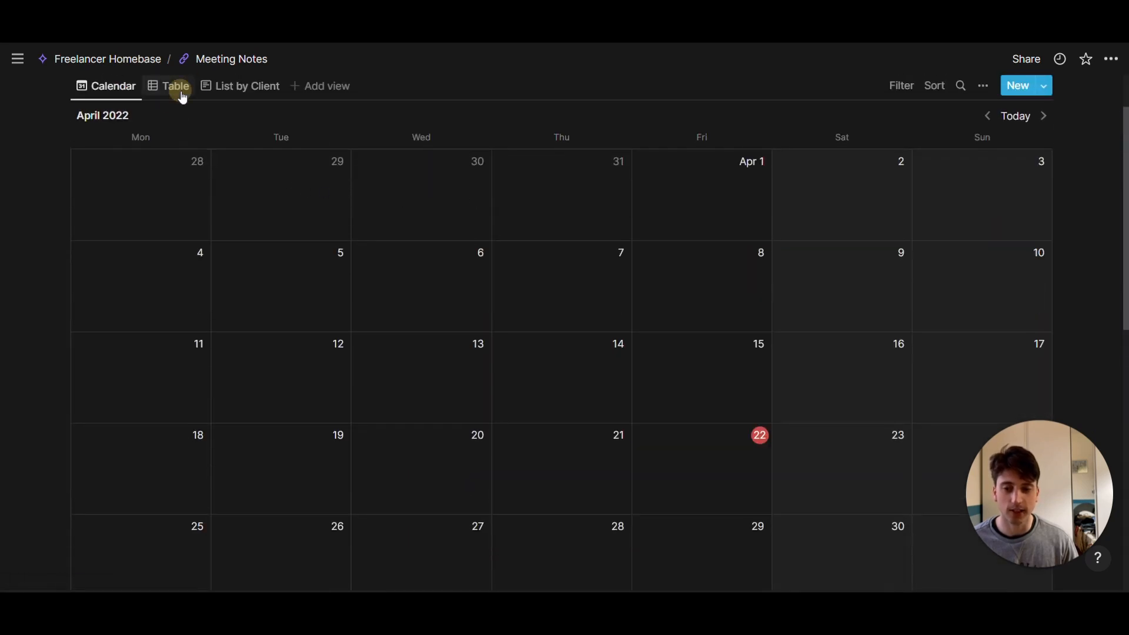
Step: Open the Kickoff meeting Nike project note as a full page and scroll through it
click(175, 86)
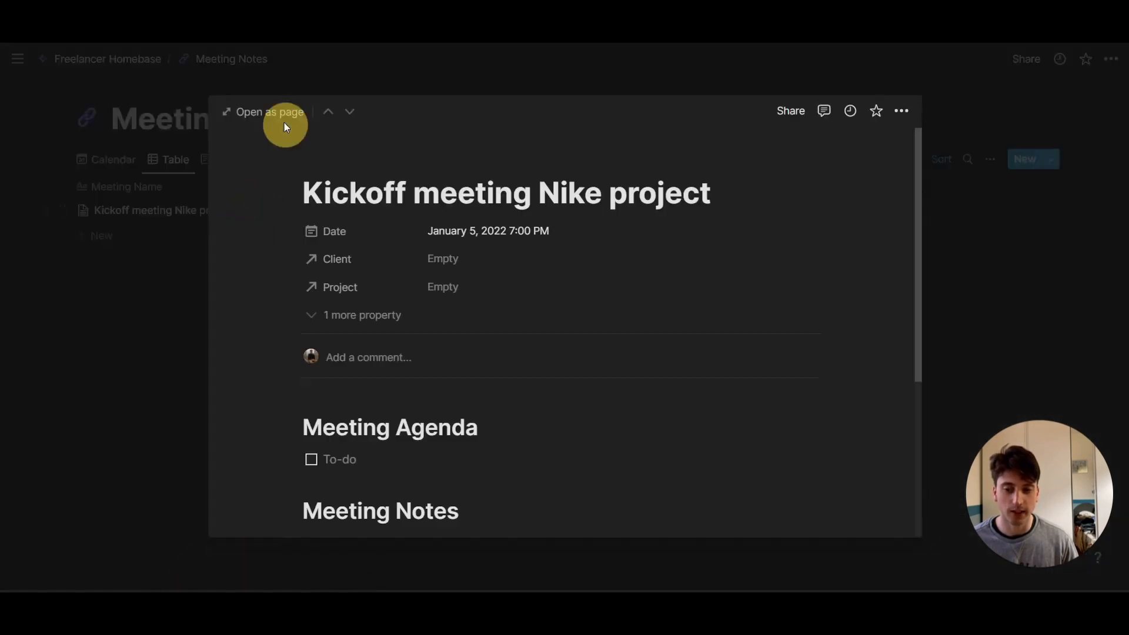
click(269, 111)
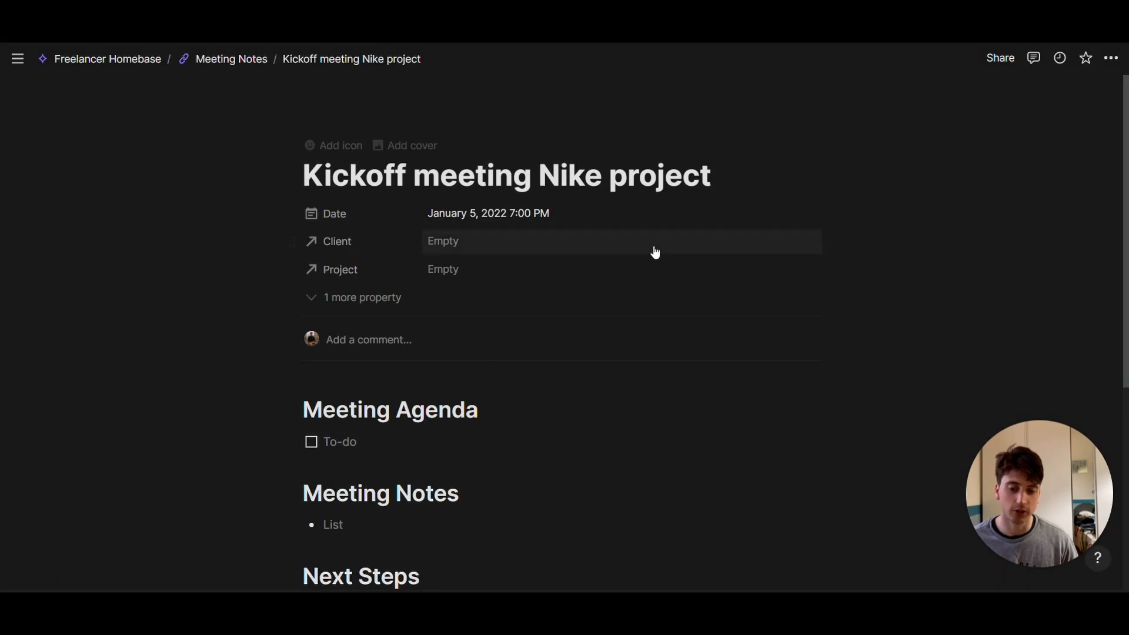
scroll(down, 3)
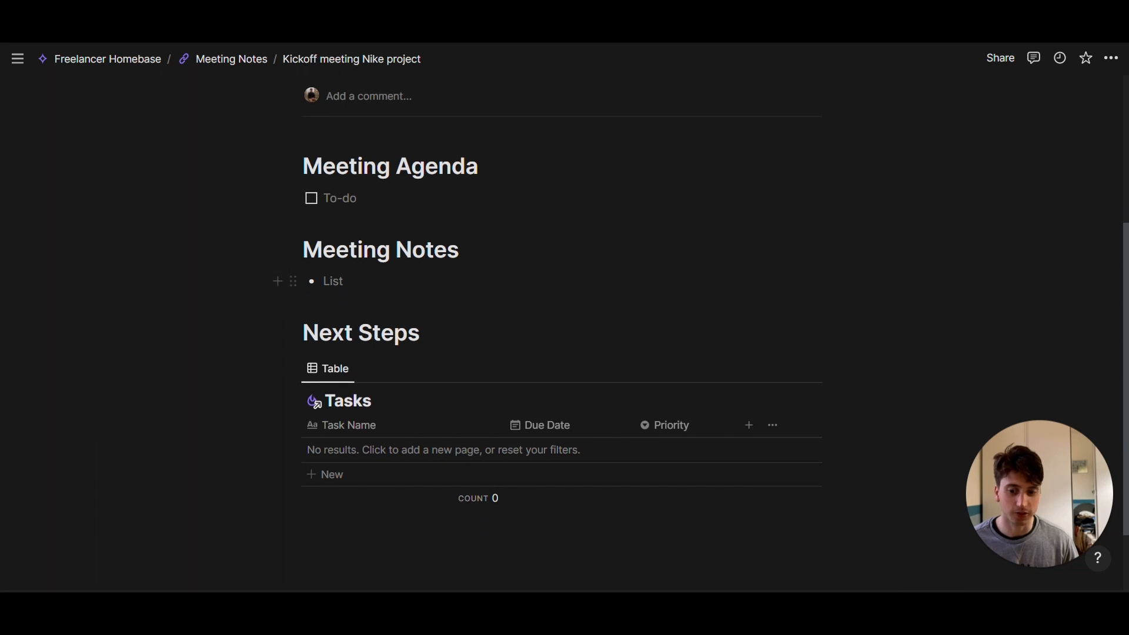
scroll(down, 3)
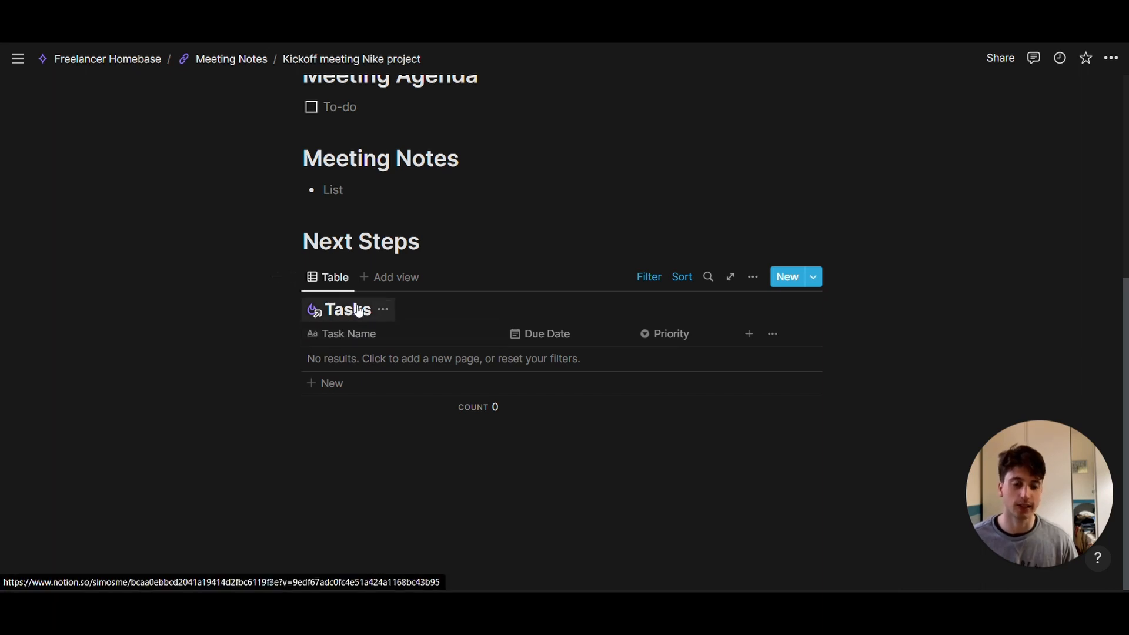
scroll(up, 3)
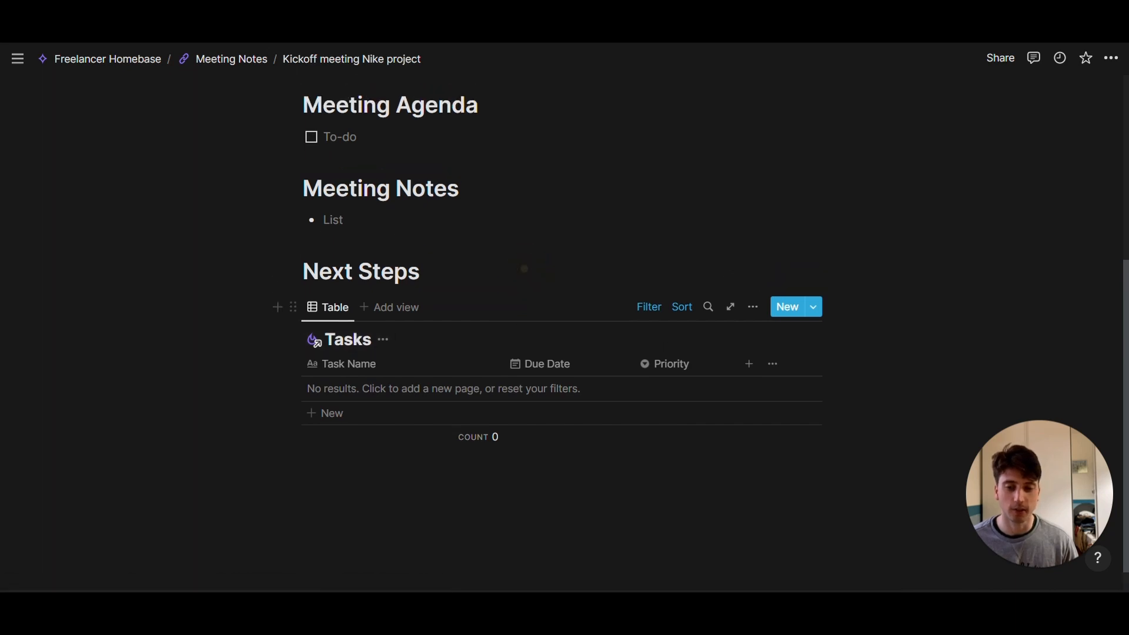
scroll(up, 3)
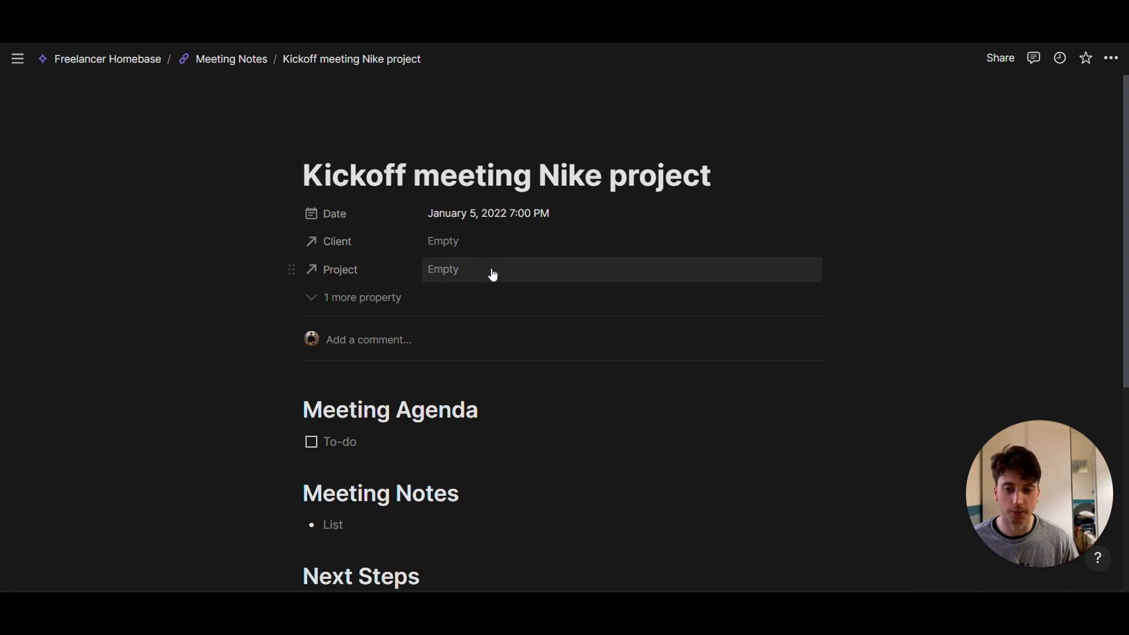
mouse_move(504, 240)
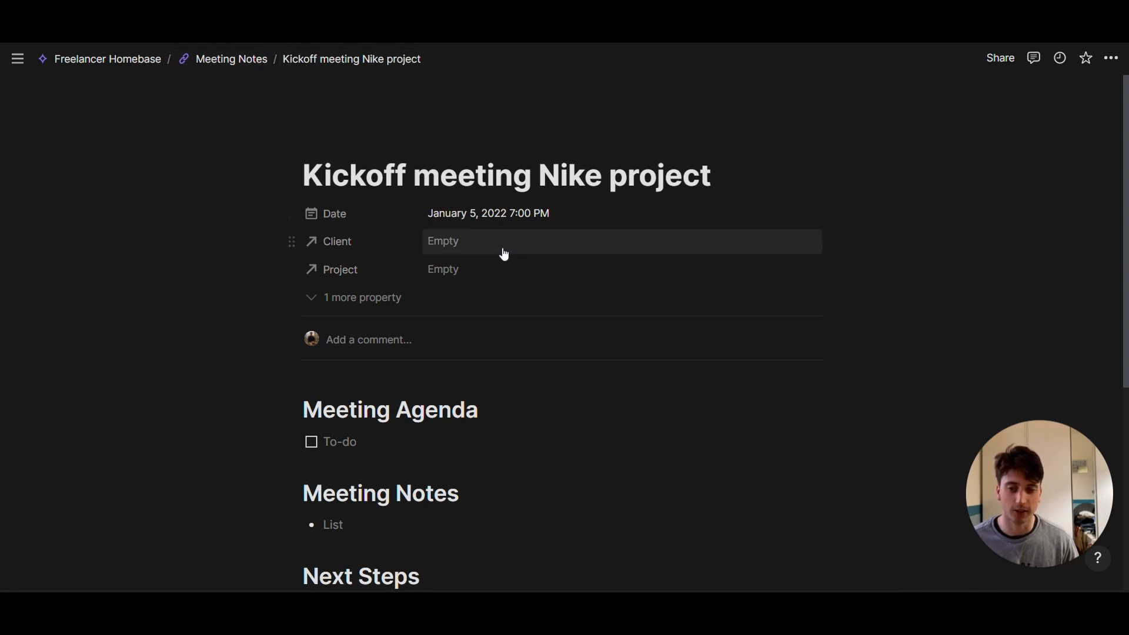
Step: Open Invoices grouped by month, collapsing and re-expanding the December 2021 group
click(107, 59)
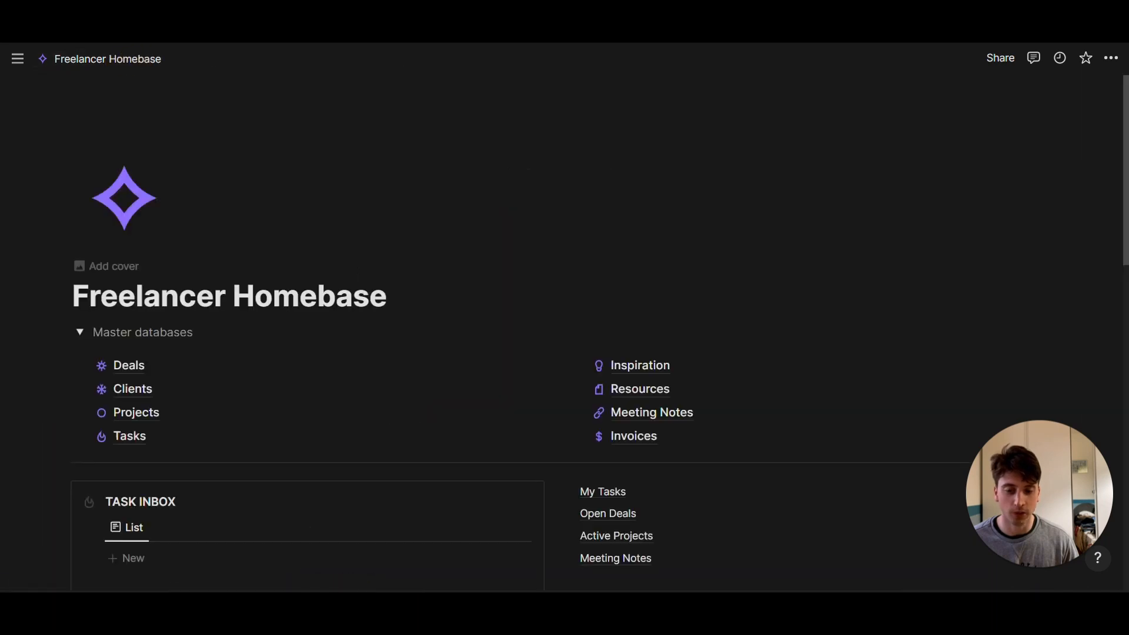
click(633, 436)
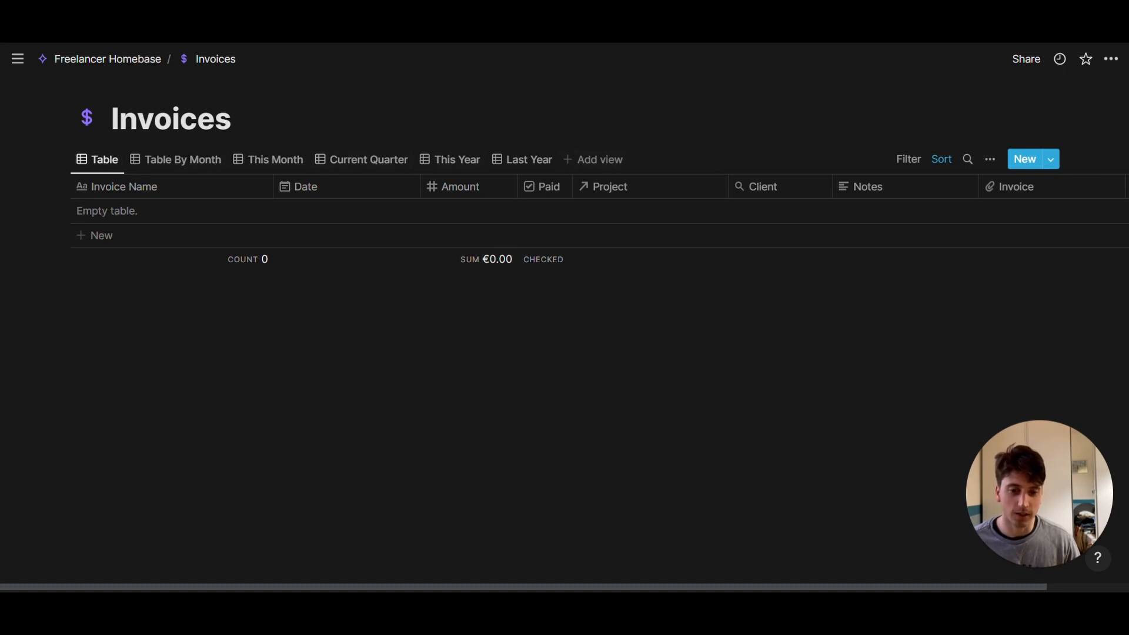
click(182, 160)
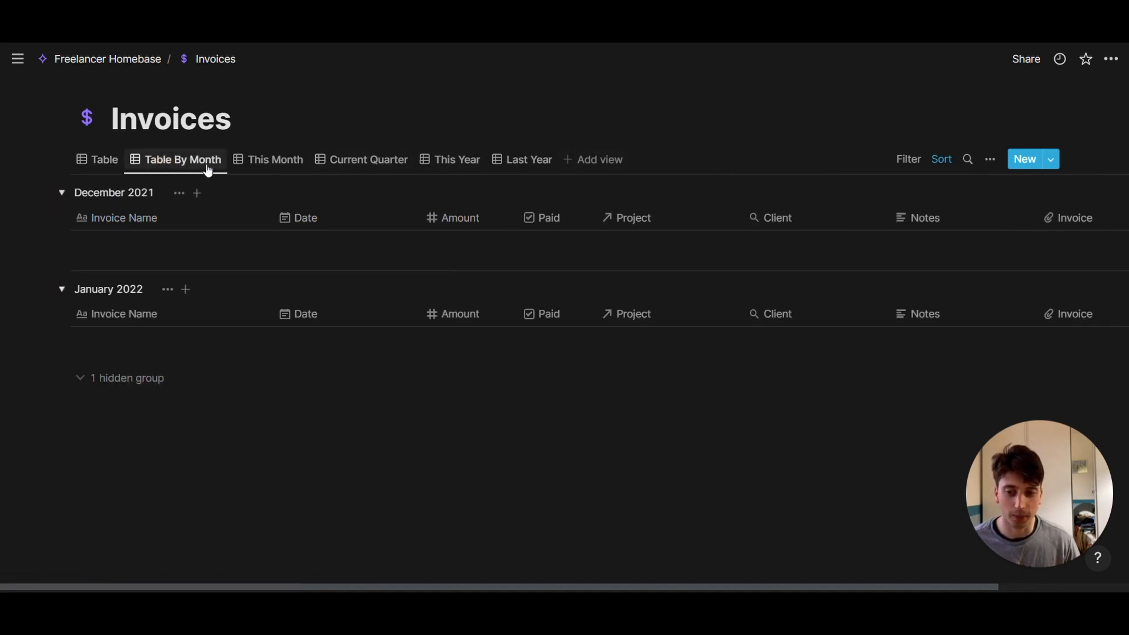
click(61, 193)
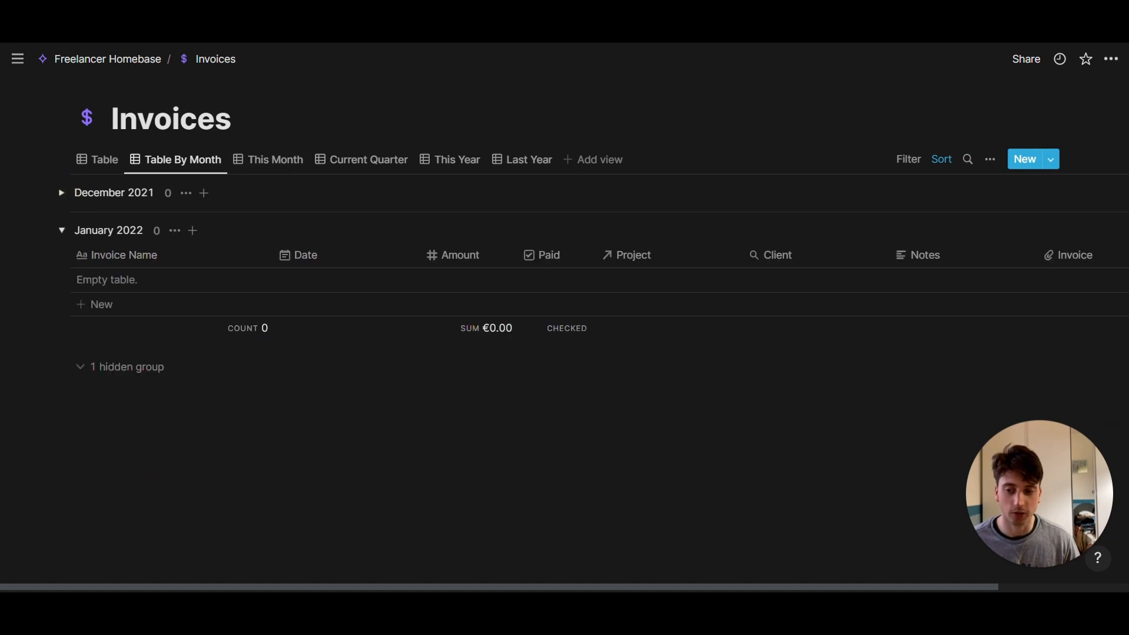
click(61, 193)
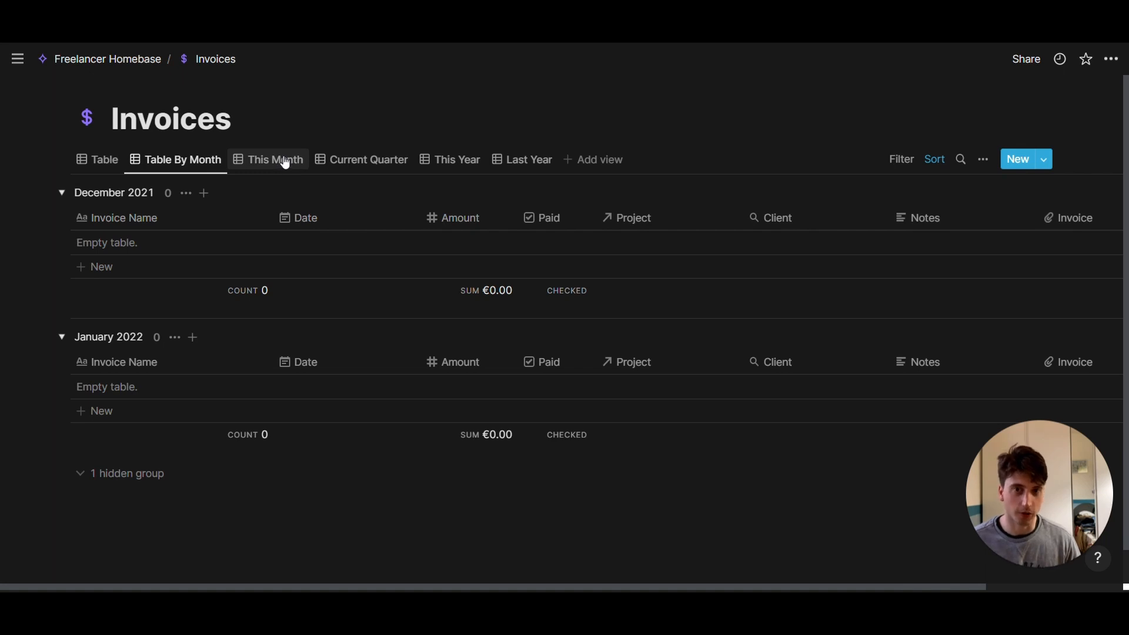
Step: Check the This Month, Current Quarter and Last Year invoice views, then the full table
click(275, 160)
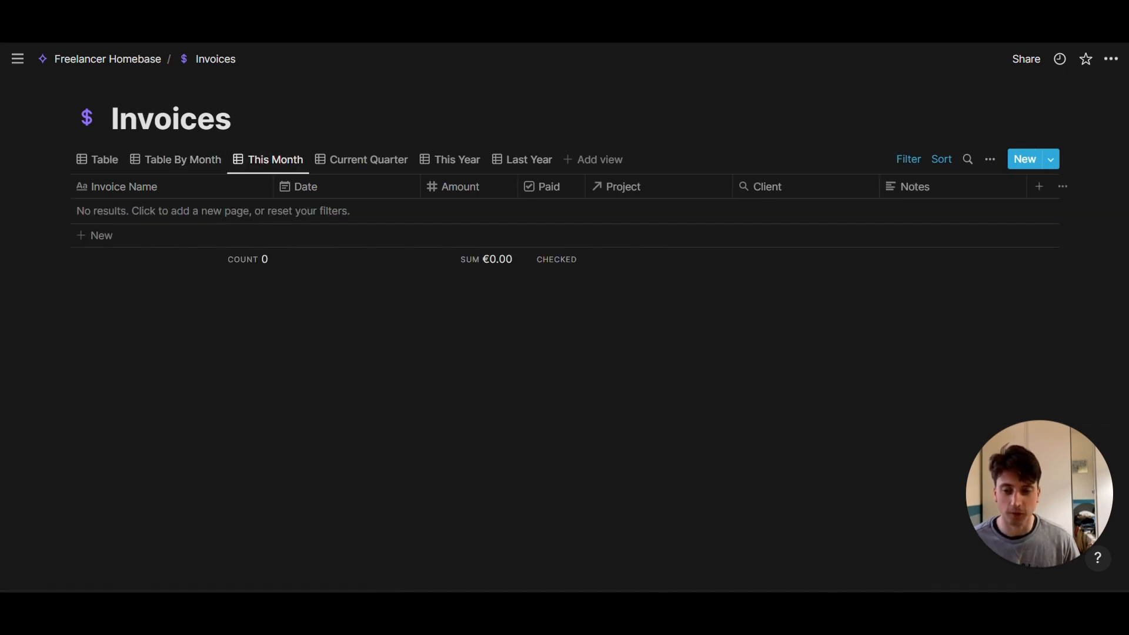
click(367, 160)
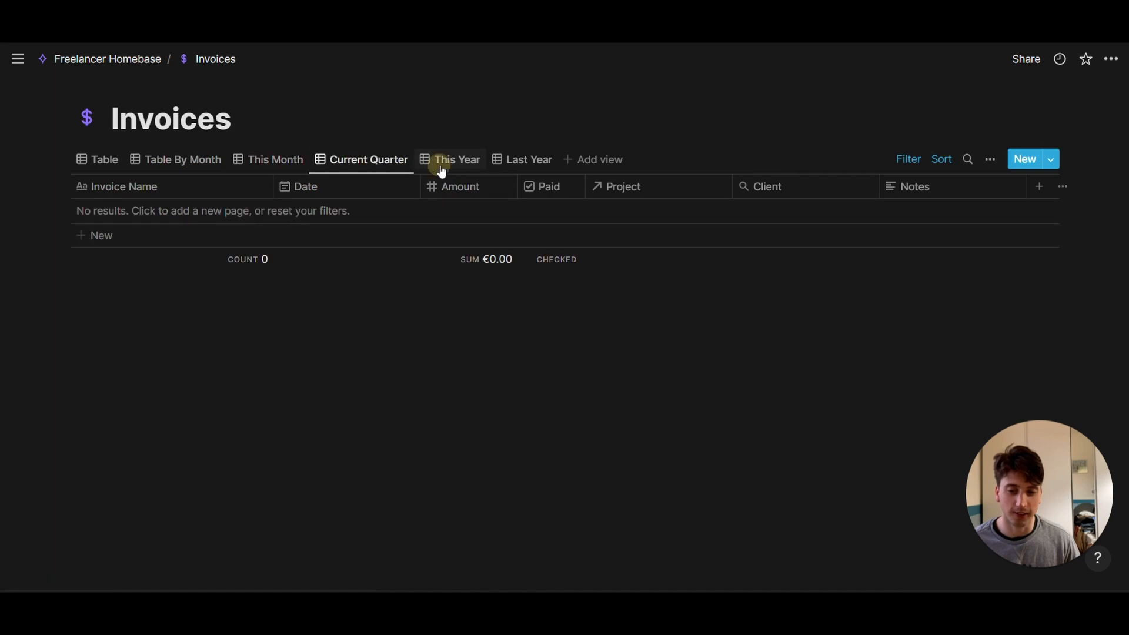
click(529, 159)
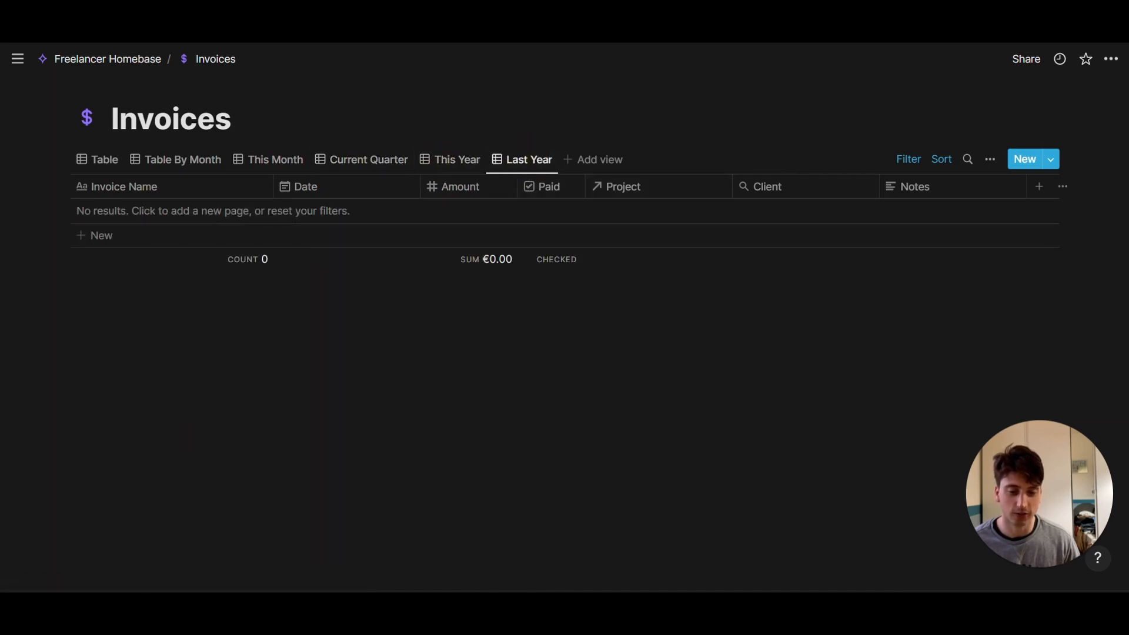
click(104, 159)
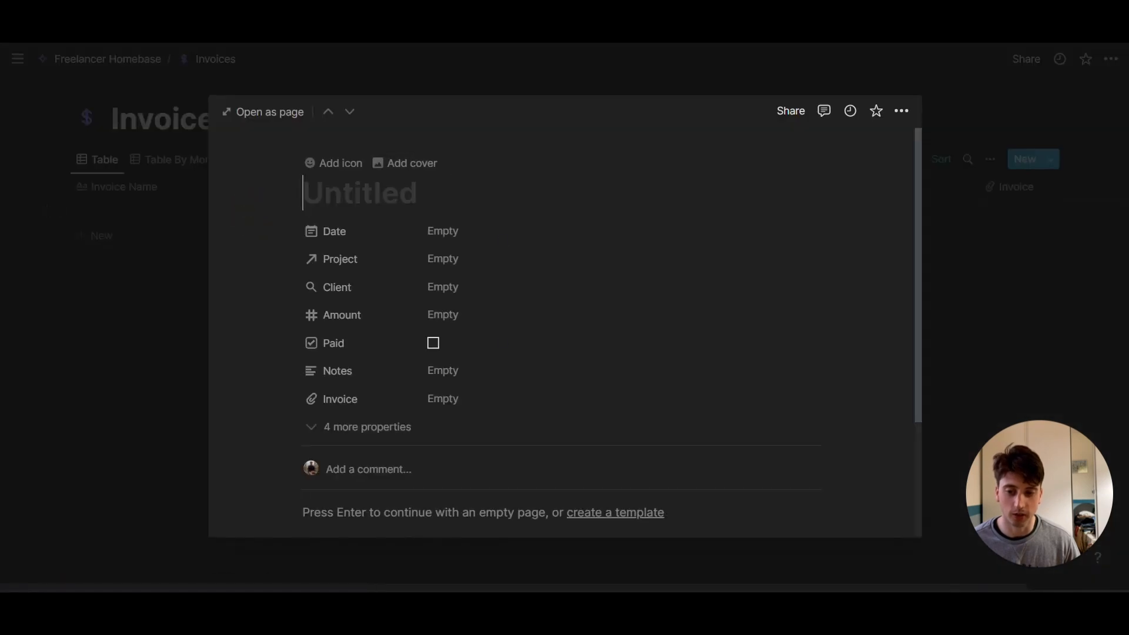
mouse_move(529, 232)
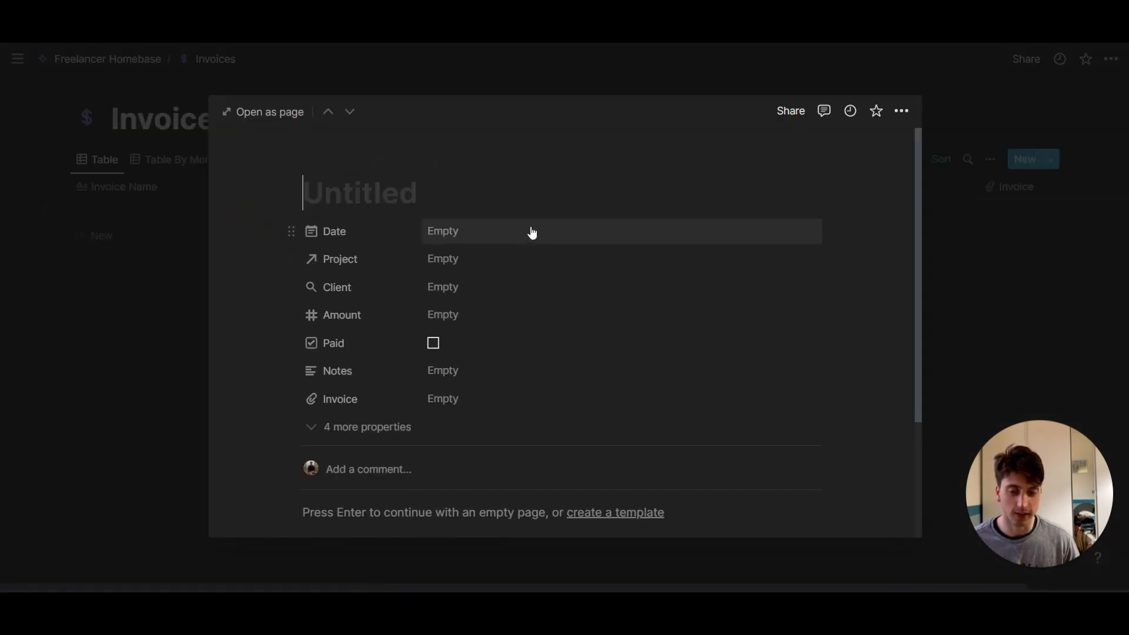
Step: Link a €500 invoice draft to Project X, toggle Paid on and off, then discard and return to Freelancer Homebase
click(442, 259)
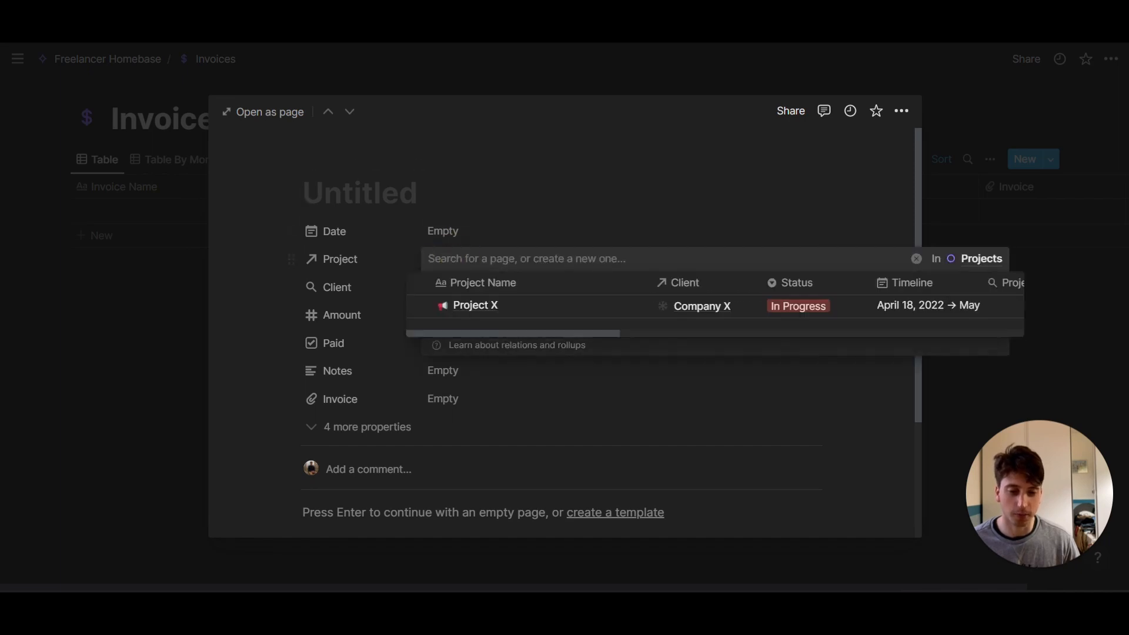
click(476, 306)
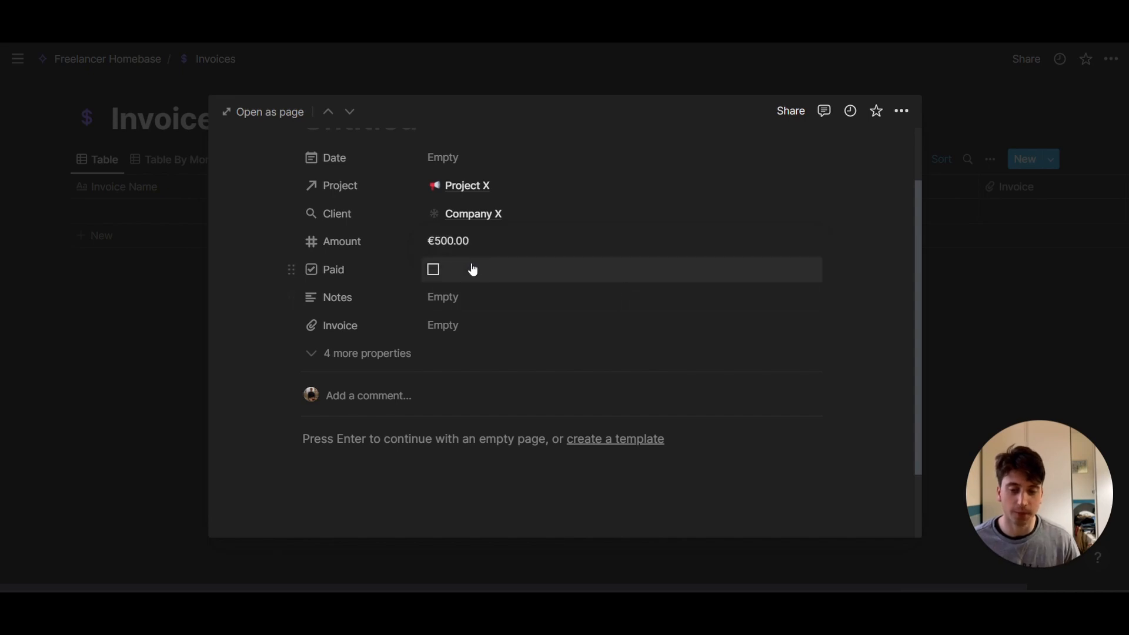
click(433, 269)
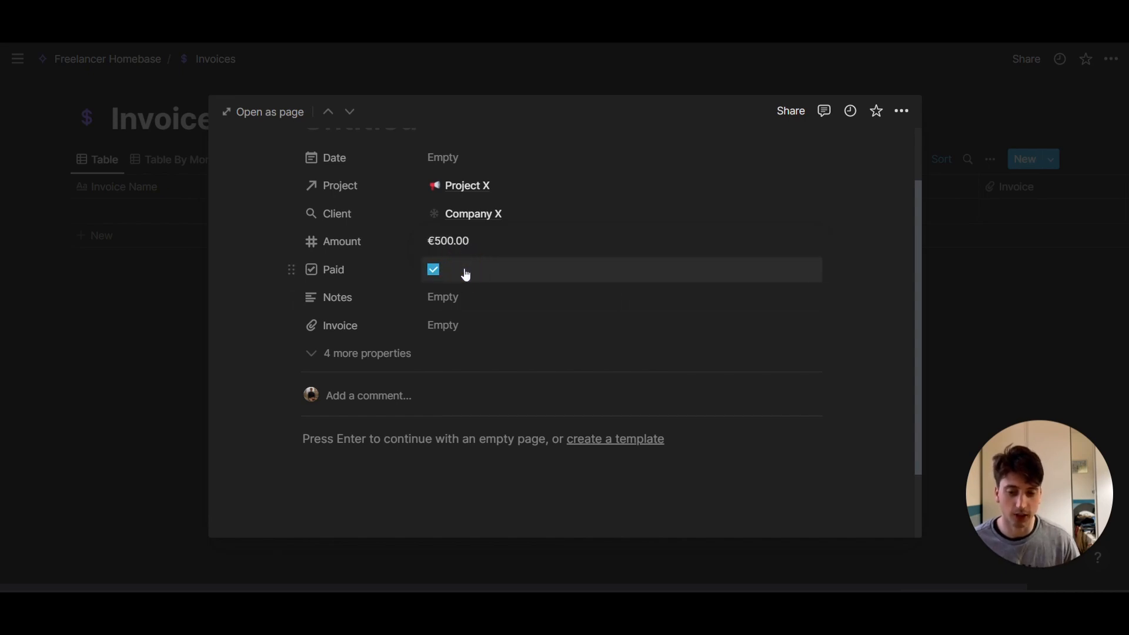
click(433, 270)
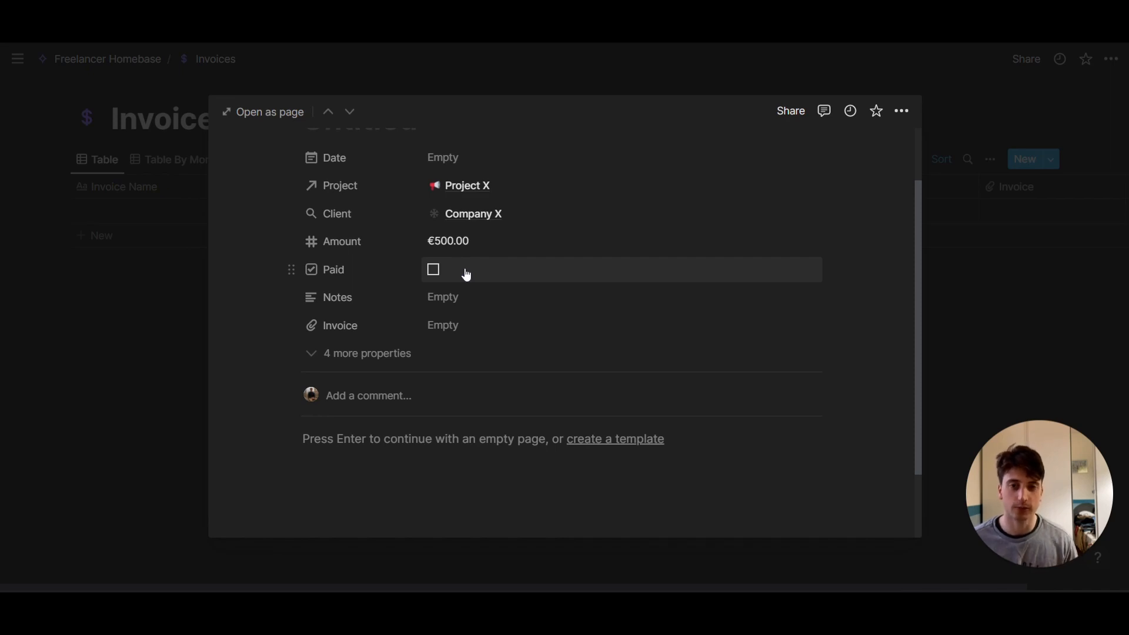
mouse_move(476, 285)
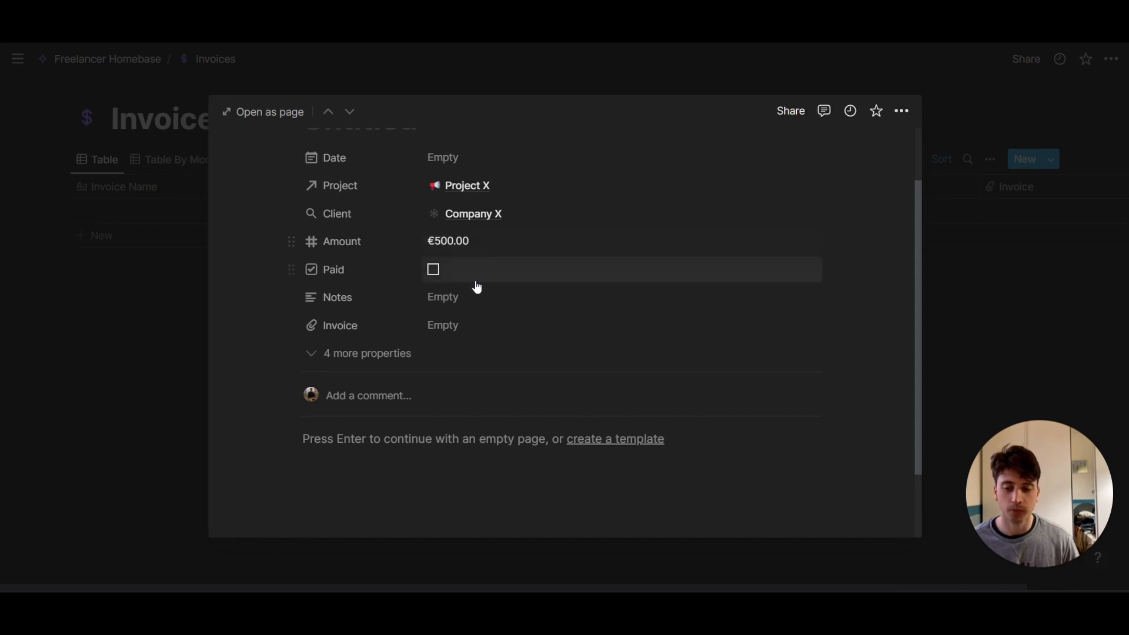
mouse_move(462, 331)
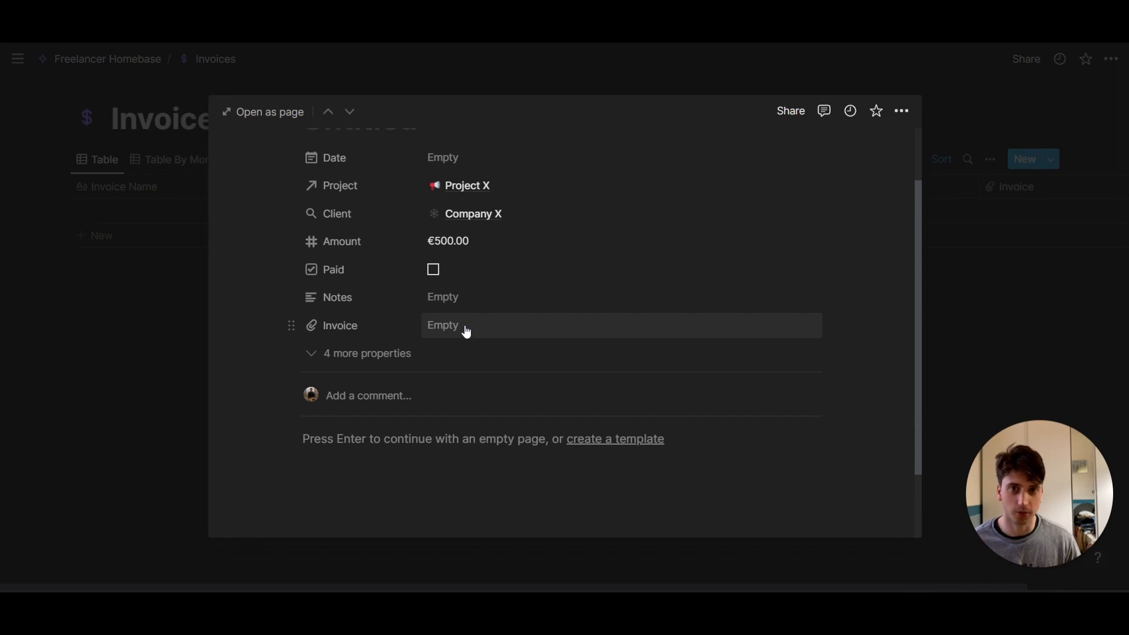
mouse_move(493, 336)
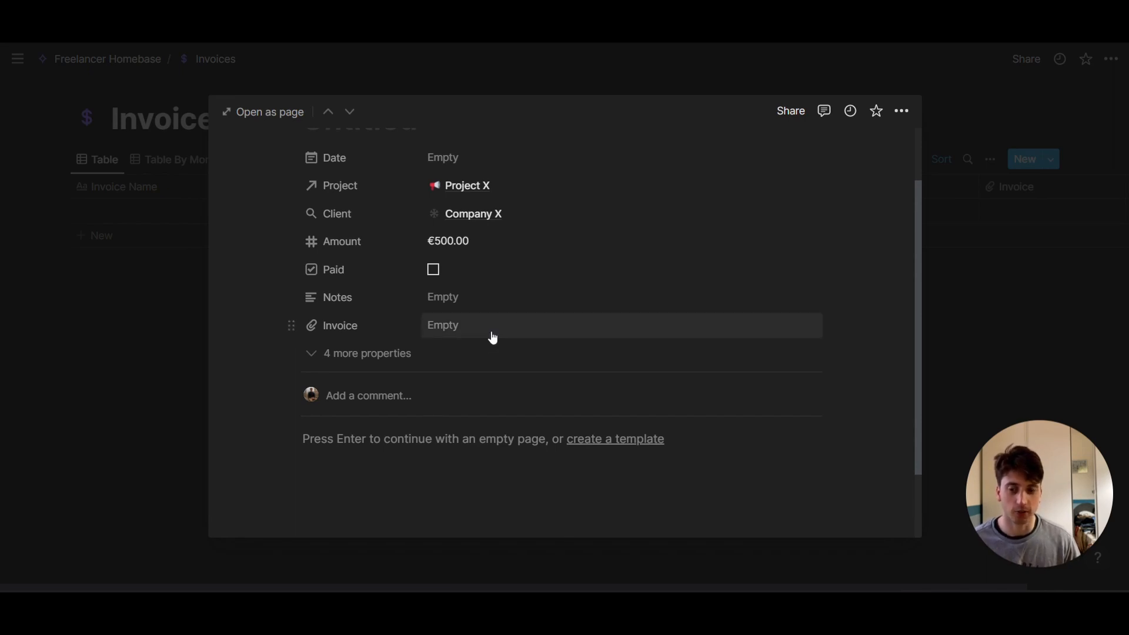
key(Escape)
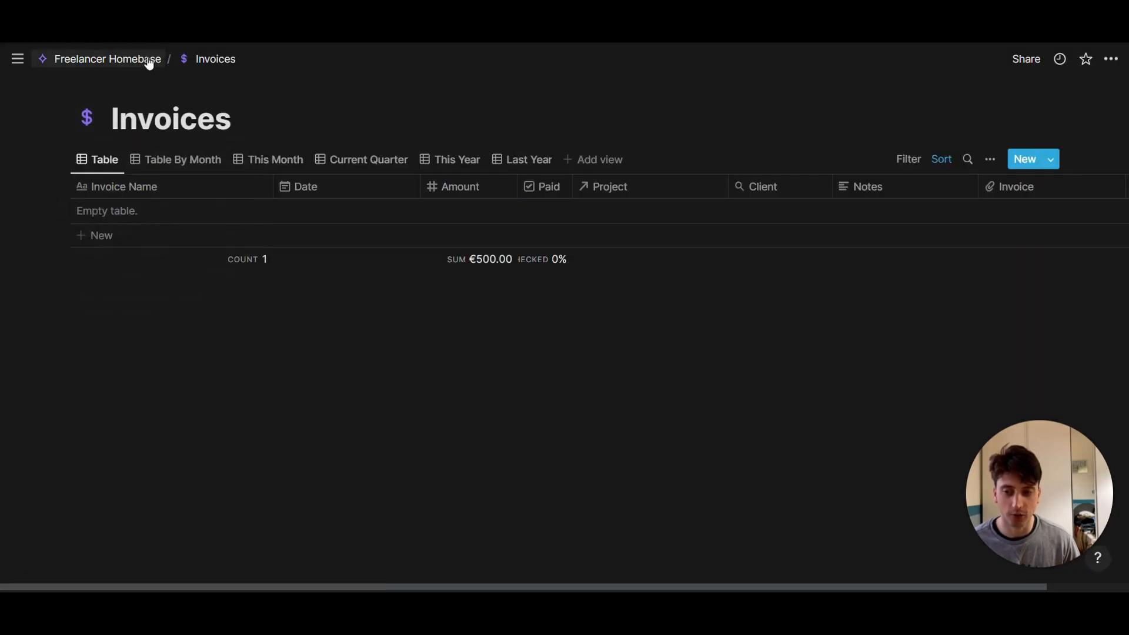
click(107, 58)
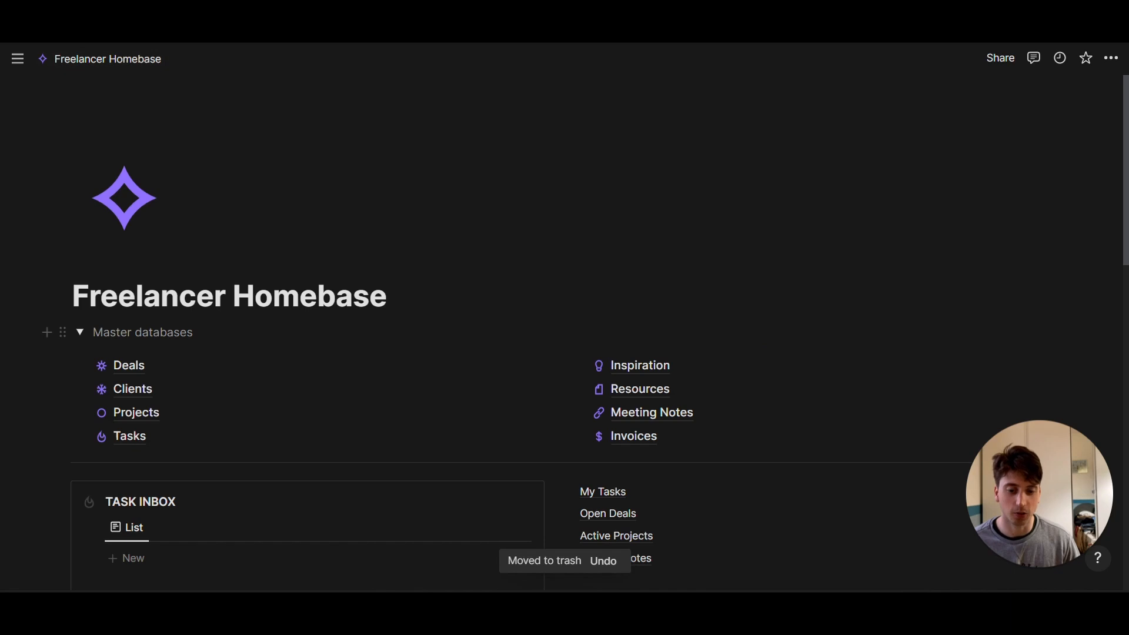